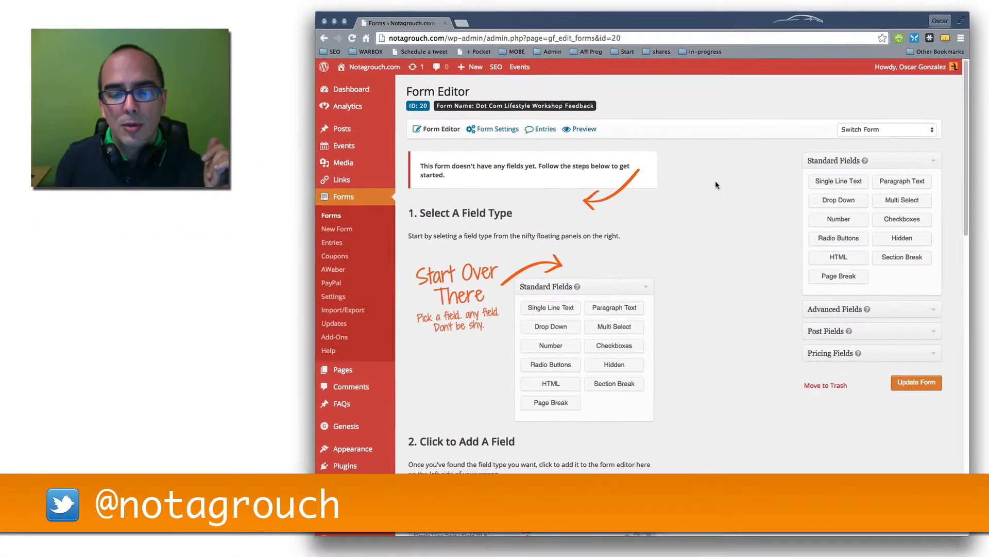
Add a Name field from Advanced Fields to the workshop feedback form.
scroll(down, 3)
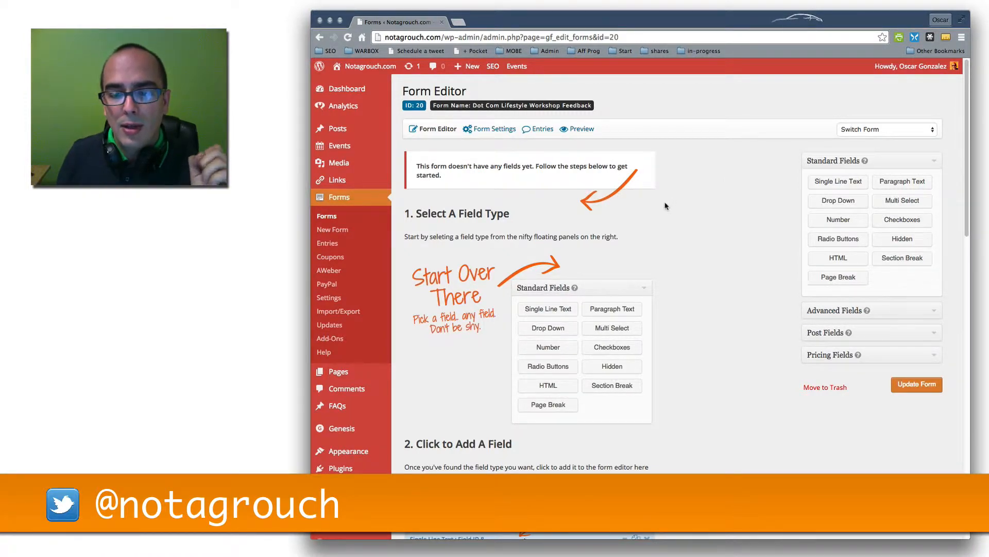
mouse_move(600, 234)
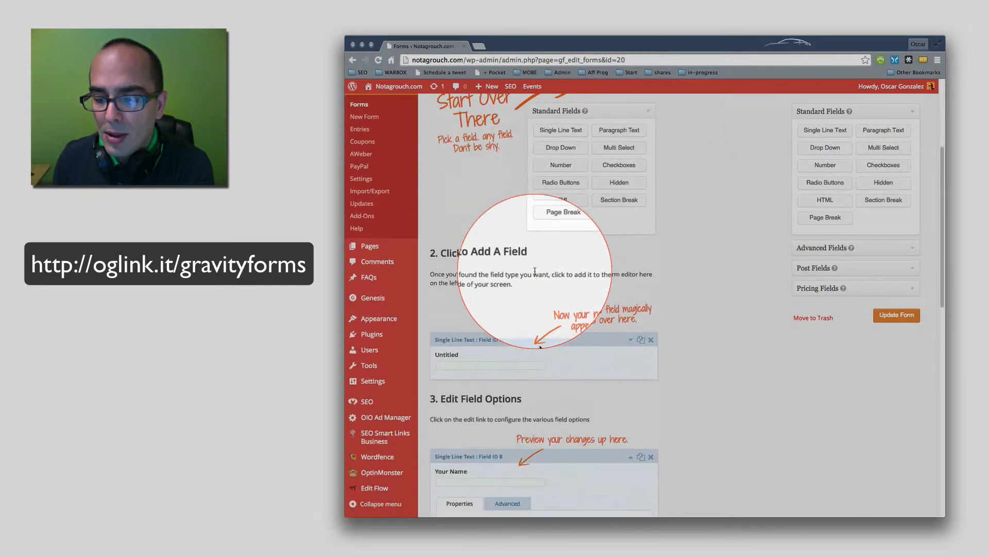
scroll(down, 3)
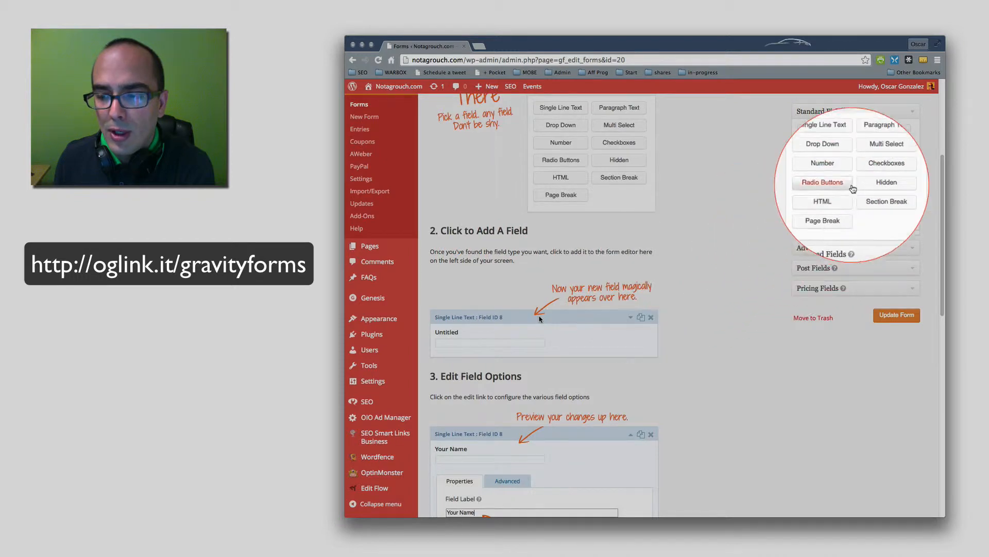
scroll(down, 3)
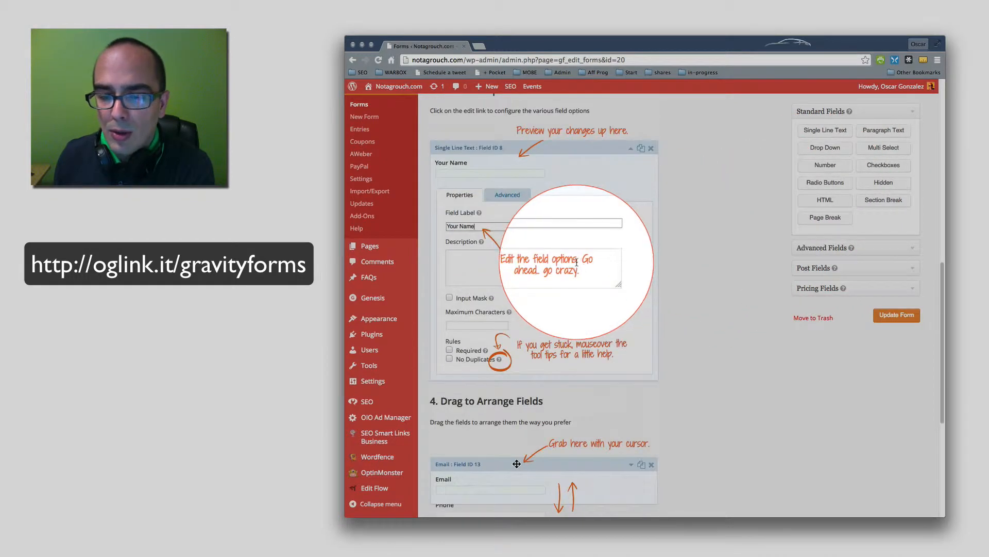
scroll(down, 3)
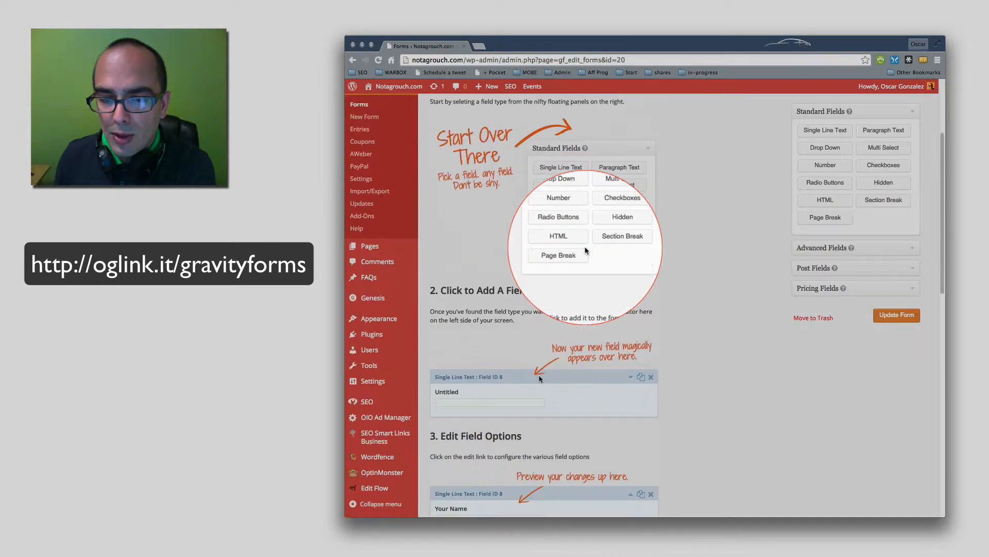
scroll(down, 3)
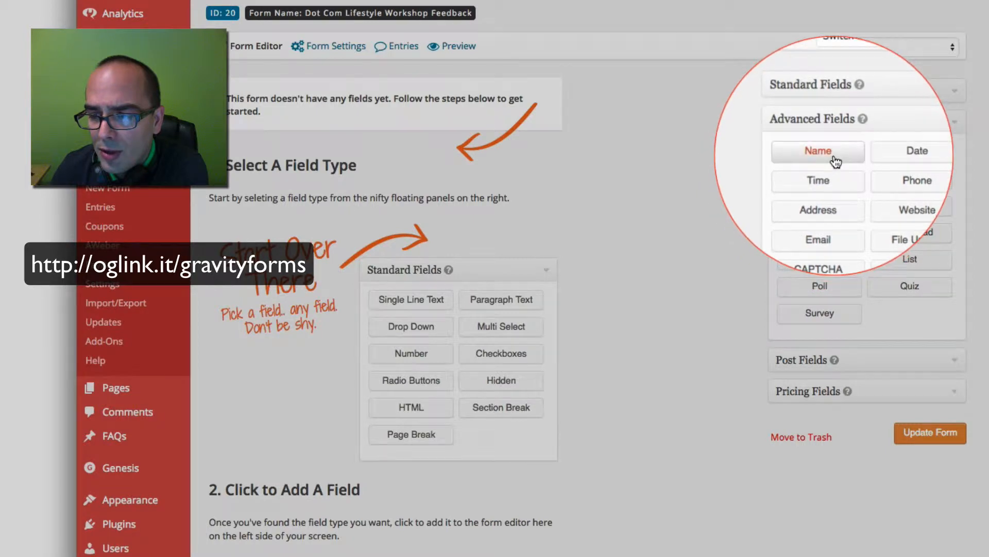
click(818, 151)
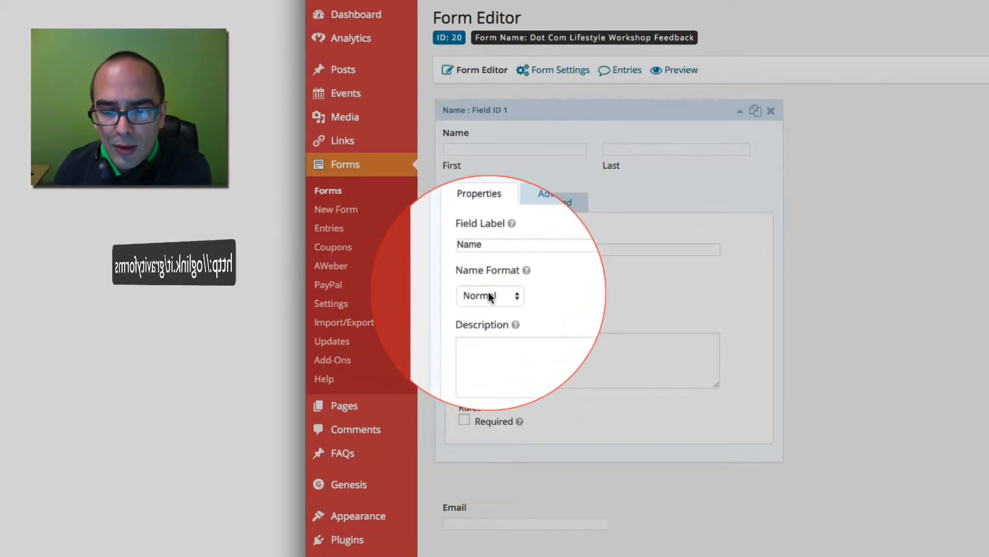
Switch Name to the Simple format and mark both Name and Email as required.
click(491, 295)
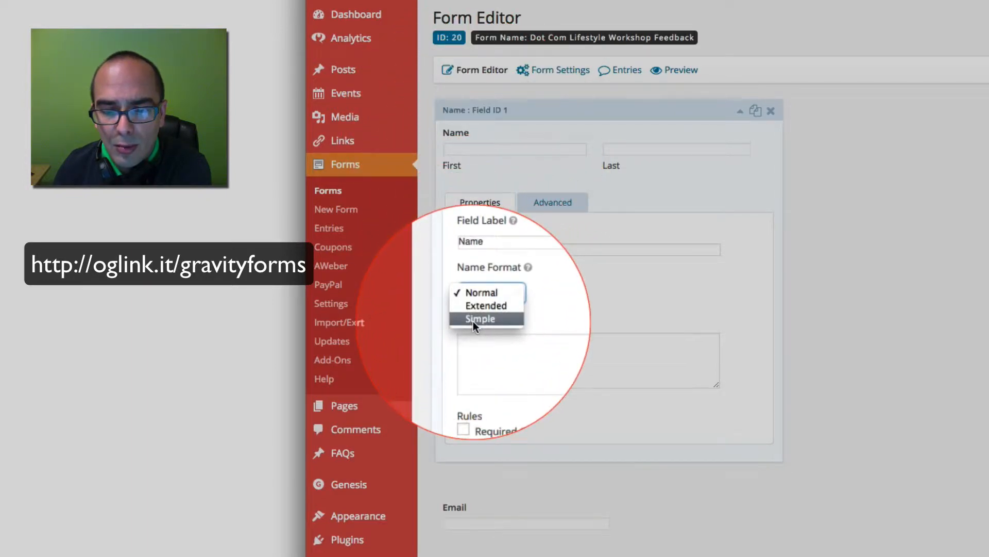
click(481, 319)
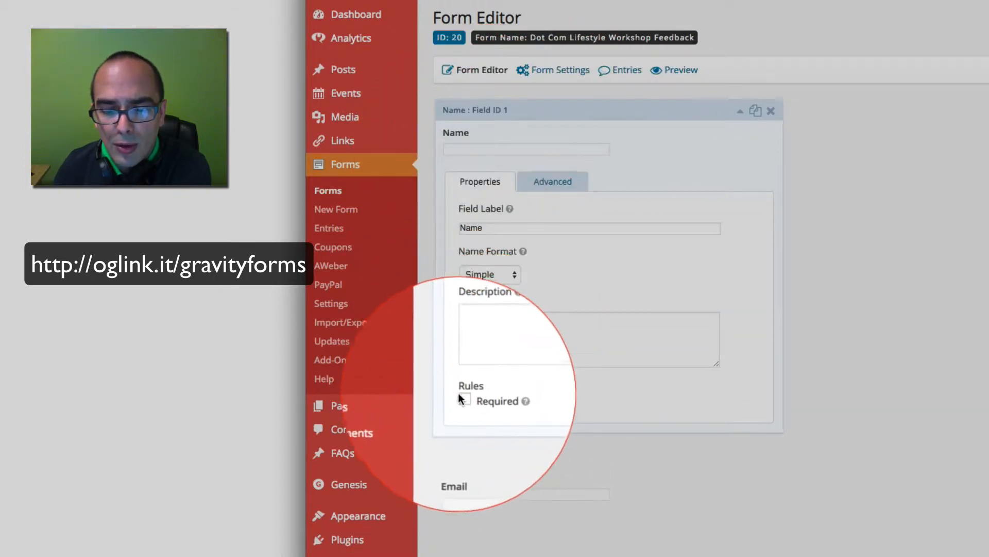
click(464, 398)
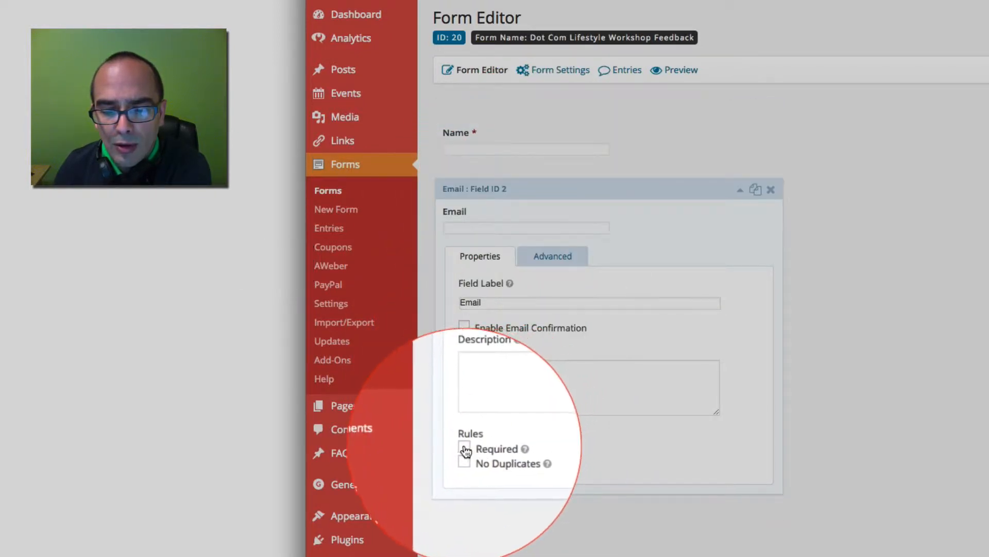
click(464, 450)
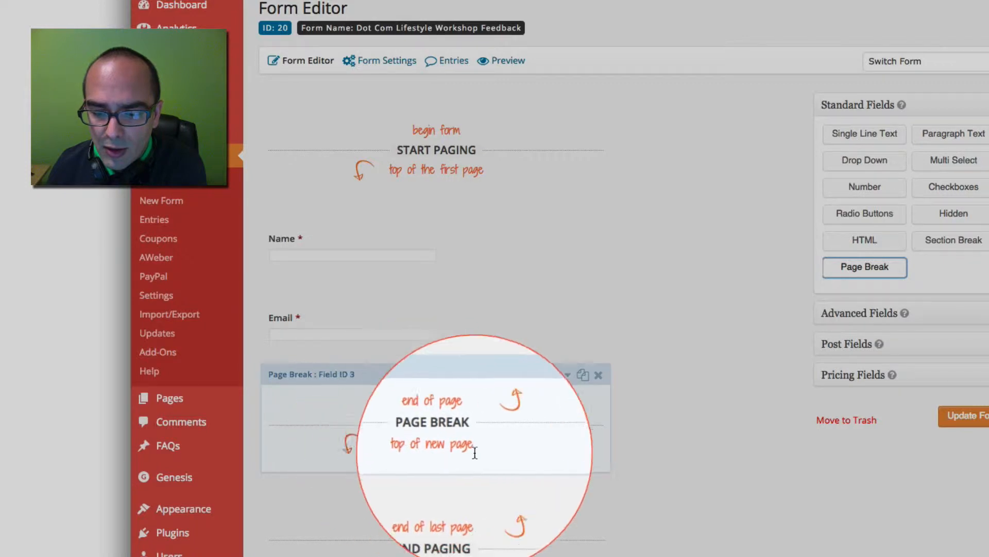
Add a page break after the Email field so the form splits into two pages.
scroll(down, 3)
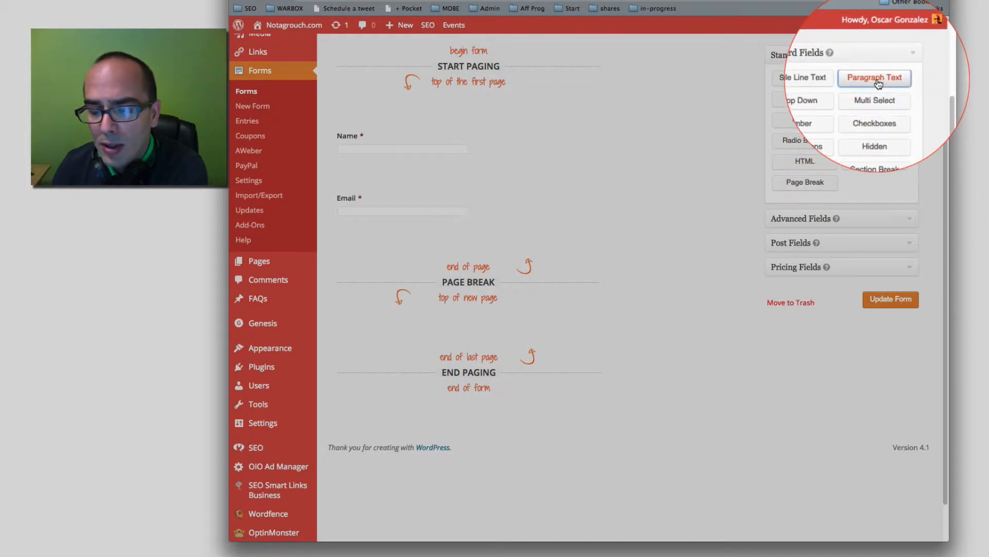
Add a Paragraph Text box and a Drop Down question onto the form's second page.
click(874, 79)
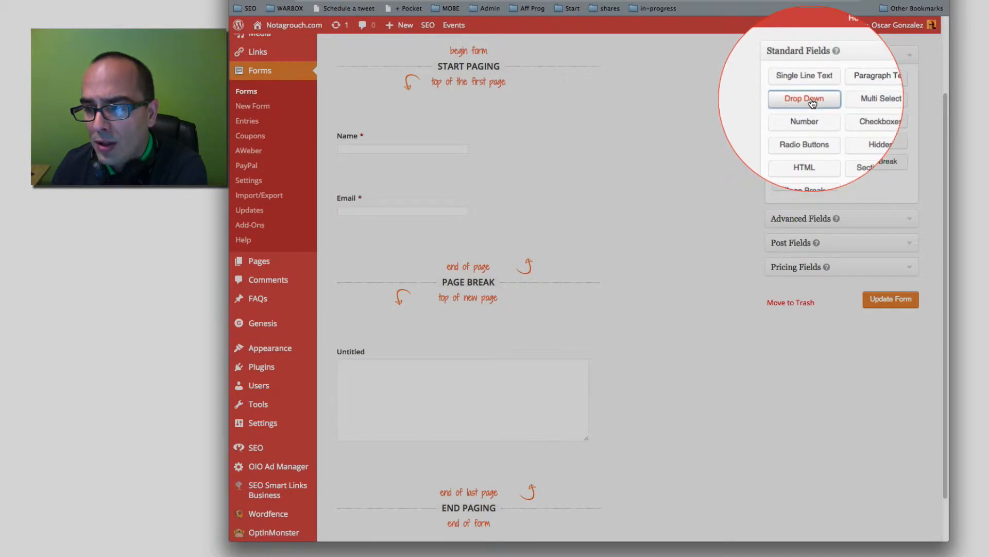
click(804, 99)
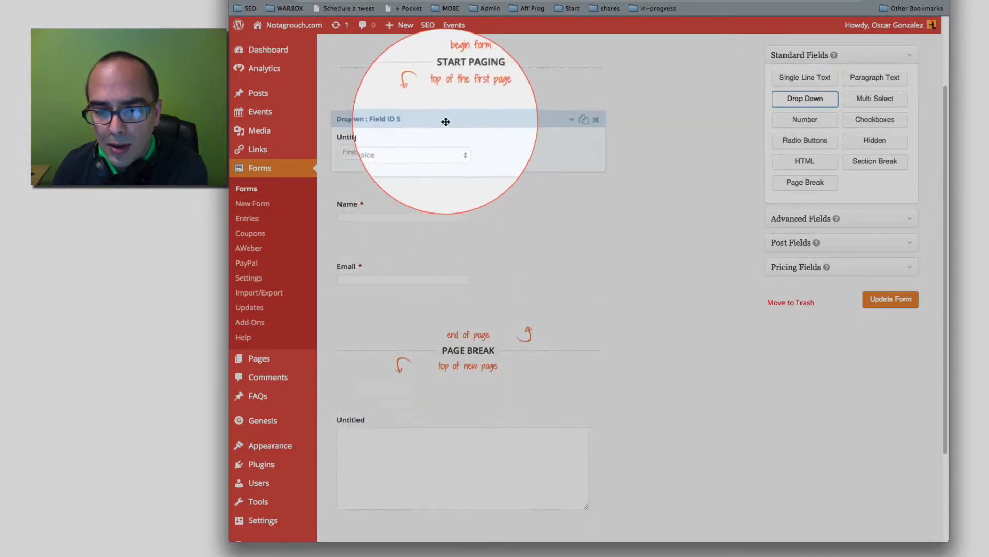
scroll(down, 3)
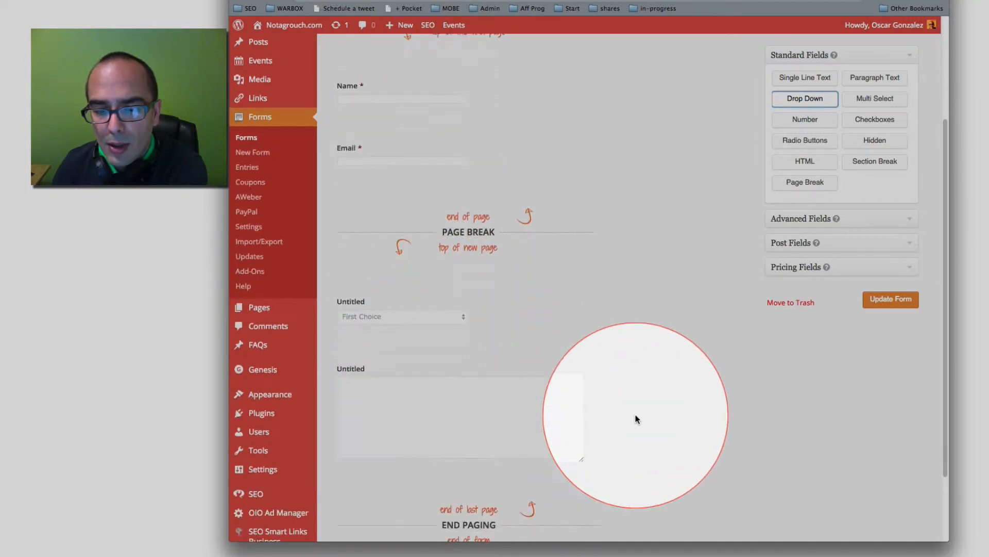
click(378, 316)
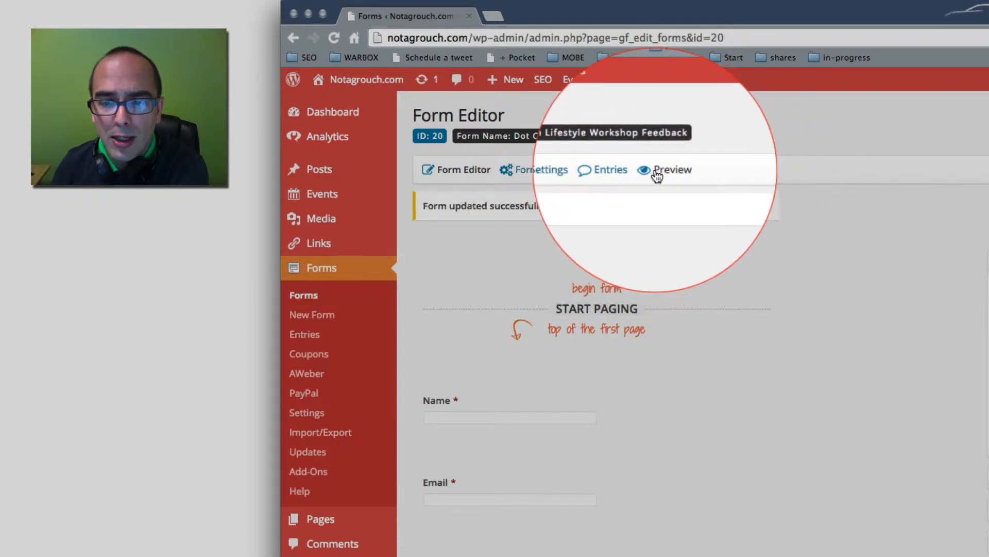
Preview the saved form and highlight its 'Gather feedback from DCL workshop' description.
click(672, 169)
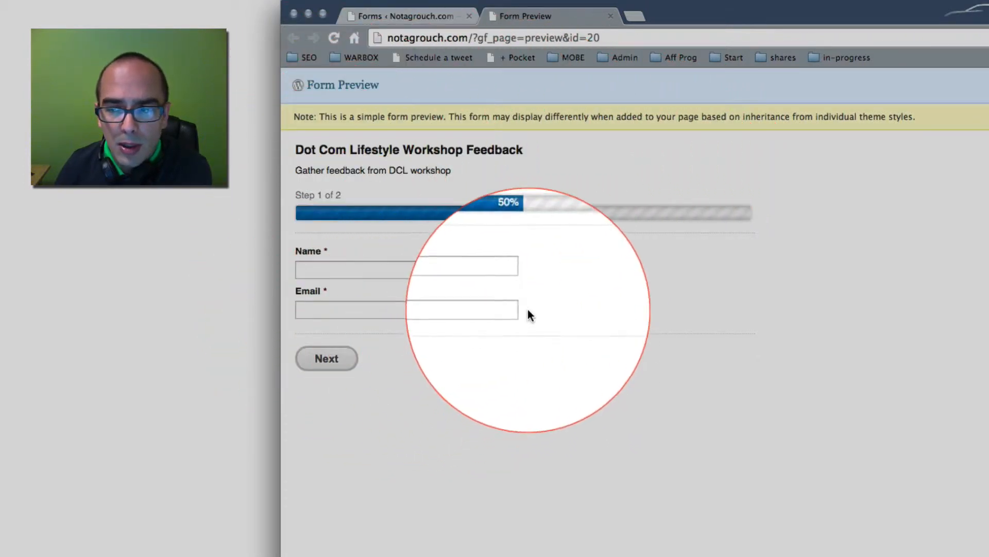
mouse_move(591, 216)
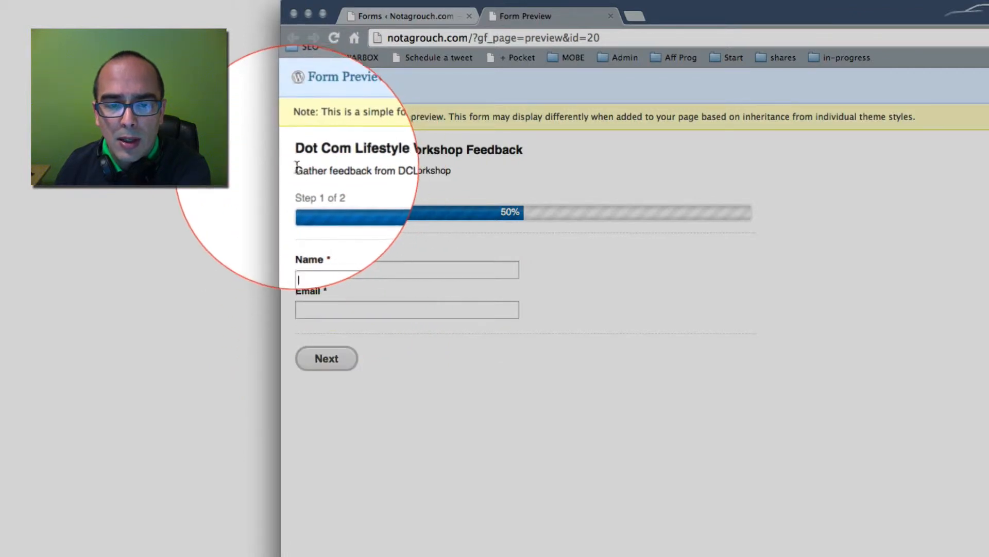
drag(297, 170, 451, 170)
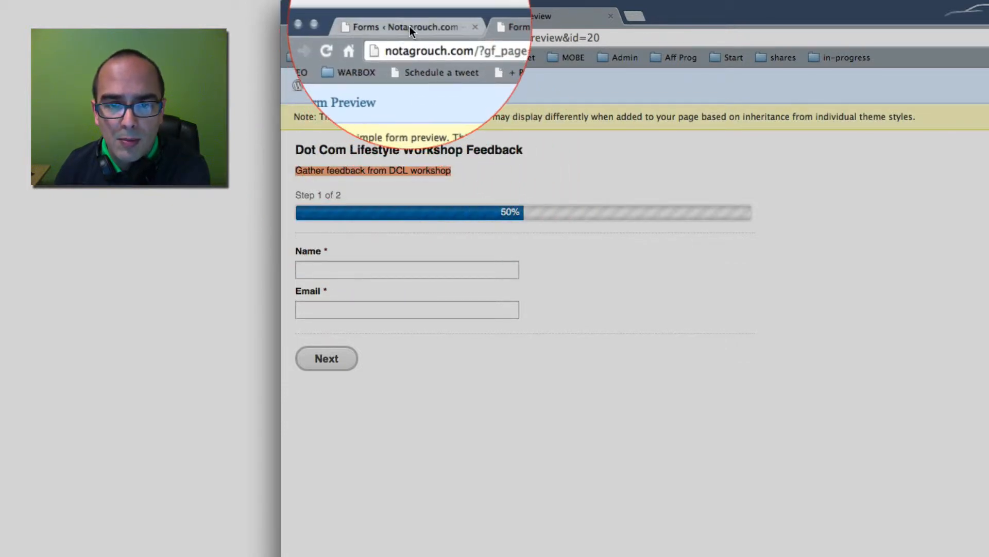
Return to the editor and review the form's general Form Settings.
click(413, 26)
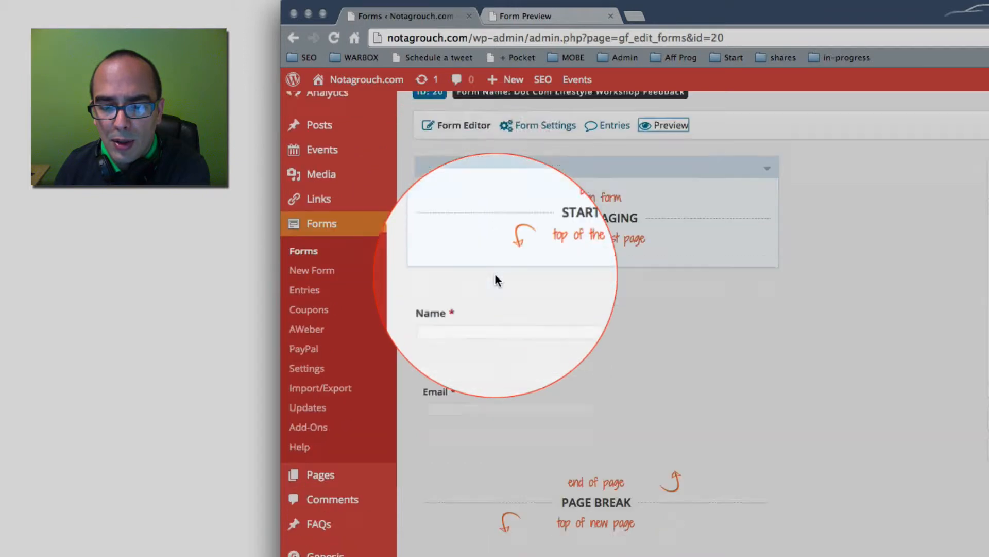
click(544, 128)
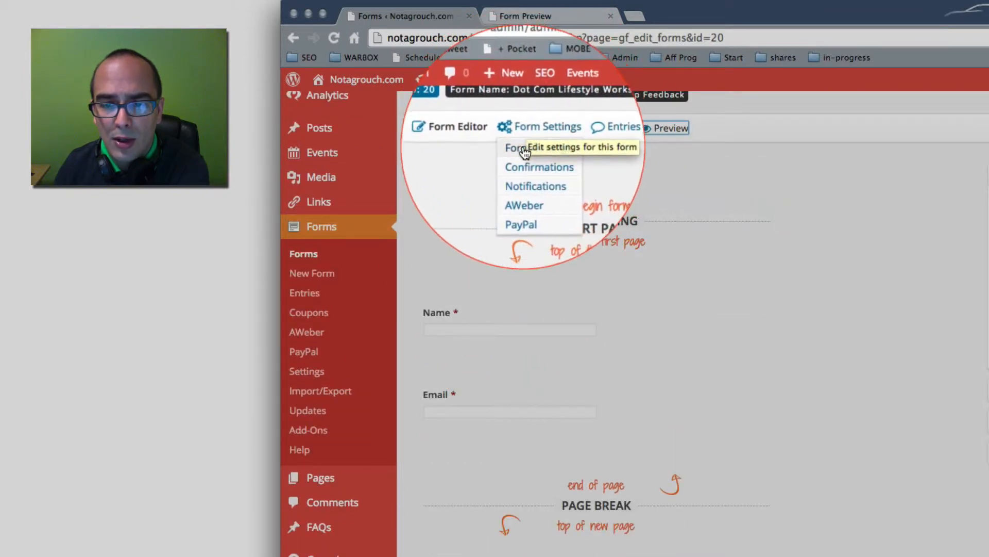
click(523, 149)
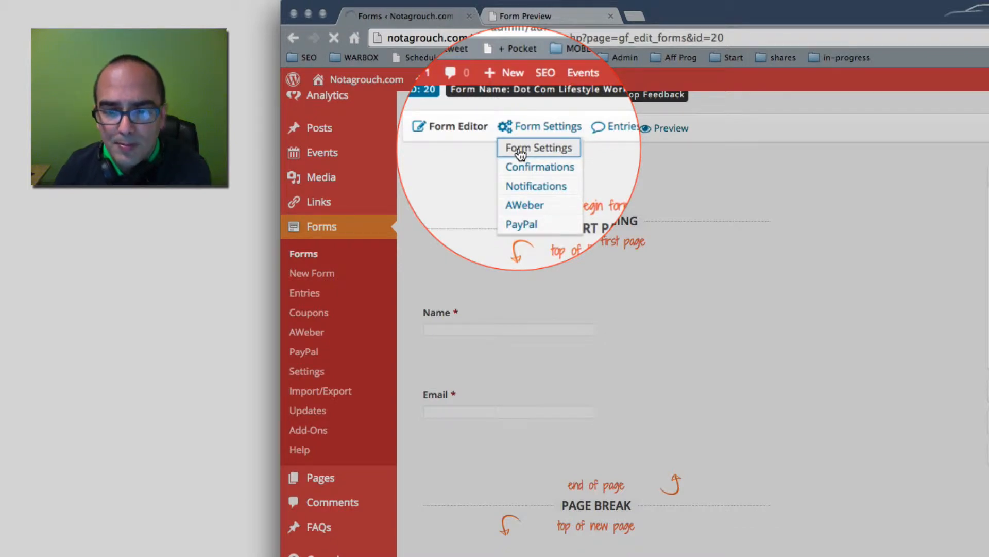
click(538, 147)
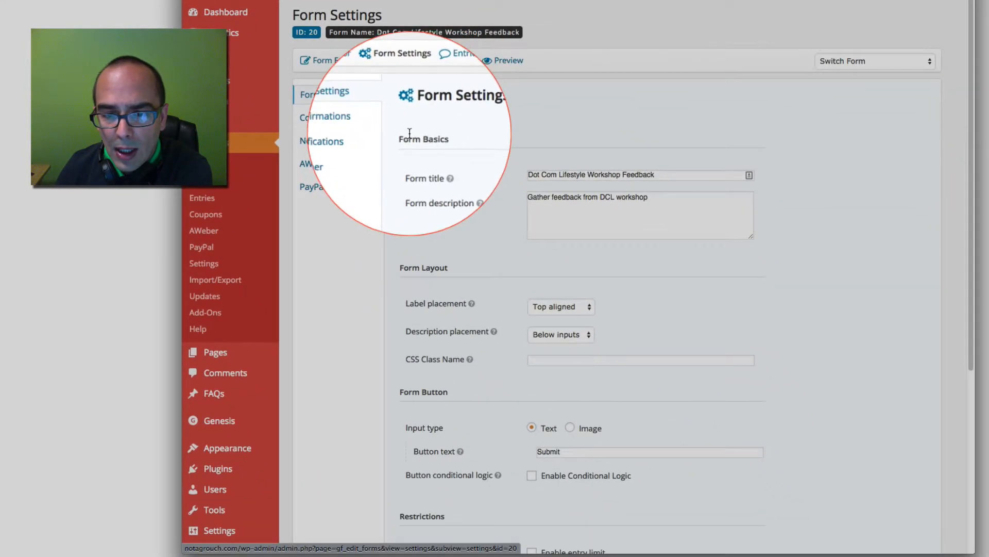
scroll(down, 3)
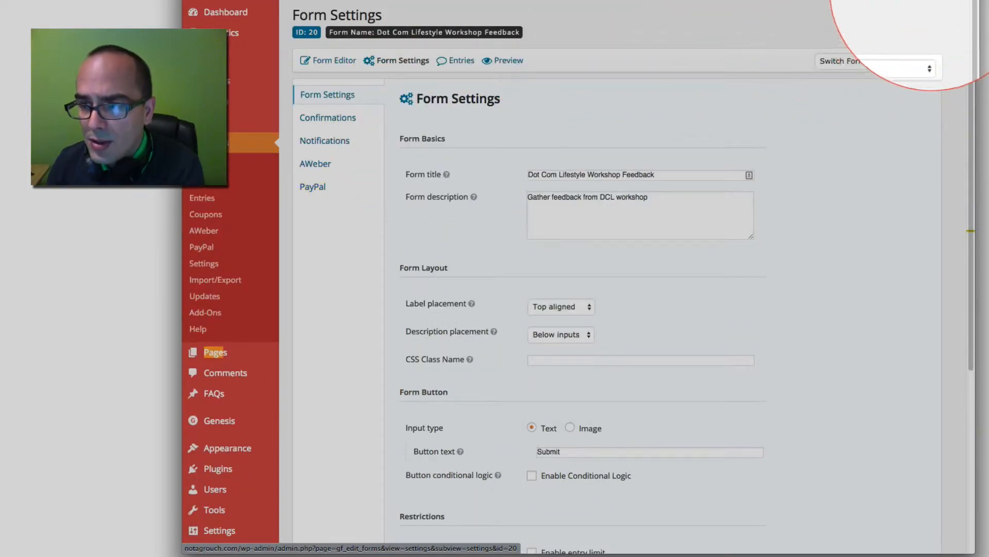
scroll(down, 3)
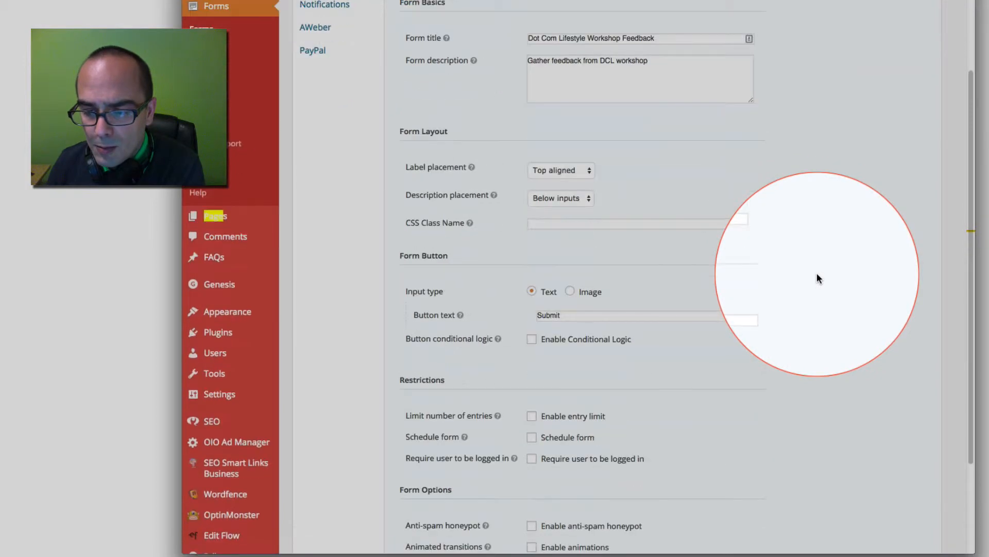
scroll(down, 3)
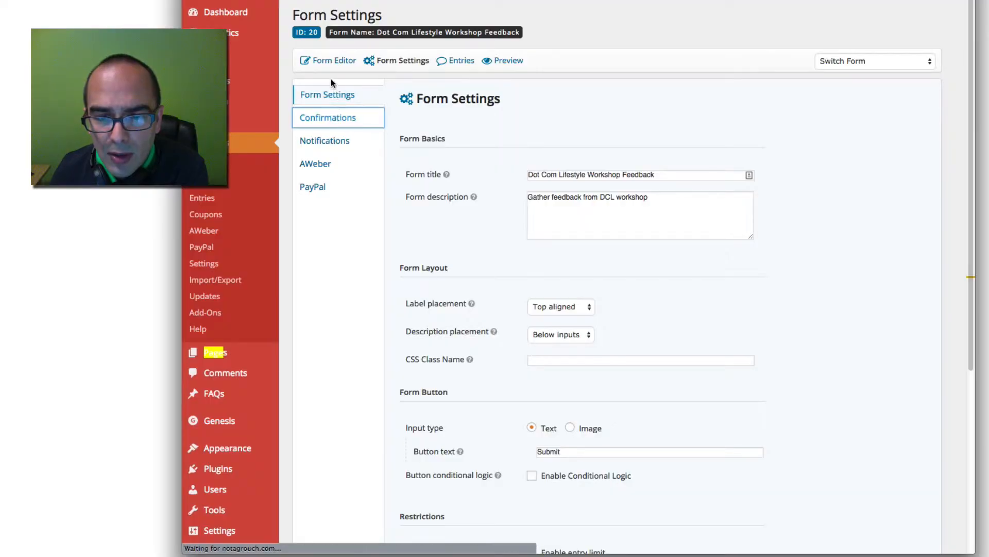
Show the form's Confirmations with the Default Confirmation listed.
click(328, 118)
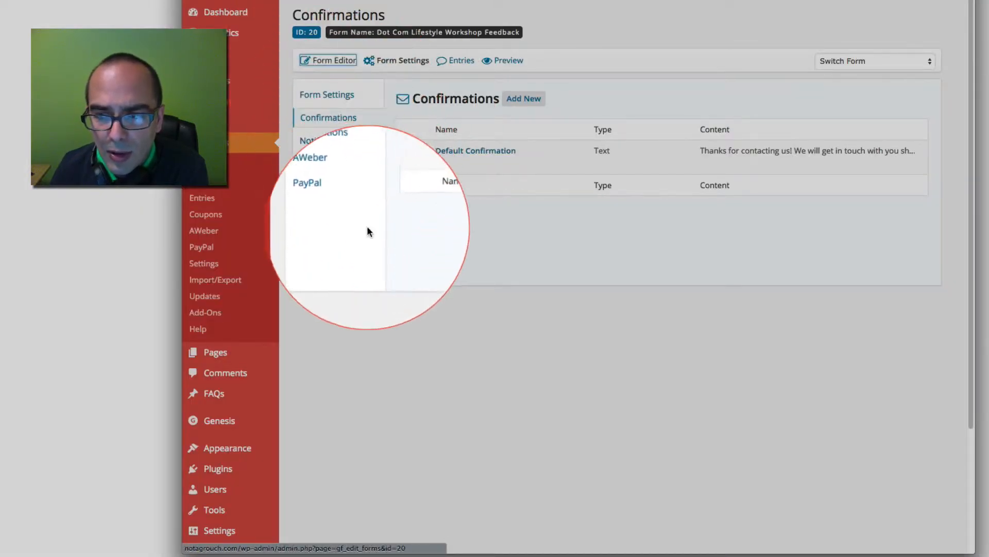
click(326, 60)
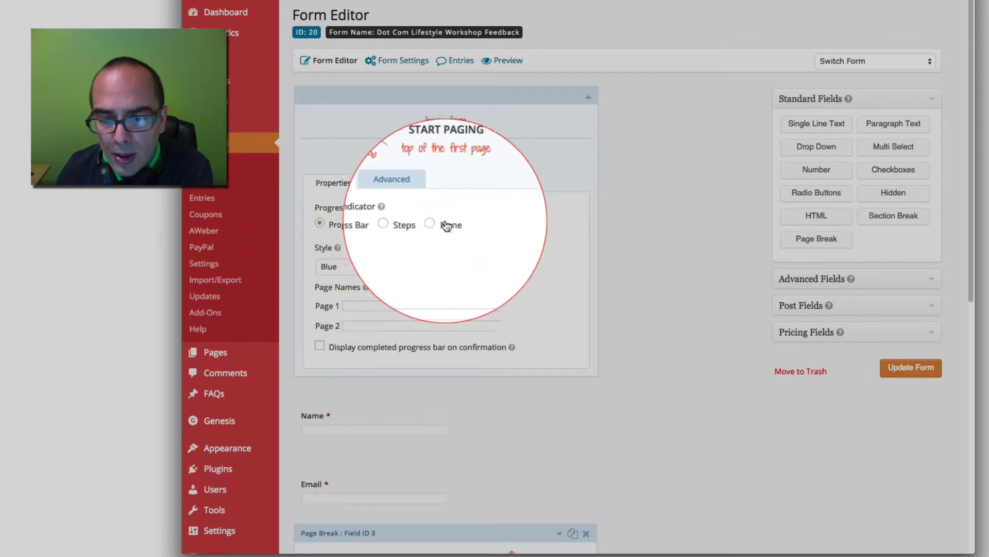
Set the paging Progress Indicator to None and save the form with Update Form.
click(429, 224)
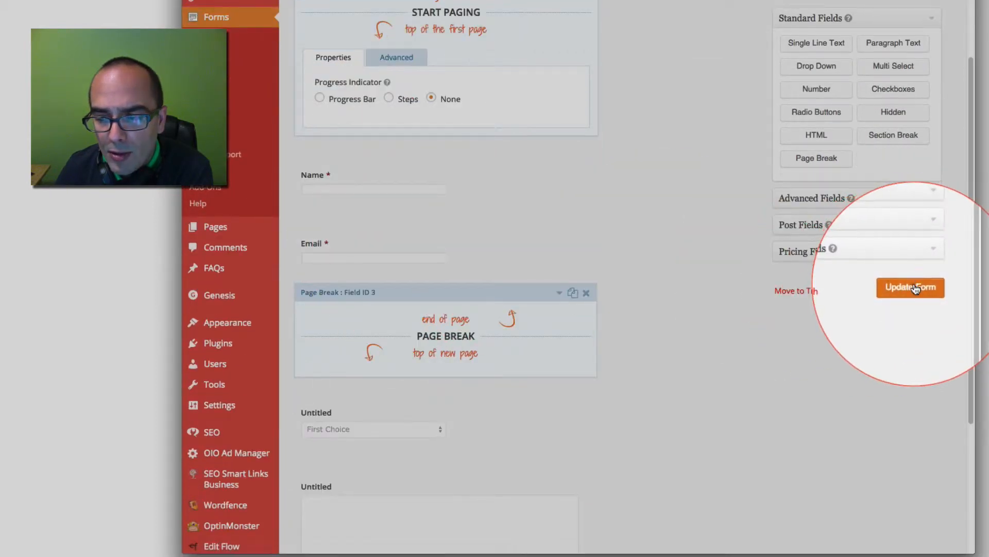
click(911, 287)
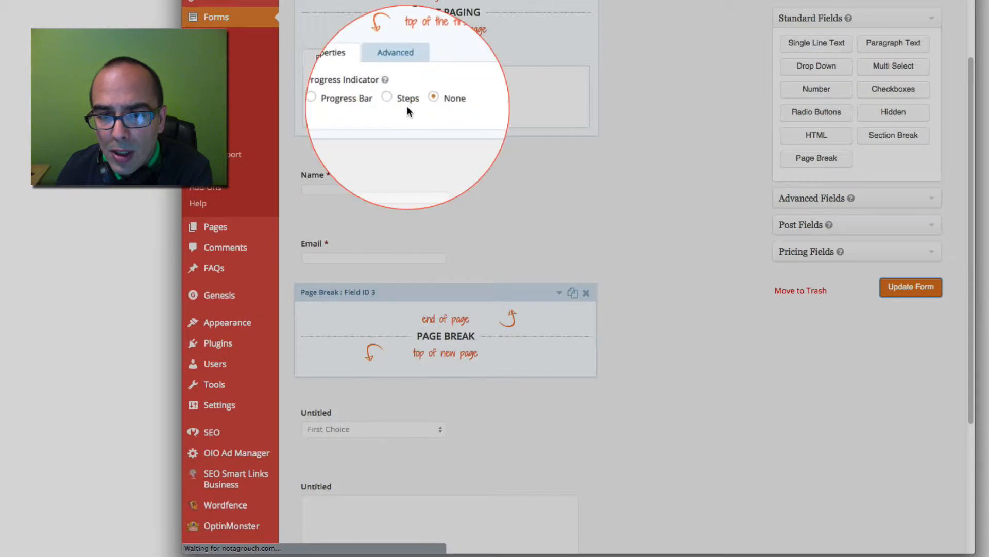
click(911, 286)
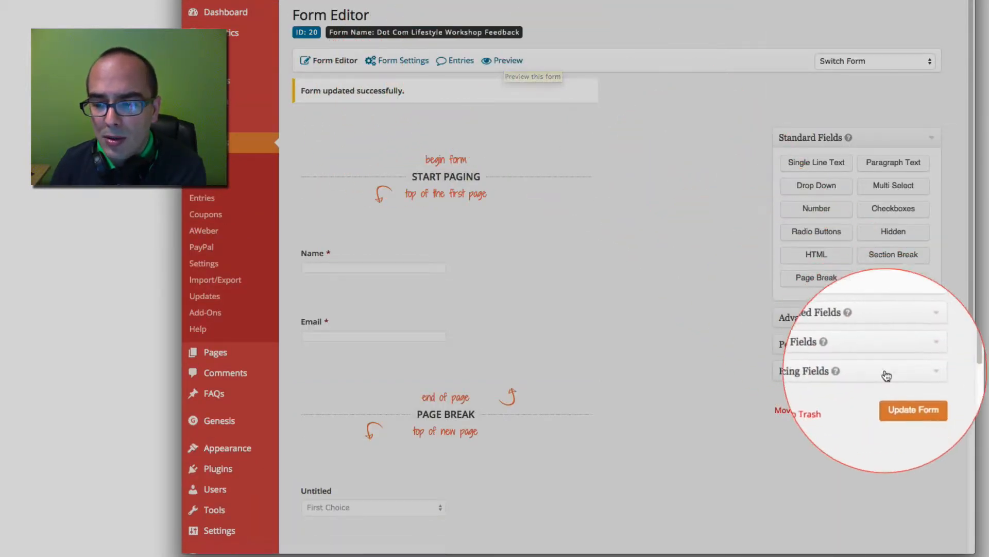
click(507, 60)
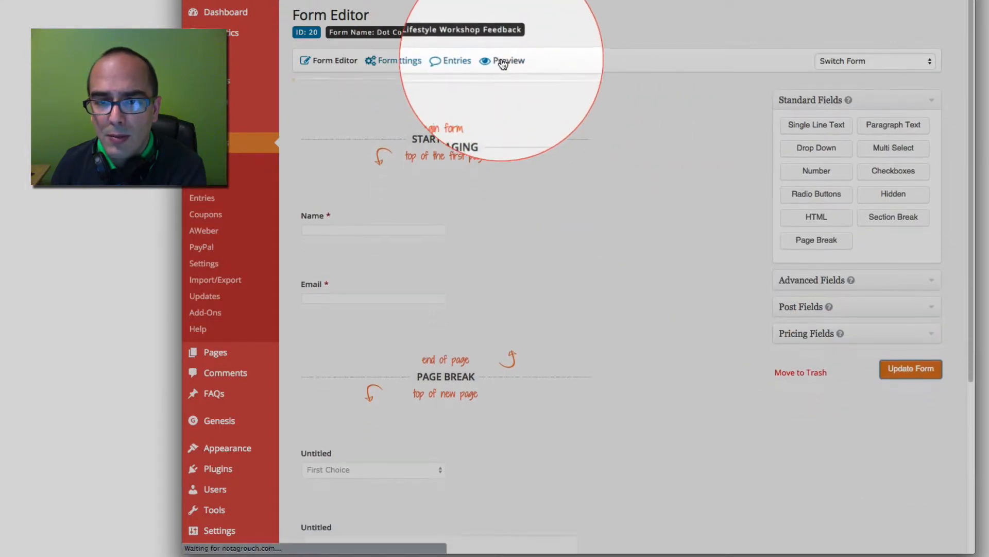
click(911, 369)
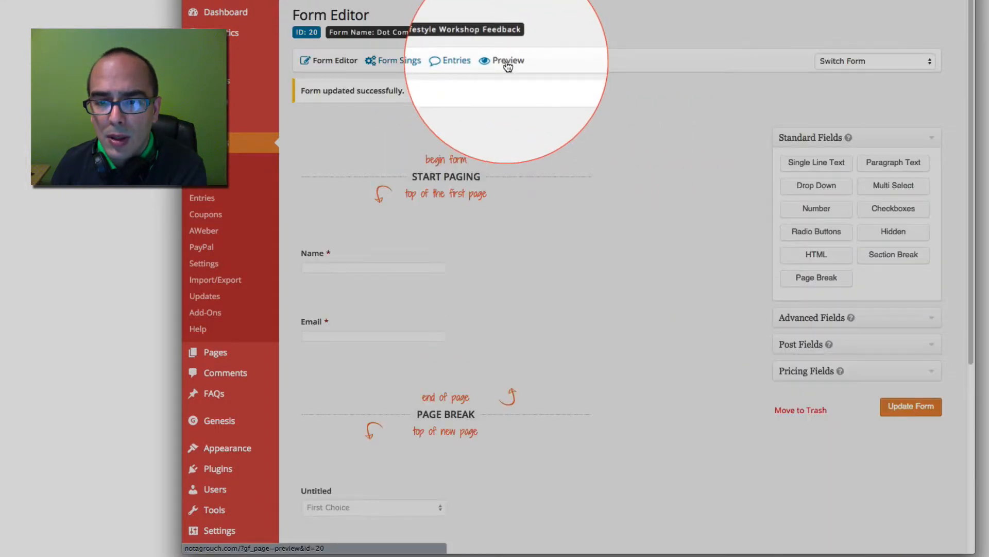
Preview the form and try Next with empty Name and Email to trigger required-field errors.
click(507, 60)
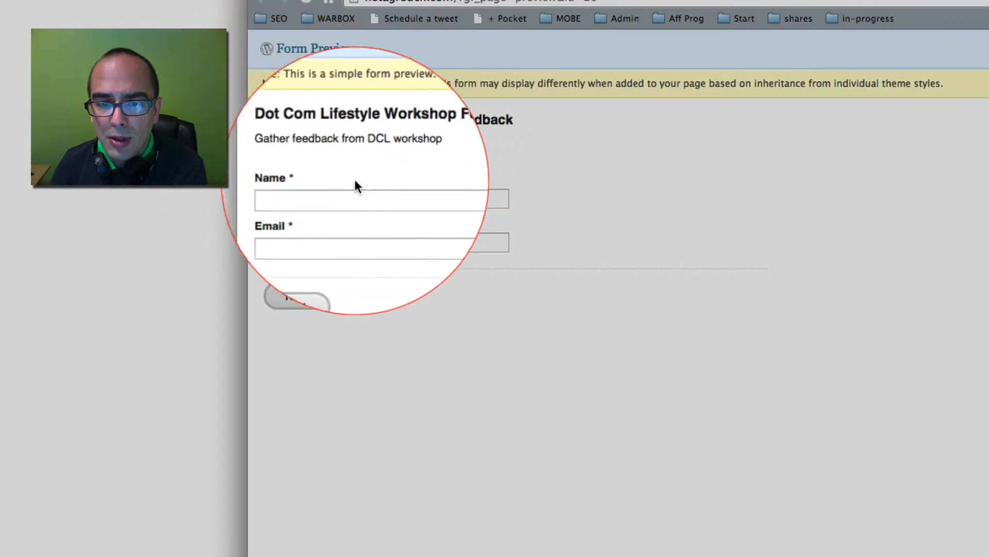
click(382, 200)
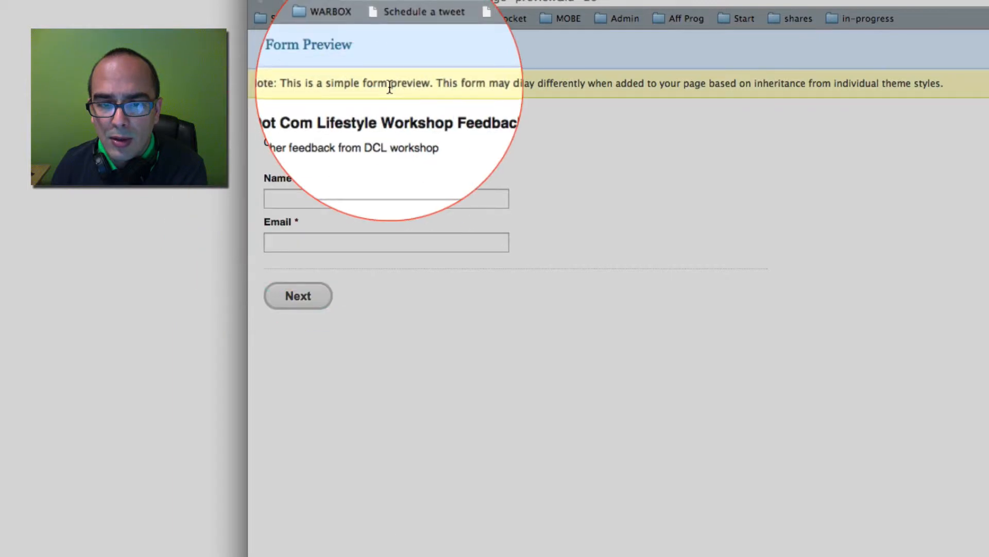
click(298, 296)
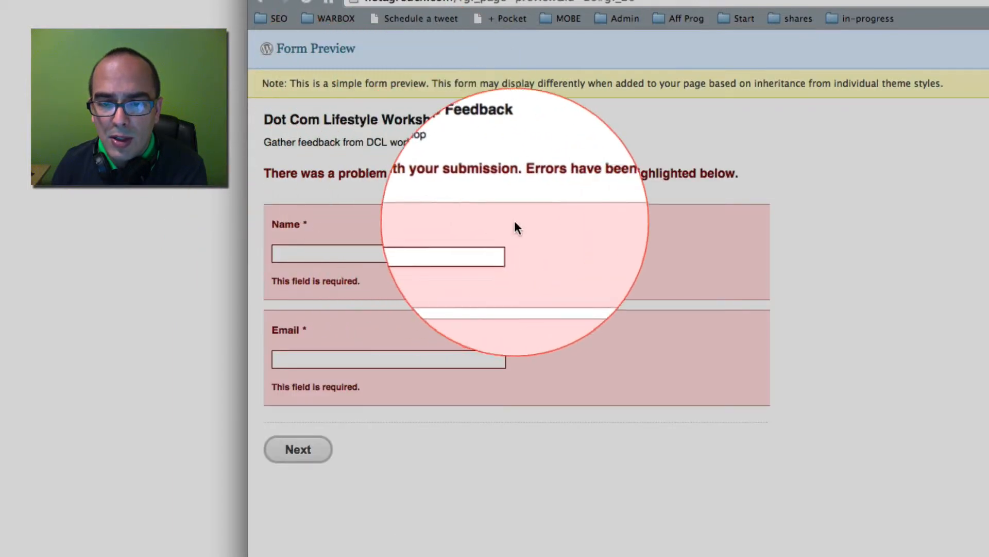
click(359, 253)
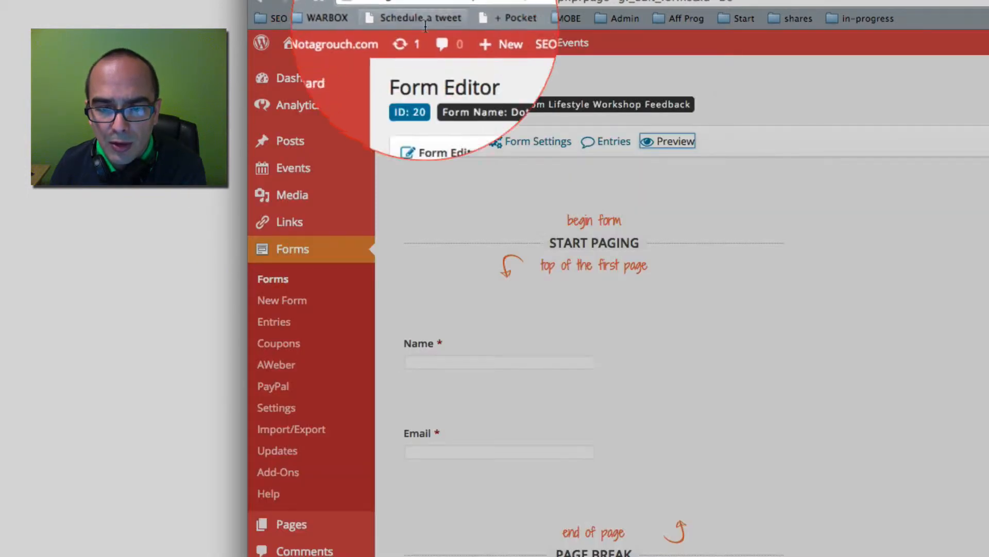
Switch back to the Form Editor tab showing the workshop feedback form.
click(540, 141)
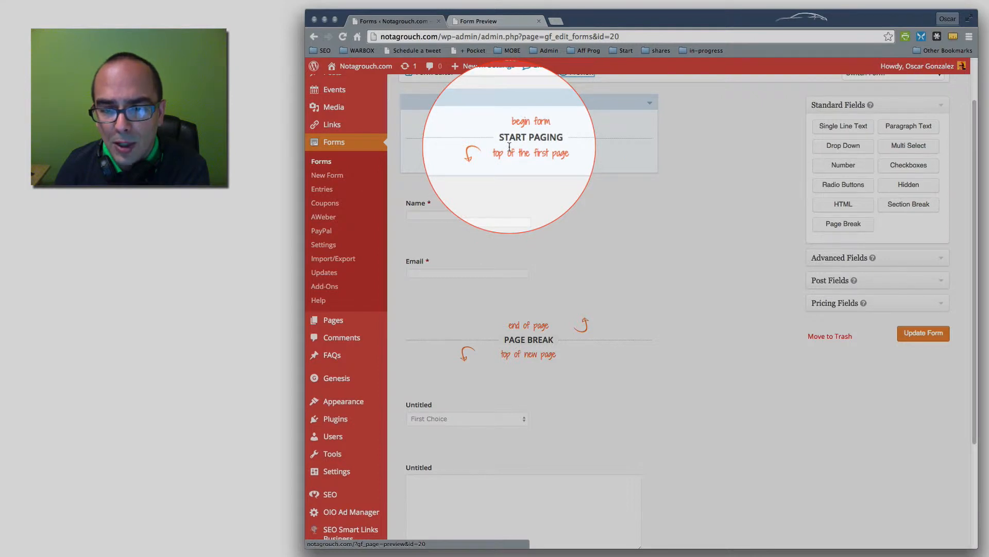
mouse_move(347, 141)
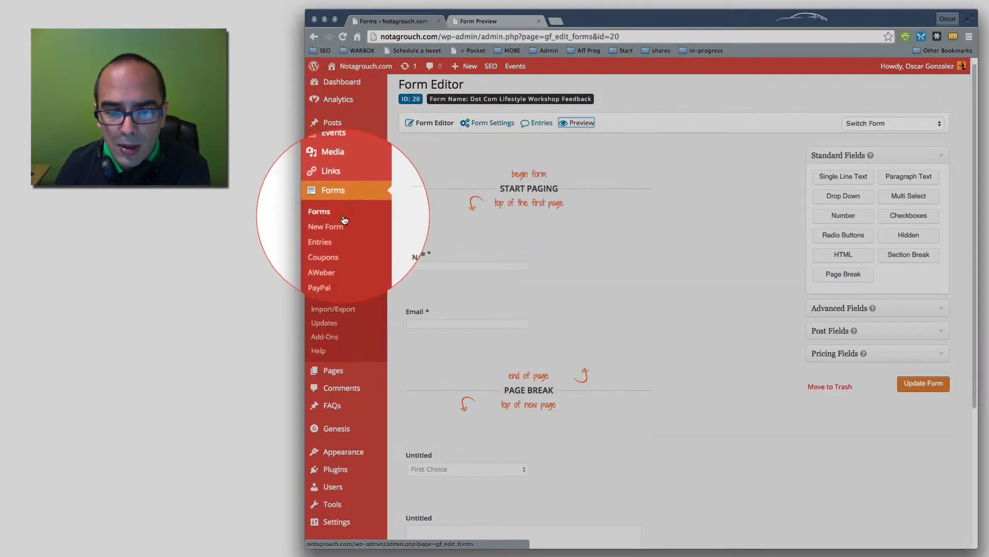
mouse_move(326, 369)
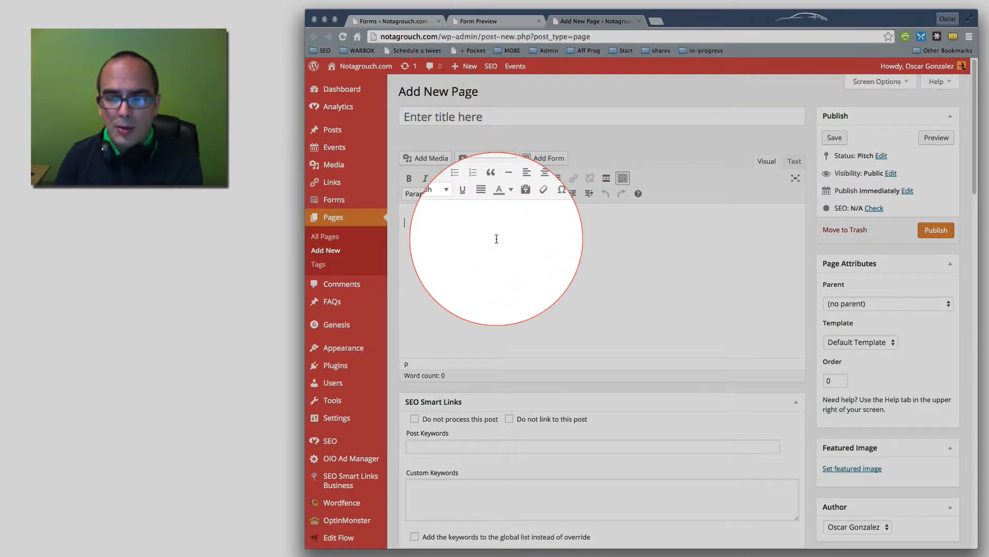
Write the page intro thanking Dot Com Lifestyle attendees and asking them to complete the short survey.
text(Tnk you for attending the)
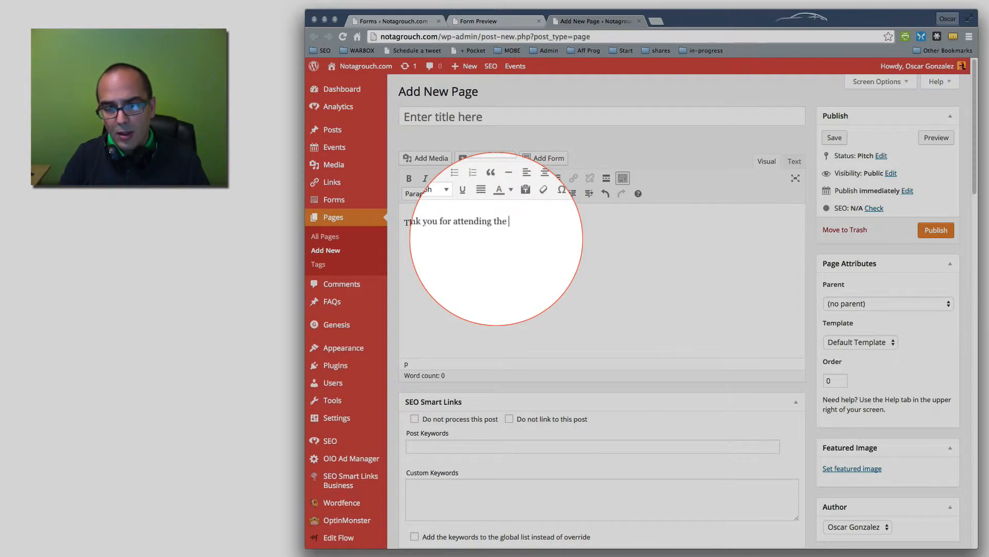
text(workshop for the)
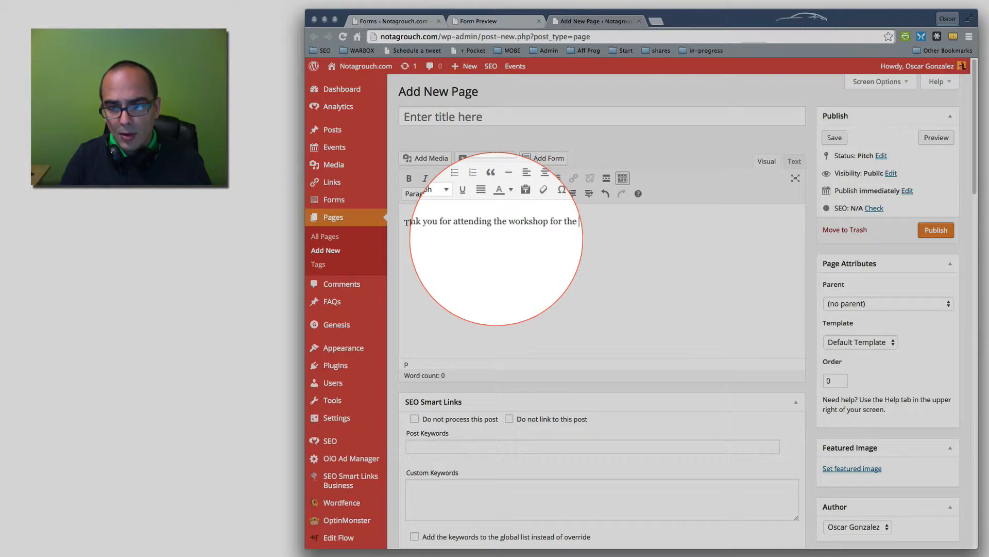
text(it Com Lifestyle)
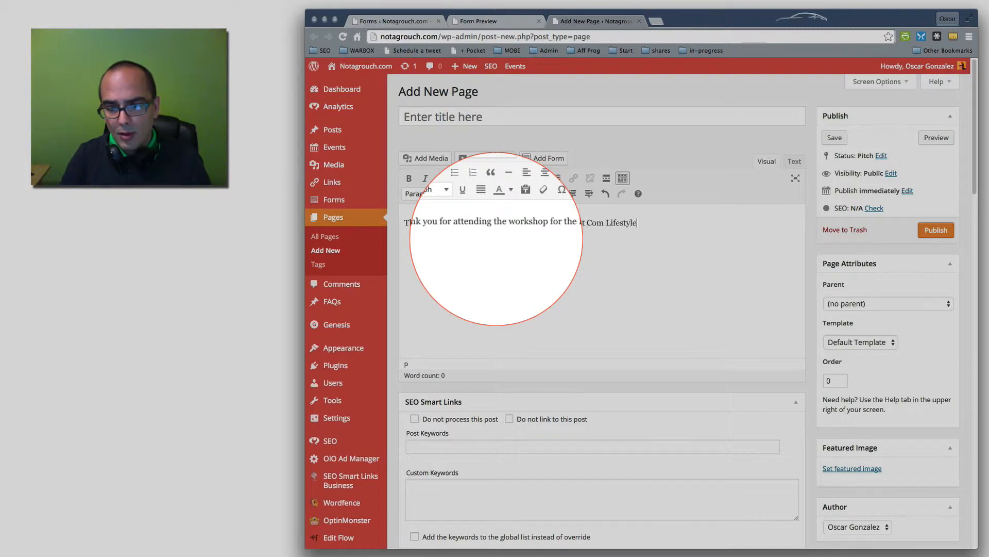
text(group.)
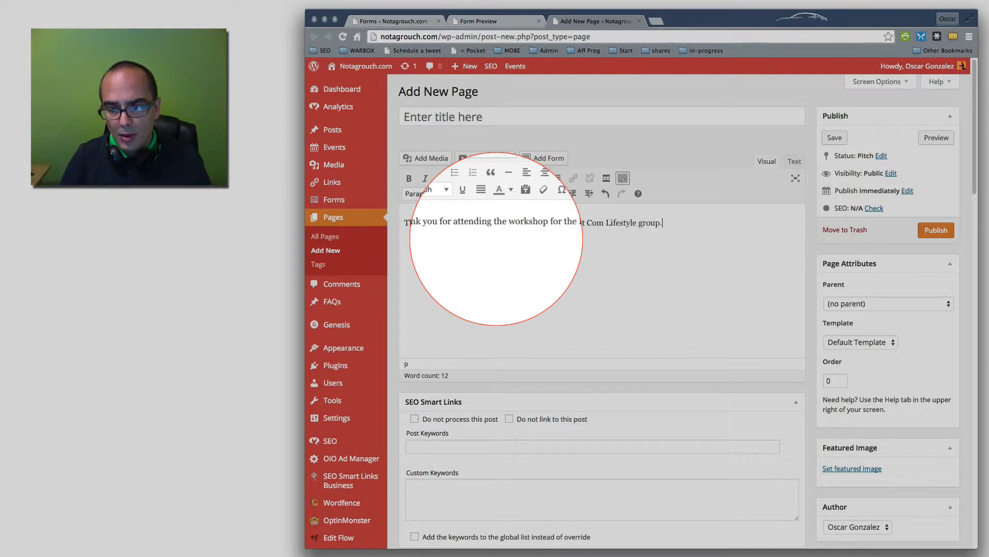
text(Woul)
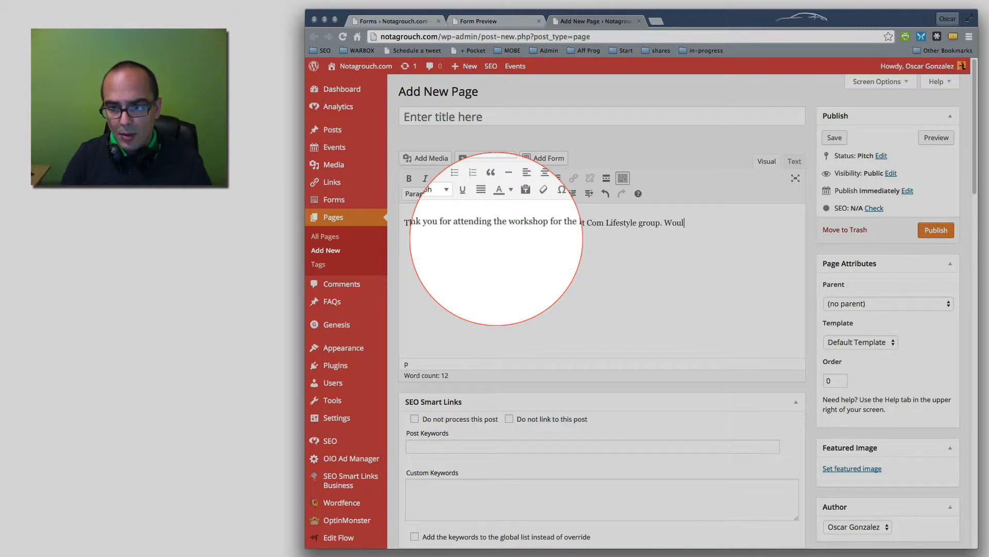
text(d you please submit your)
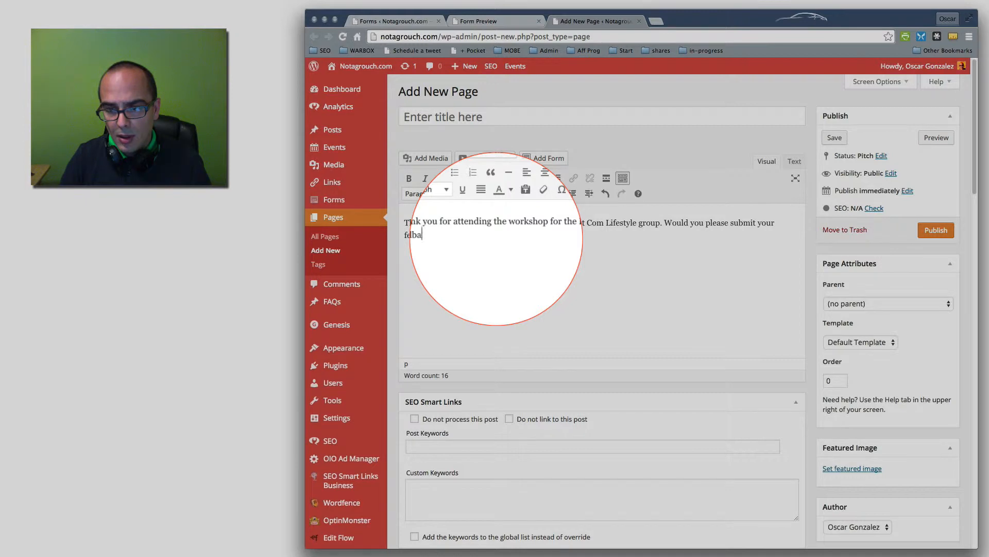
text(ck.)
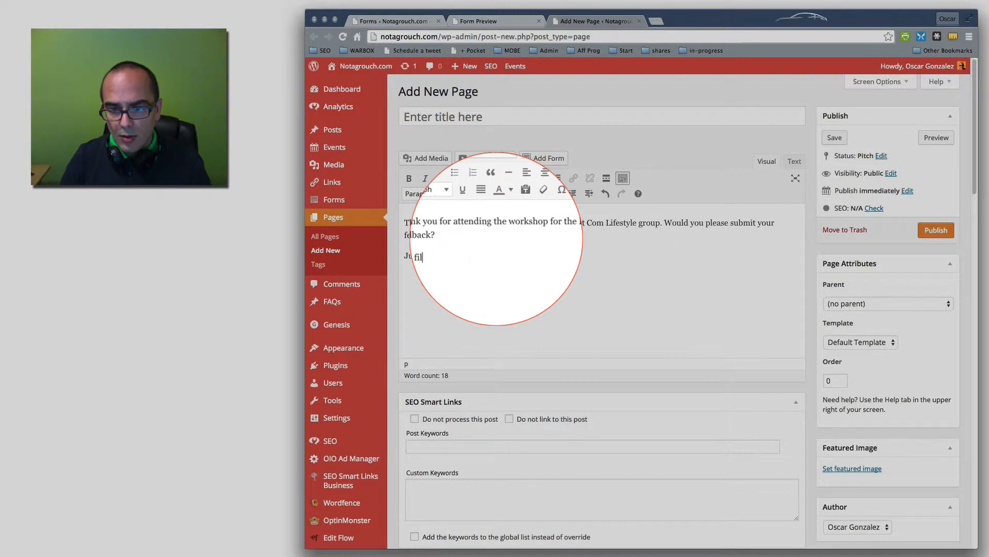
text(complete this)
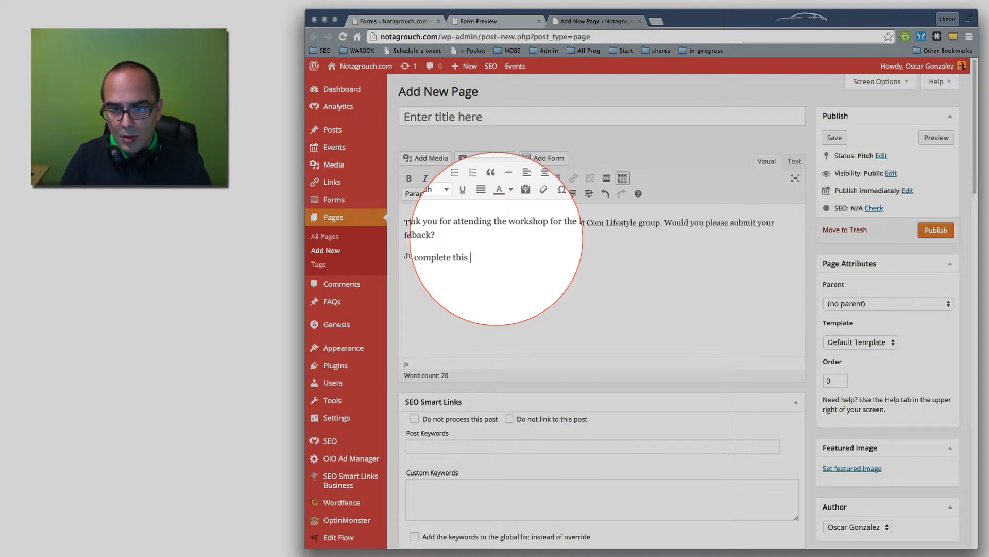
text(short sur)
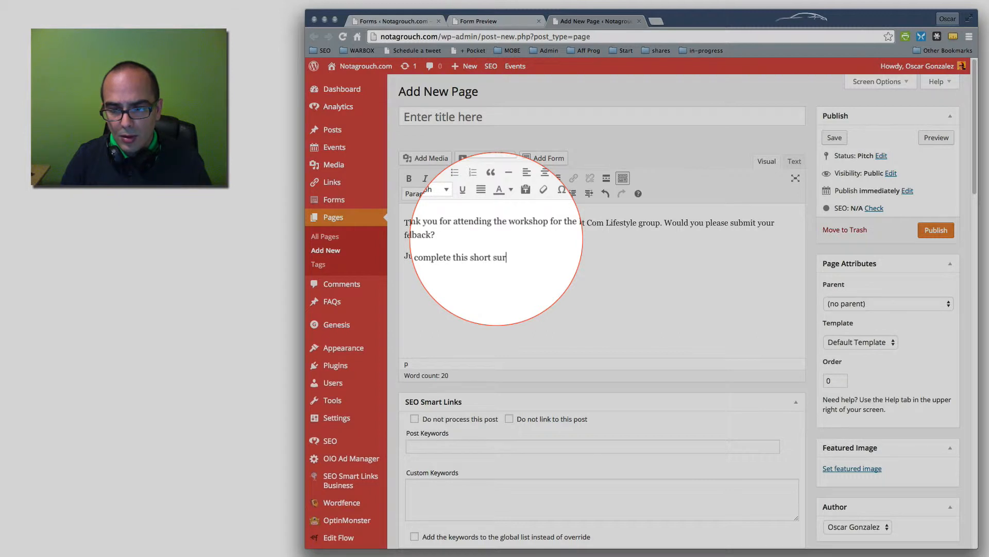
text(vey. Thank you)
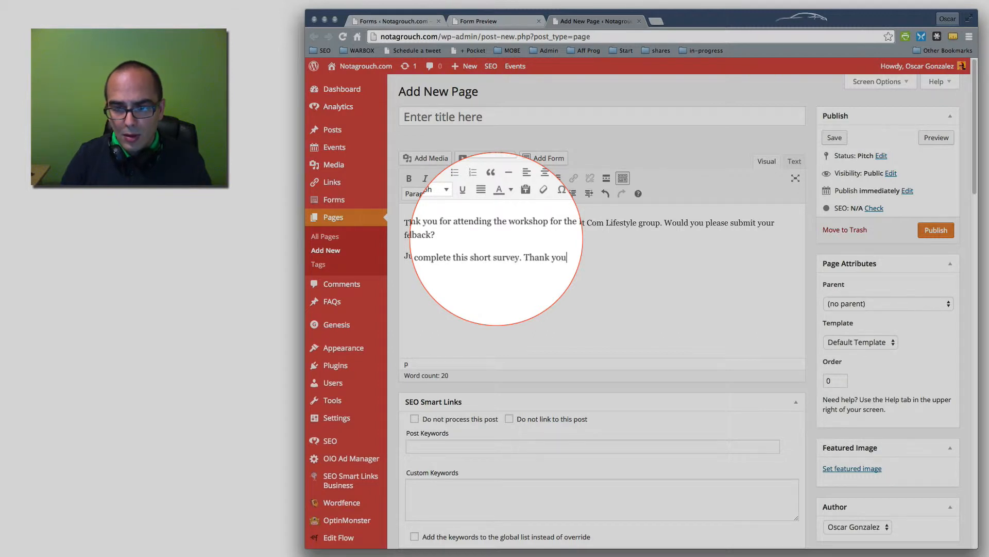
text(!)
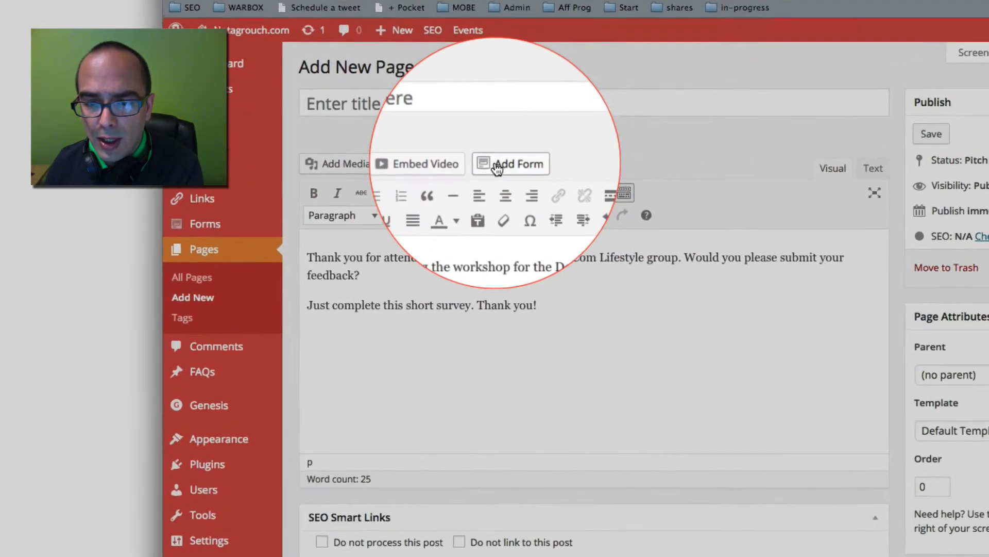
mouse_move(509, 166)
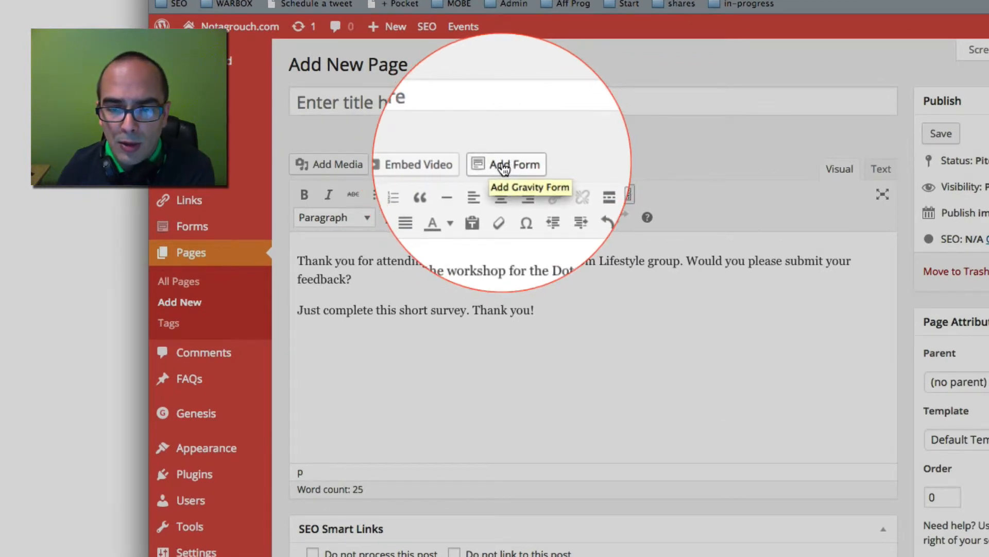
Insert the Dot Com Lifestyle Workshop Feedback form via Add Form with AJAX enabled.
click(507, 164)
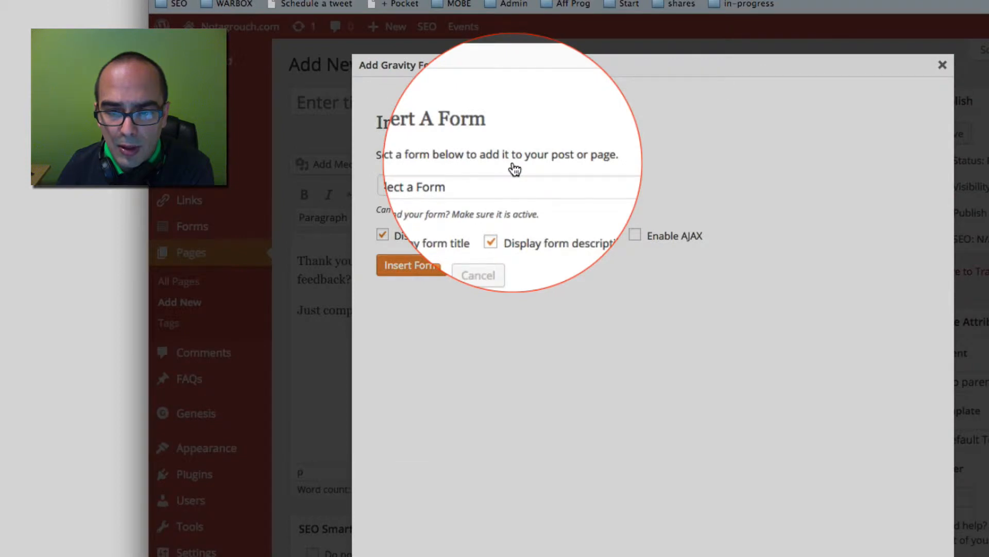
click(416, 186)
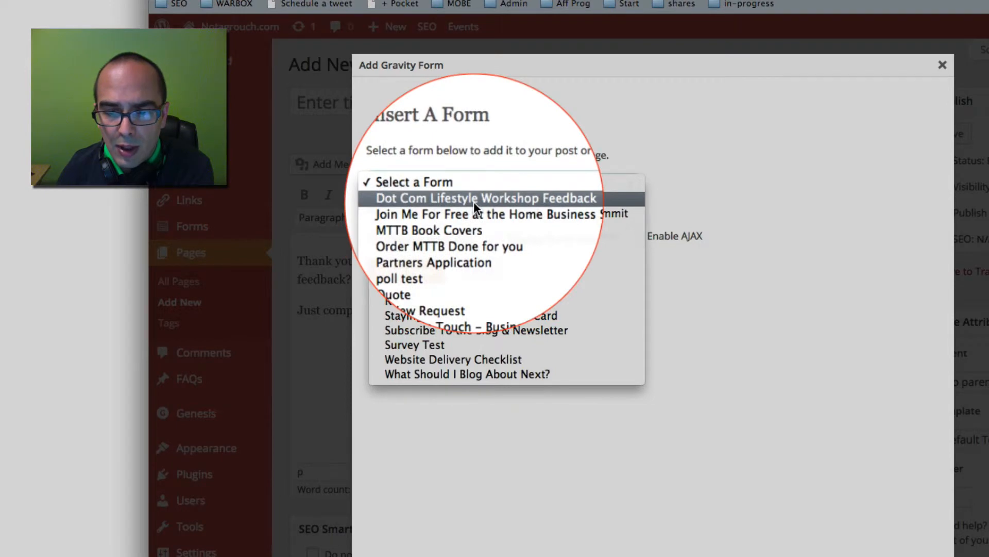
click(486, 197)
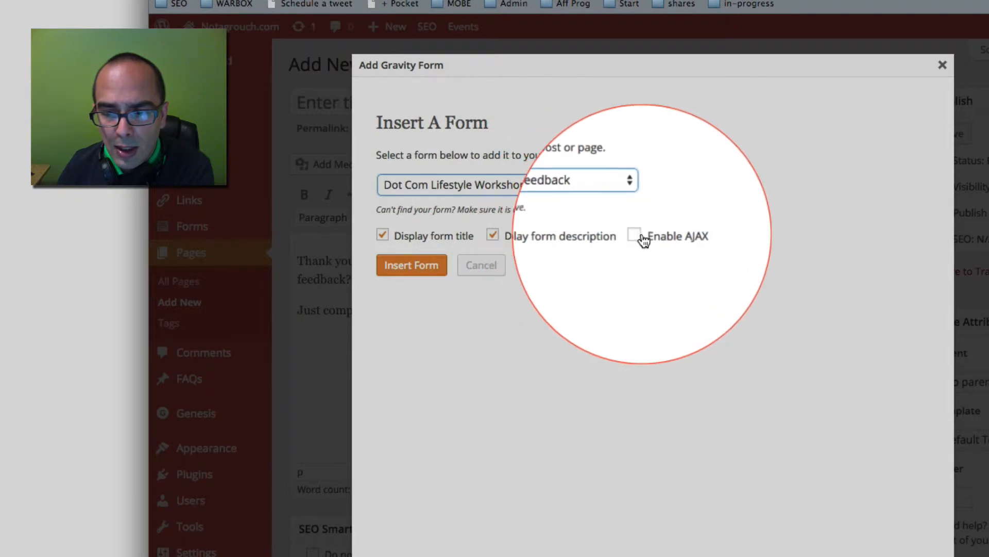
click(630, 235)
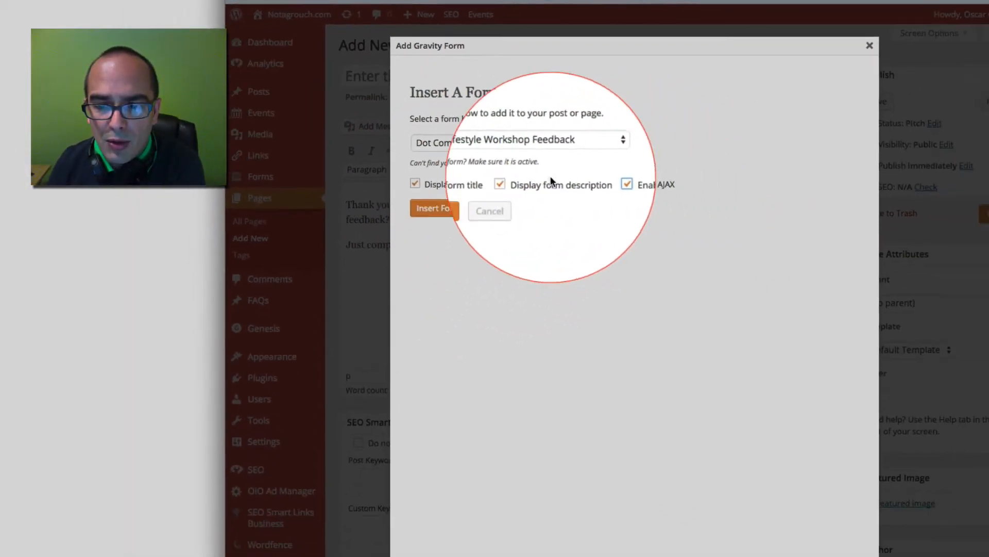
click(433, 209)
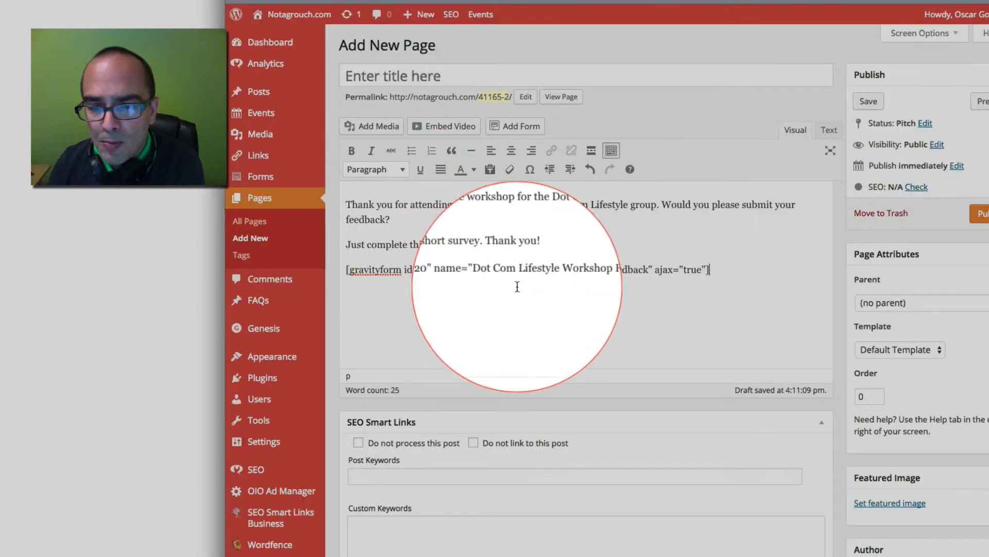
Name the page 'Dot Com Lifestyle Workshop Feedback' in the title field.
click(421, 74)
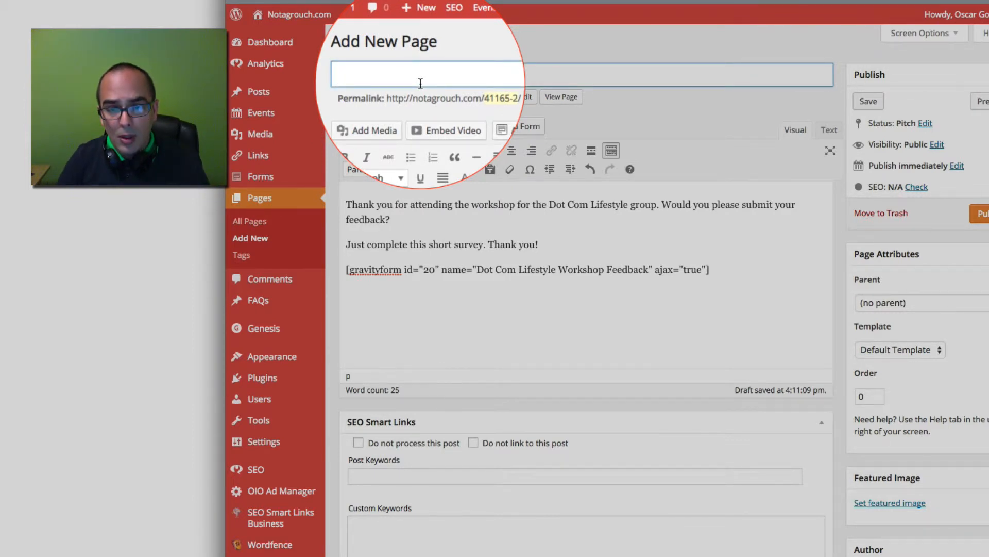
text(Dot Com Lifest)
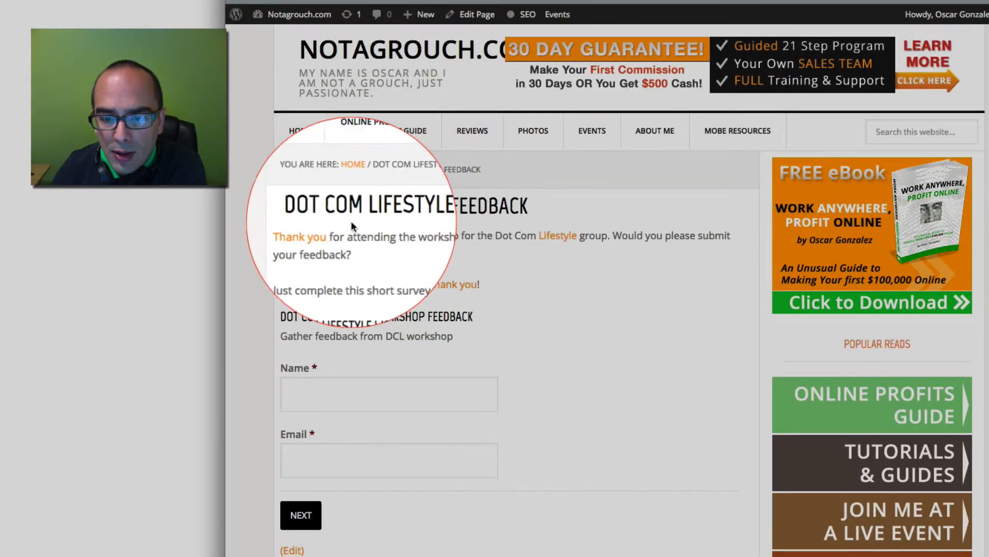
Review the previewed form with its title and description, then return to the Edit Page tab.
scroll(down, 3)
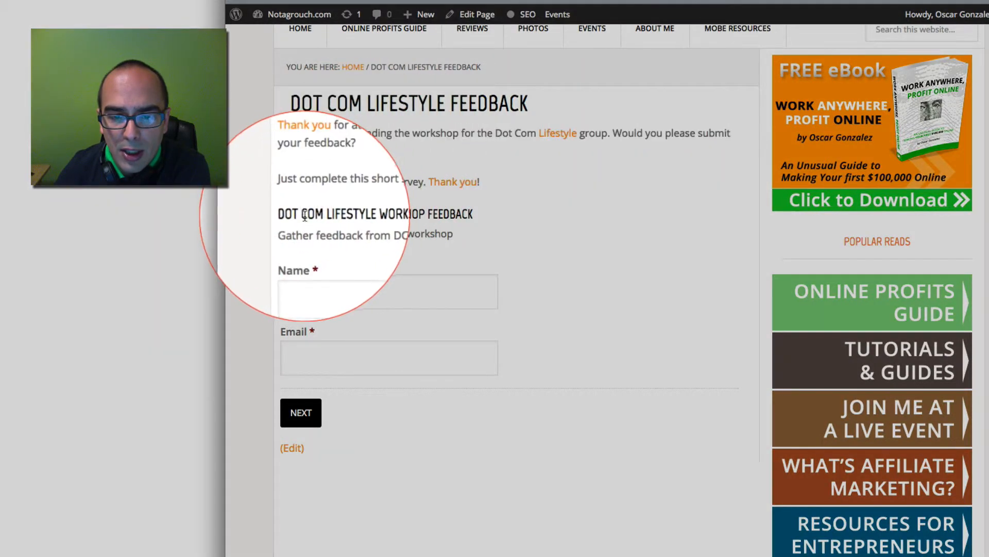
drag(304, 213, 442, 213)
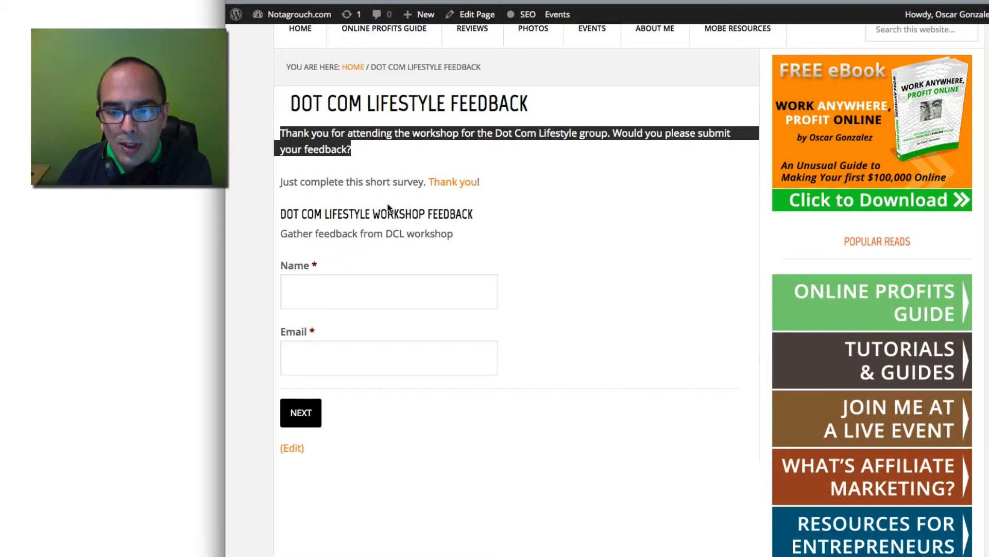
click(470, 14)
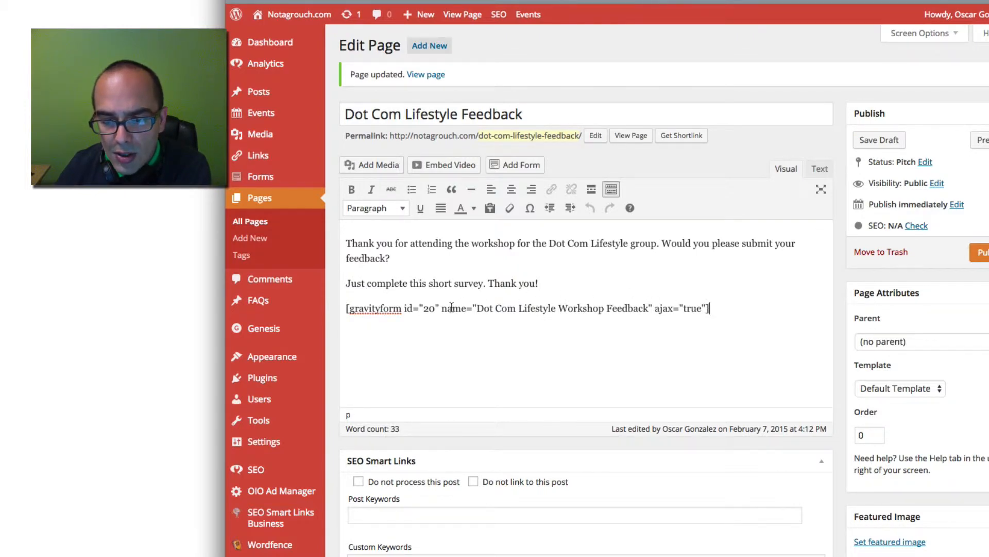
Select the existing [gravityform] shortcode line in the page body for removal.
drag(442, 308, 640, 308)
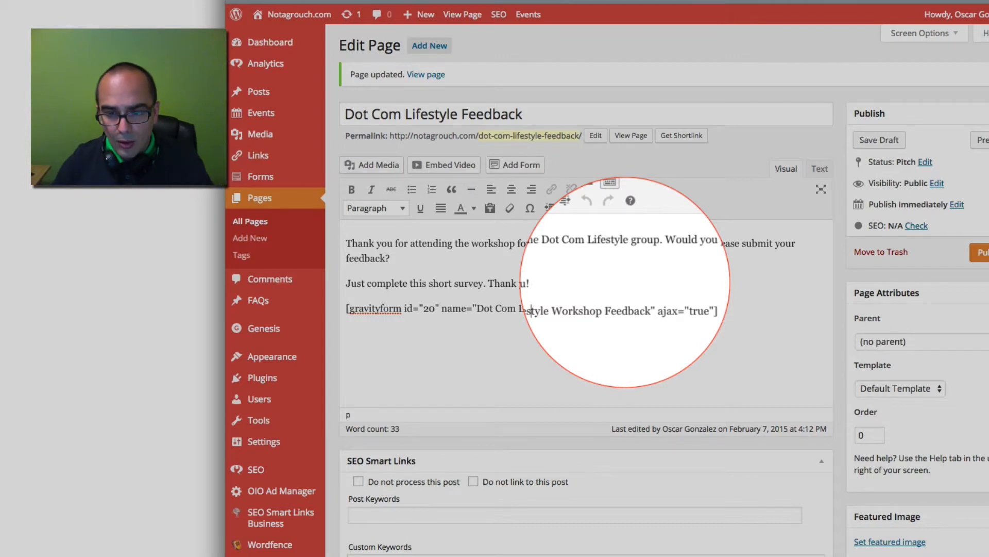
triple_click(550, 309)
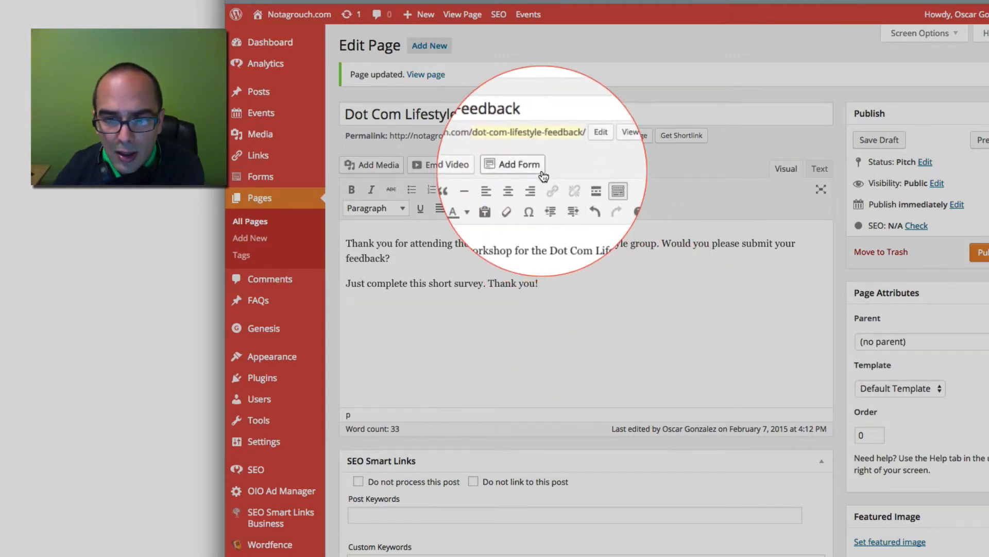
Re-insert the workshop feedback form with its title and description hidden.
click(512, 164)
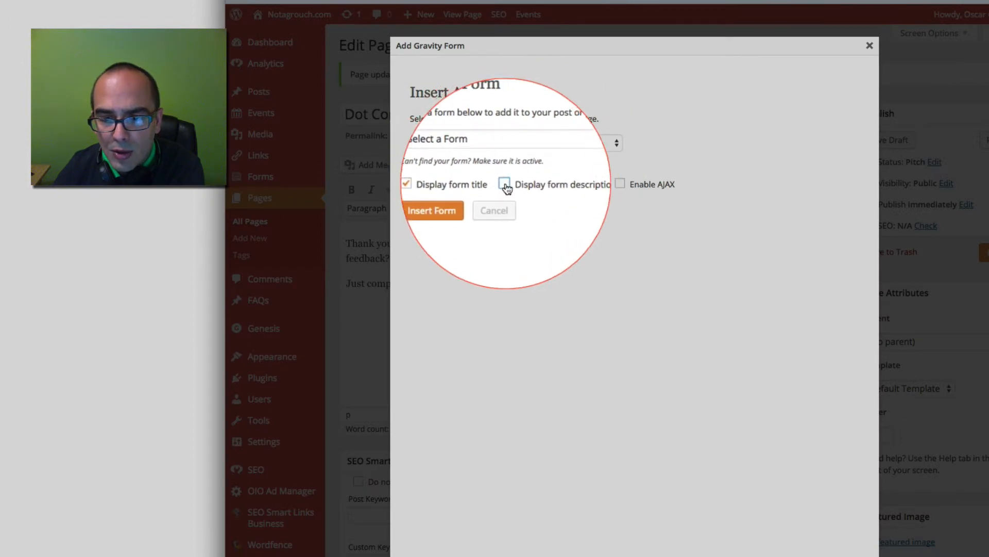
click(414, 183)
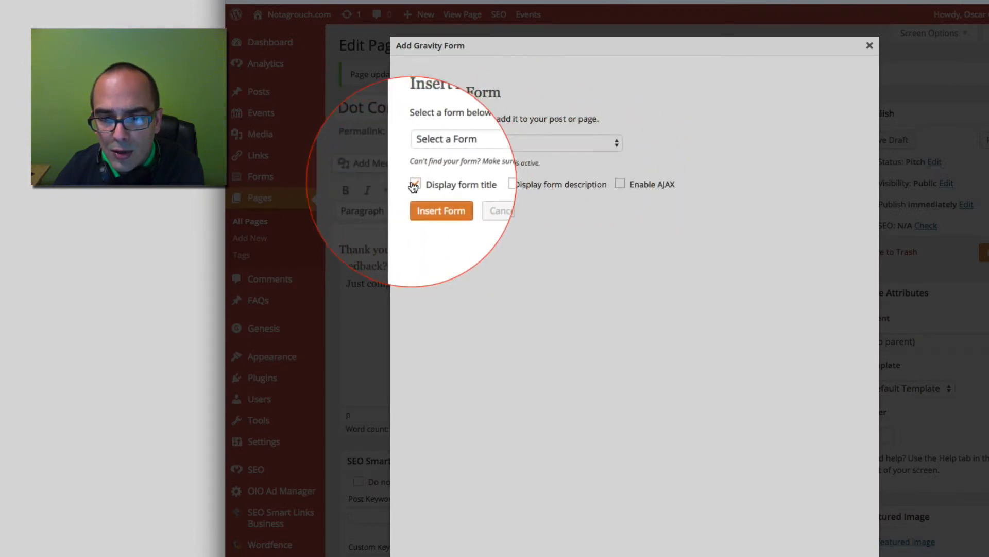
click(515, 140)
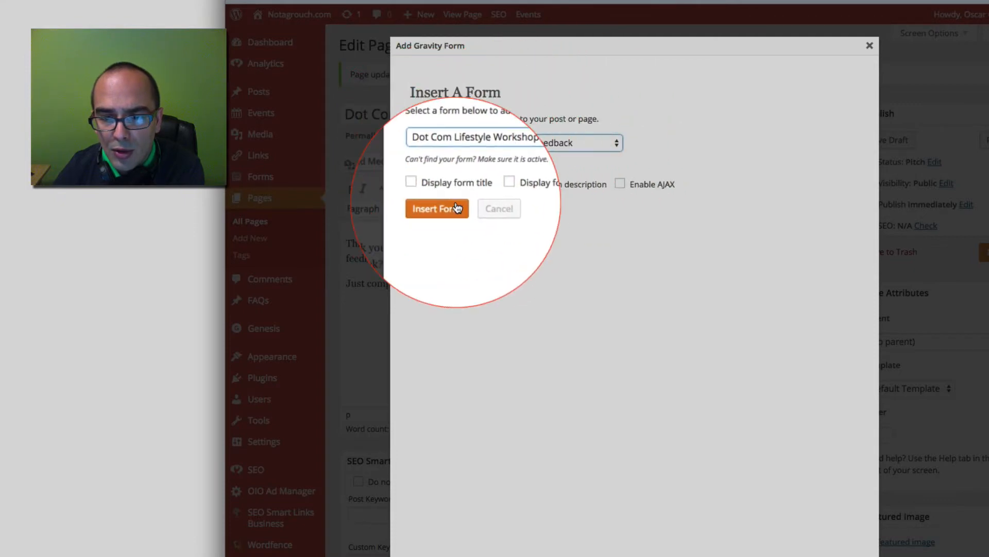
click(437, 208)
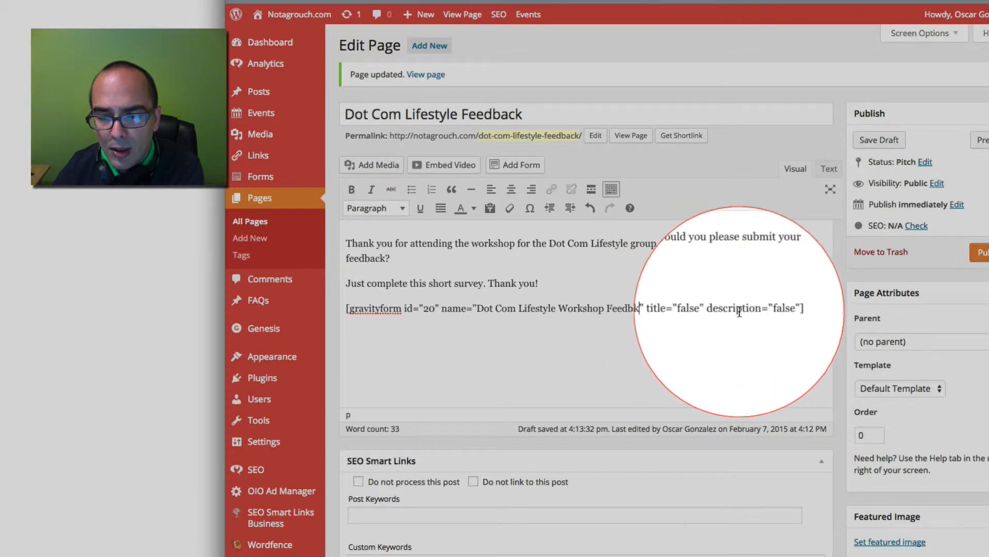
Update the page with the new shortcode and preview it.
click(879, 140)
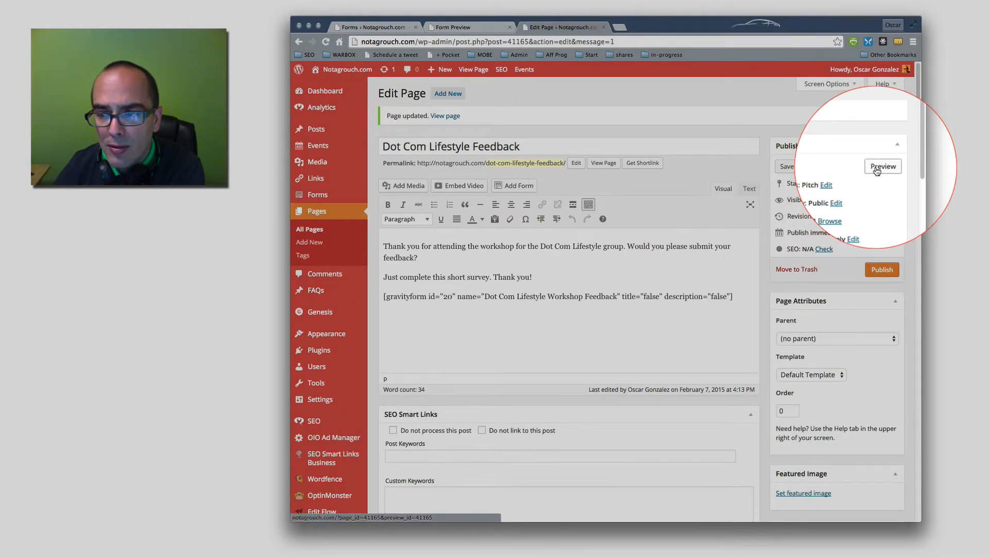
click(883, 166)
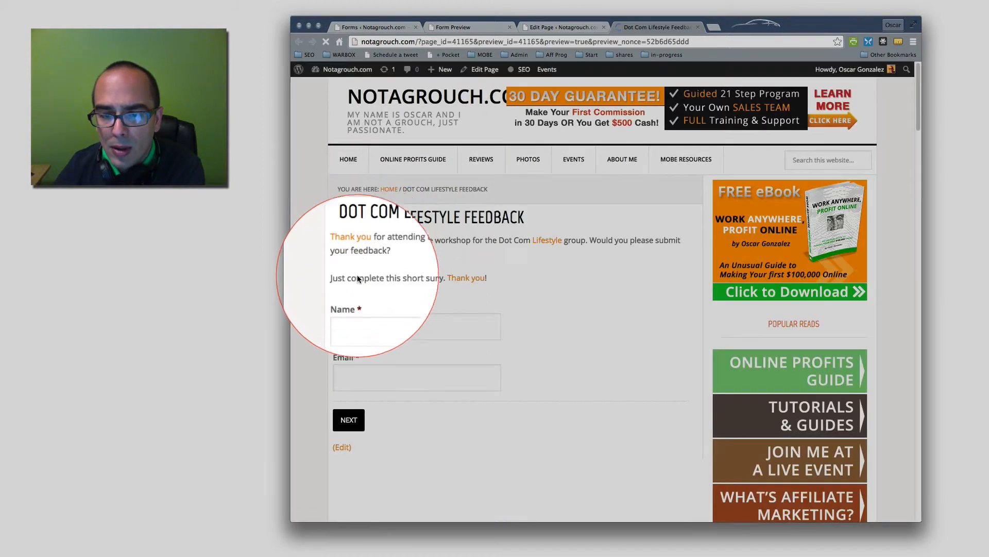
Check the preview shows the form without a title, then return to the page editor.
scroll(down, 3)
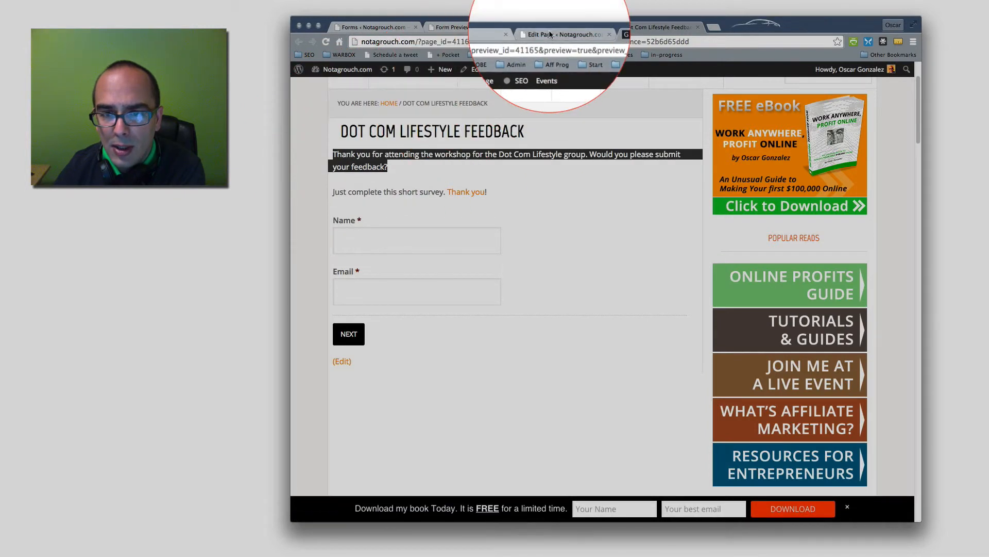
click(554, 26)
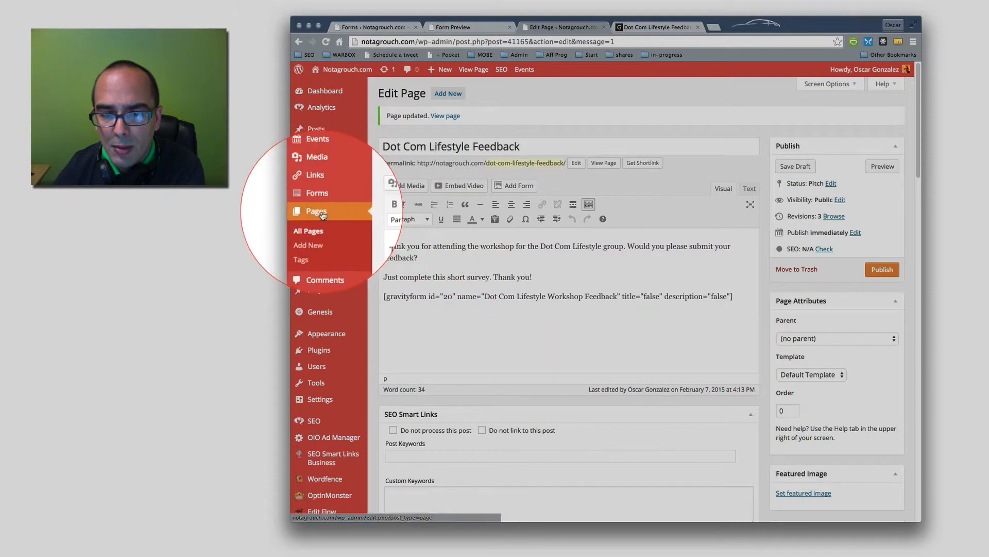
Switch to the form editor and scroll to the second-page Drop Down field's settings.
click(656, 27)
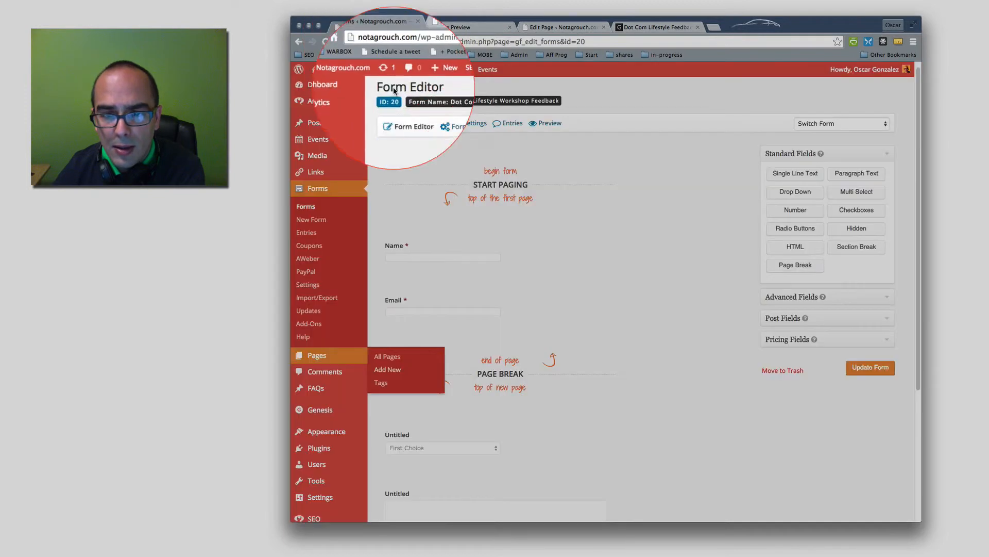
scroll(down, 3)
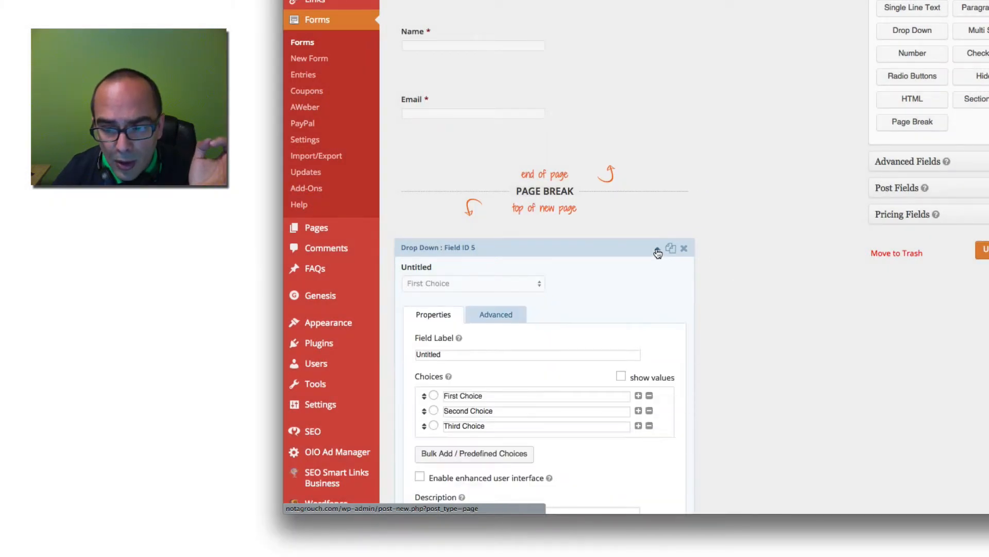
scroll(down, 3)
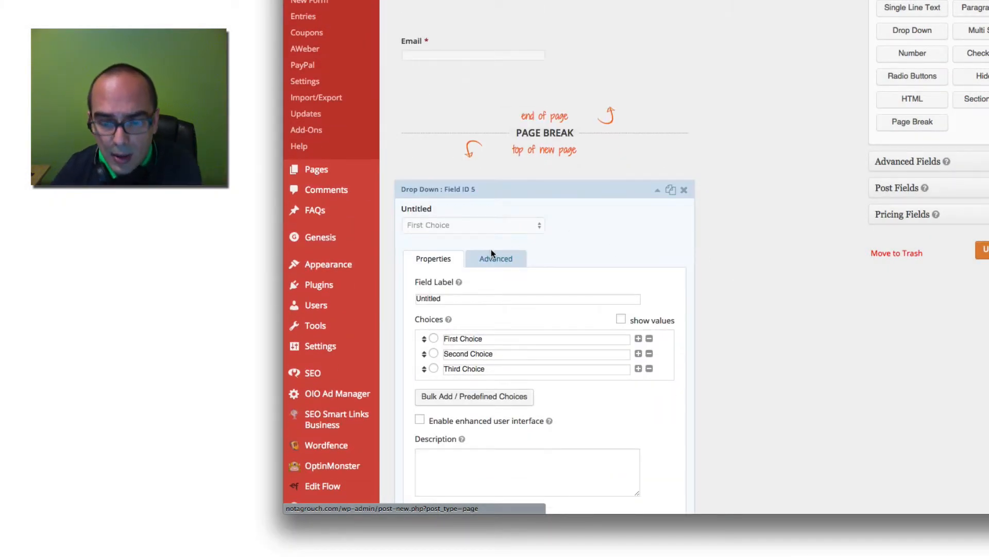
scroll(down, 3)
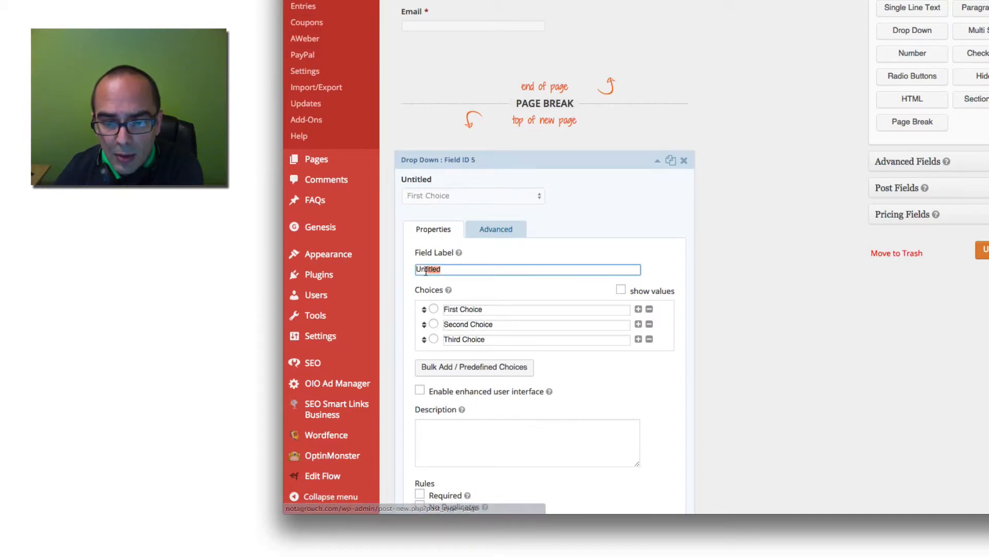
Label the dropdown 'Workshop name:' and enter workshop-topic choices such as 'OIO Publisher' and monetizing.
text(Workshop name:)
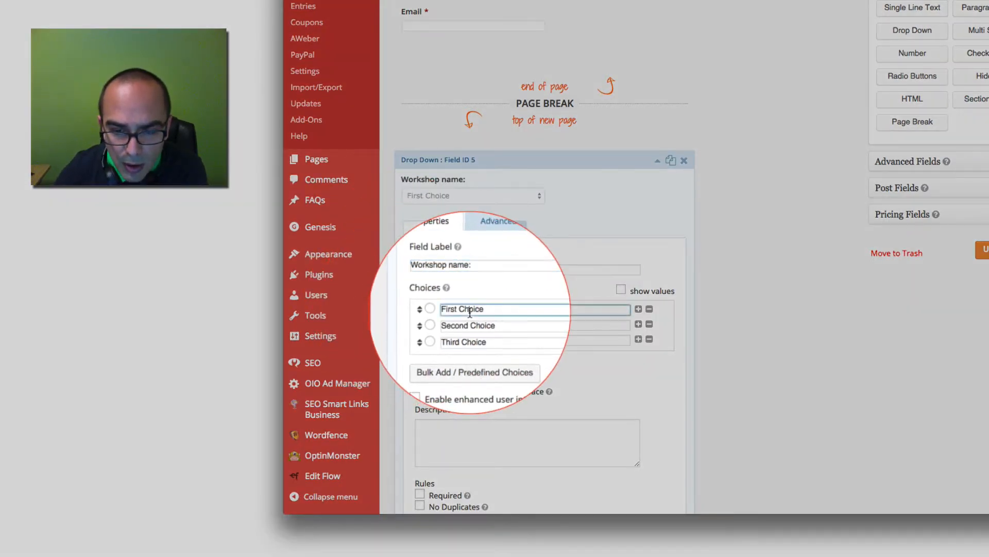
double_click(472, 310)
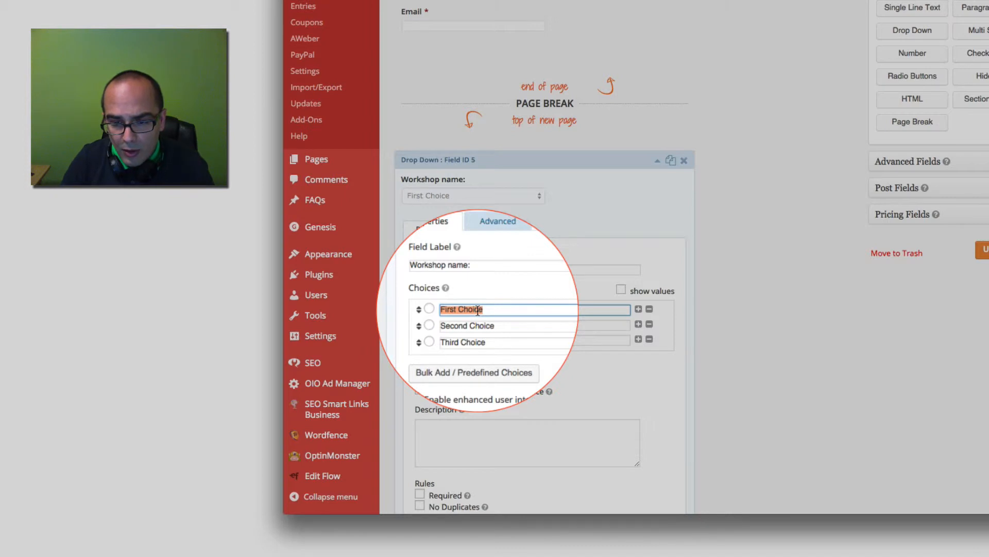
text(OIO Publish)
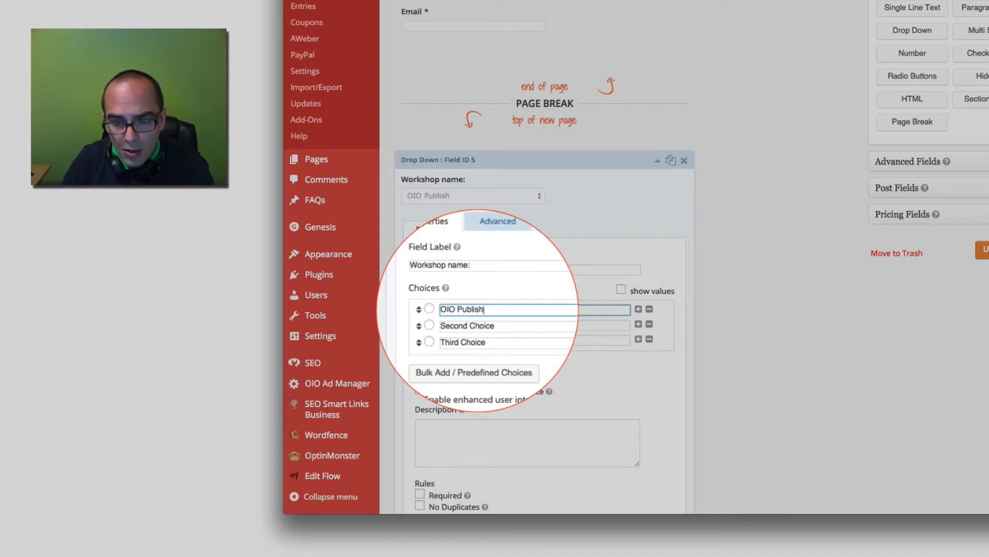
text(er)
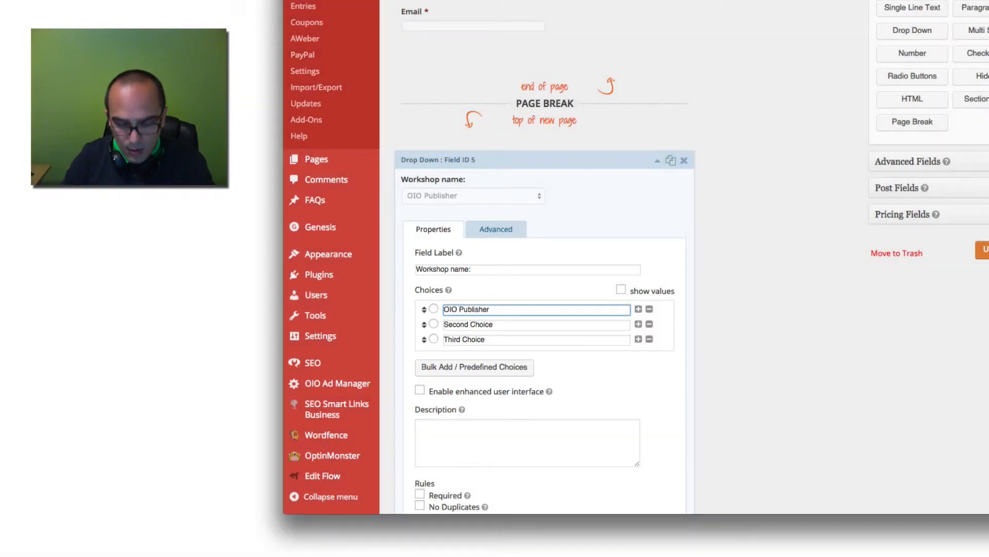
text(How to run ads with)
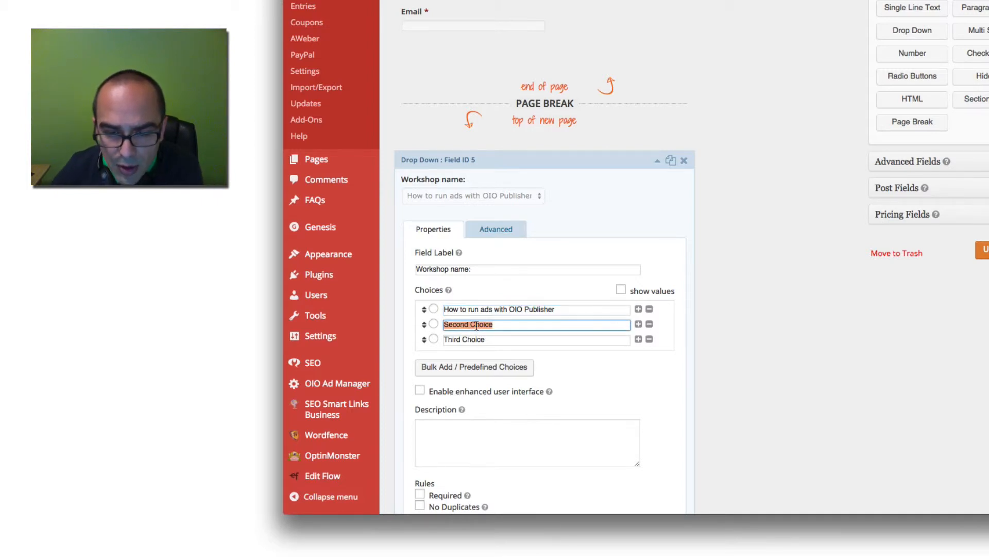
text(W)
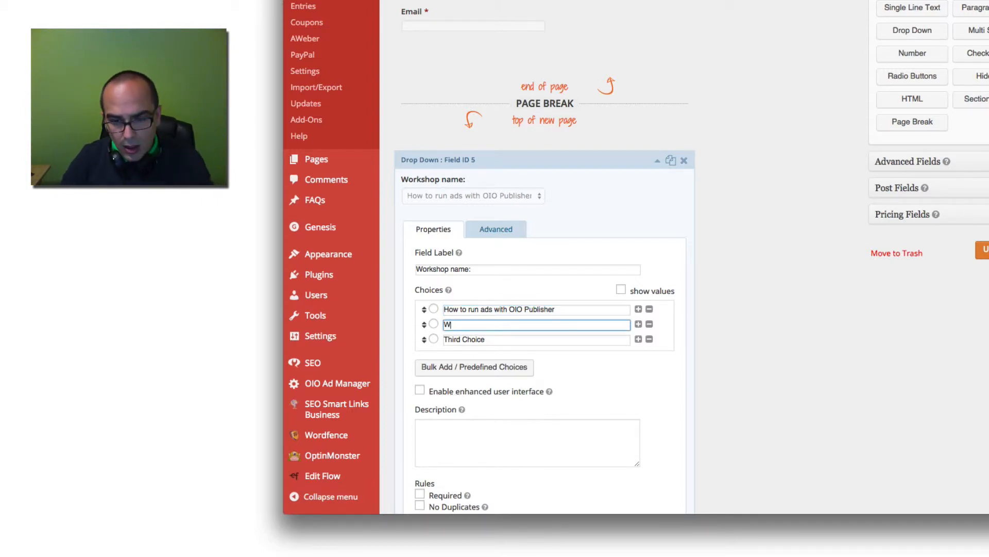
text(How to)
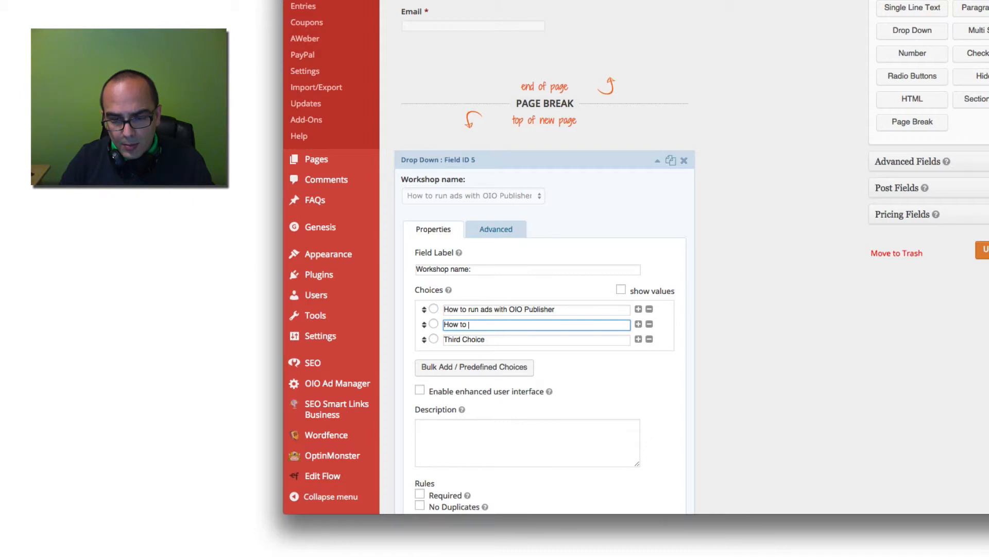
text(montetize your blog)
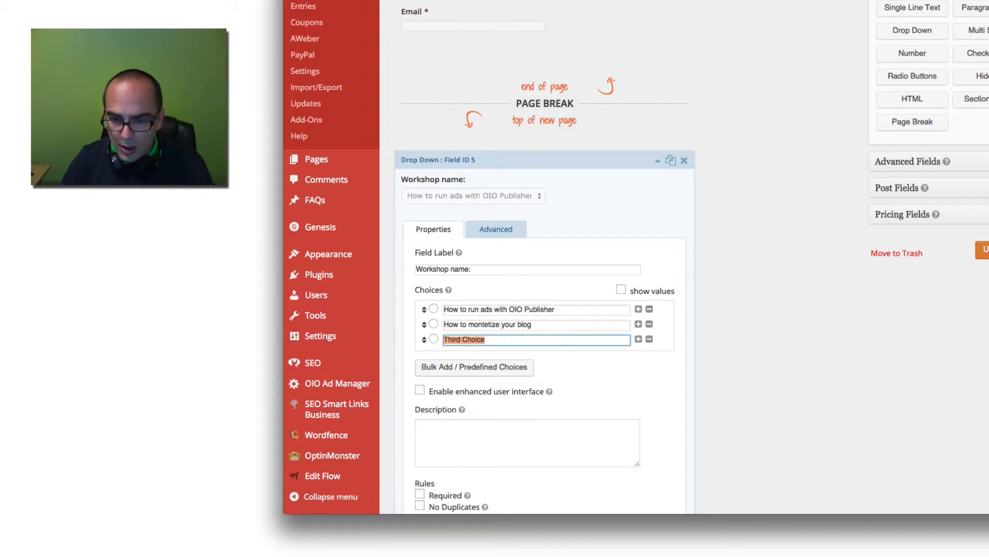
Continue filling the dropdown choices and begin its description text.
text(How to integrate O)
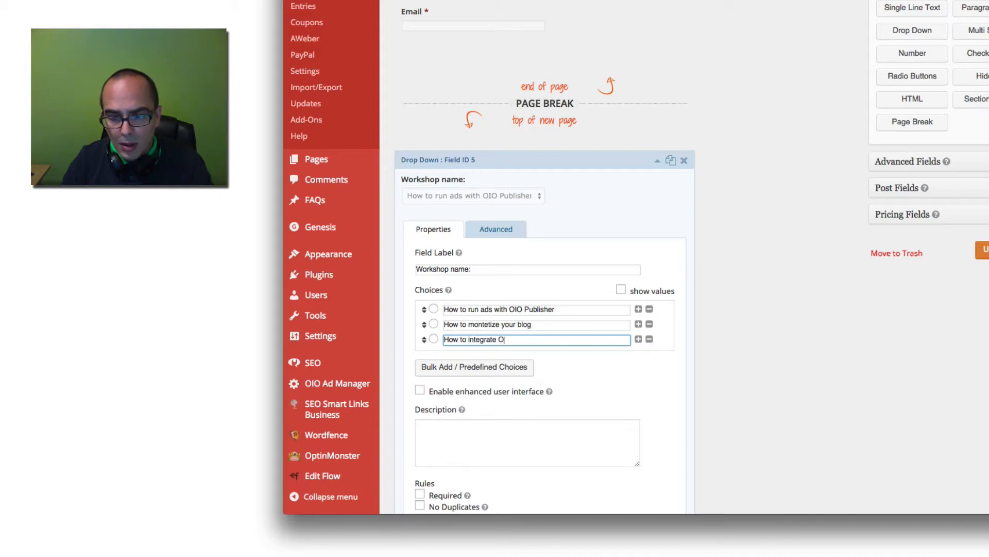
text(ptinmonster)
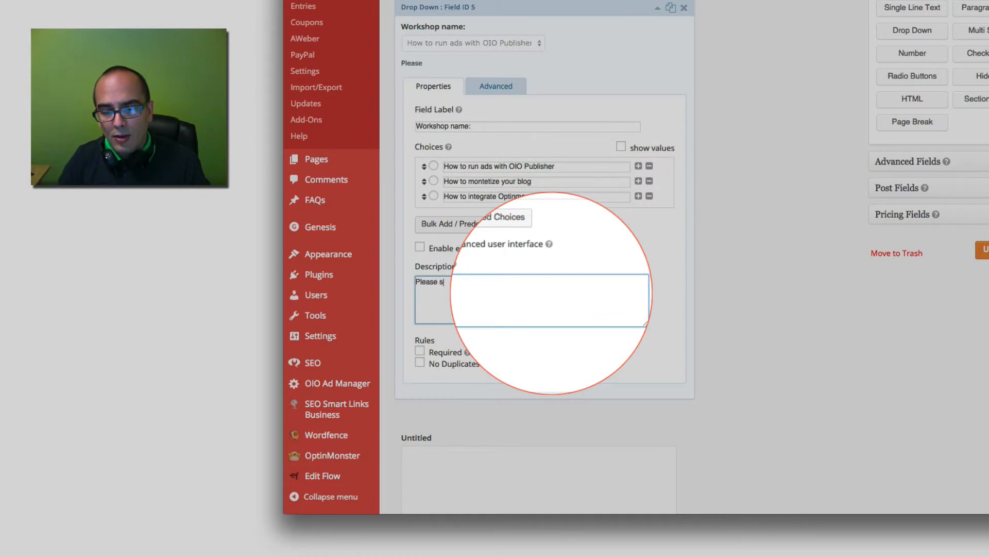
Describe the dropdown as selecting the workshop you are providing feedback for, and mark it Required.
text(elect the workship)
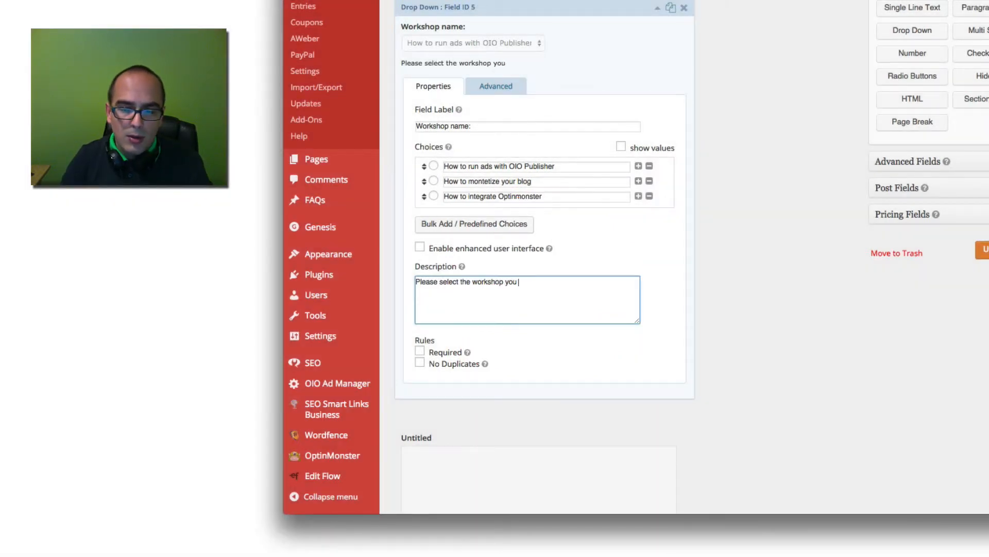
text(are)
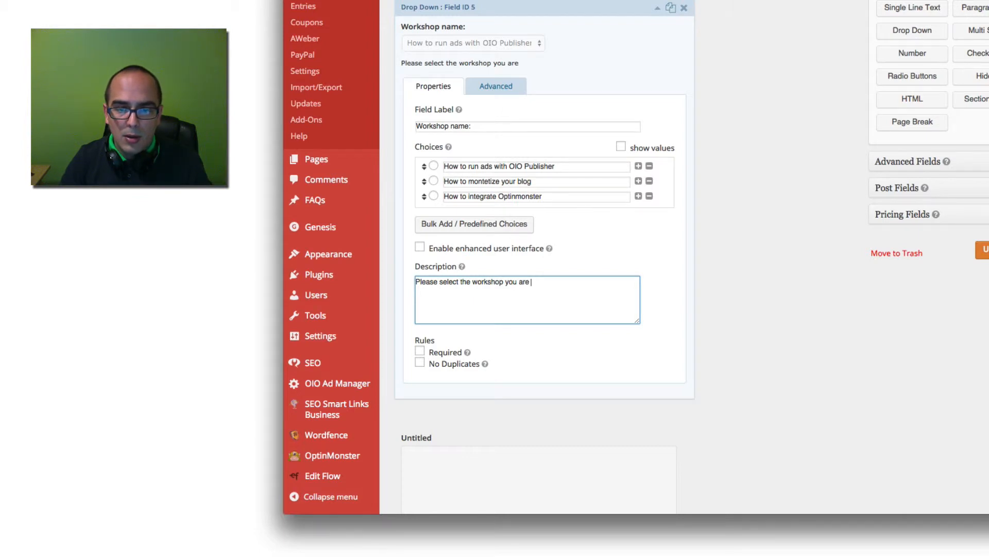
text(providing)
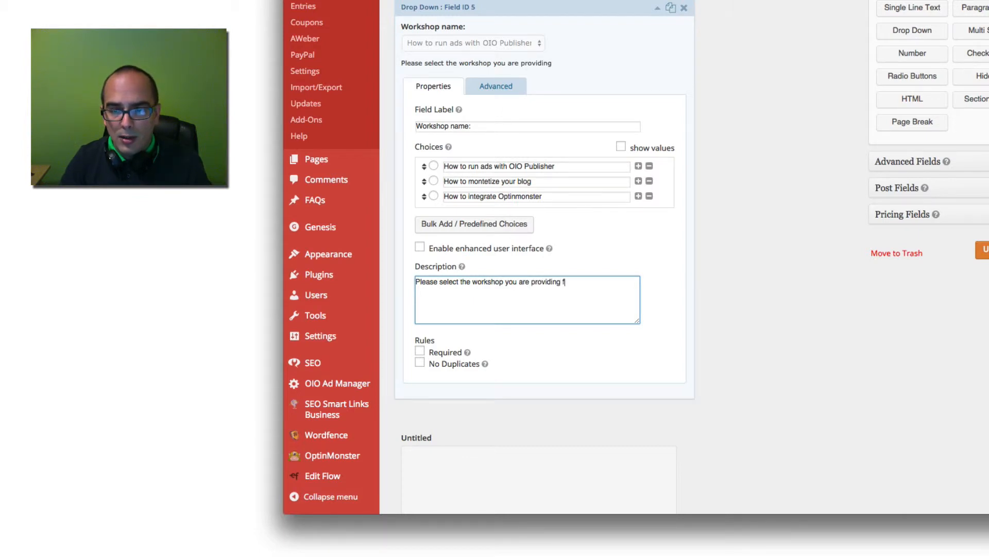
text(feedback for:)
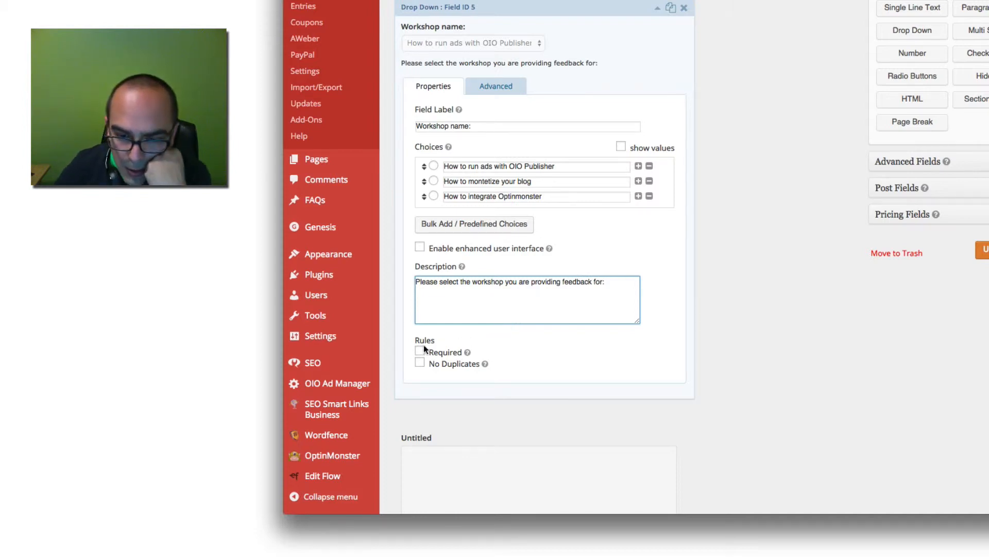
click(420, 351)
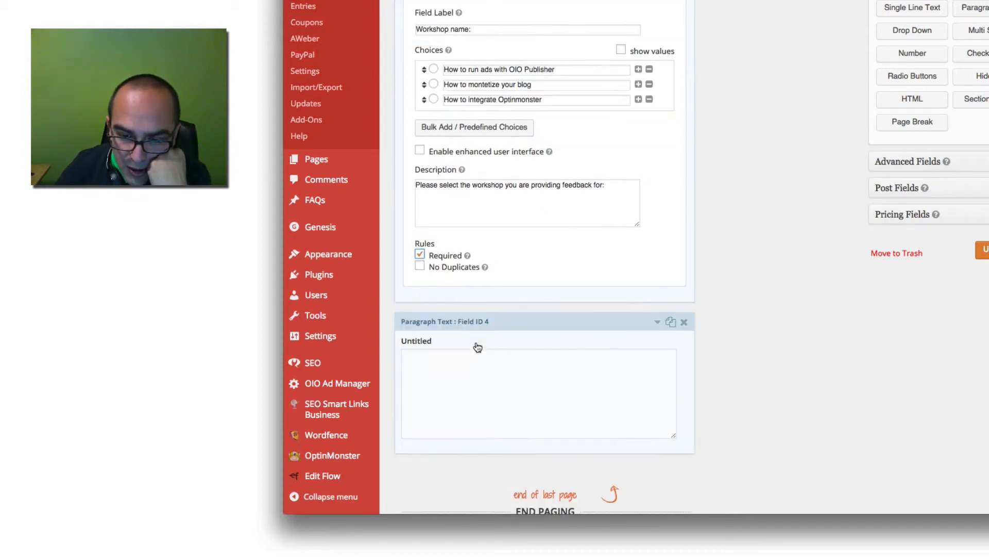
mouse_move(653, 321)
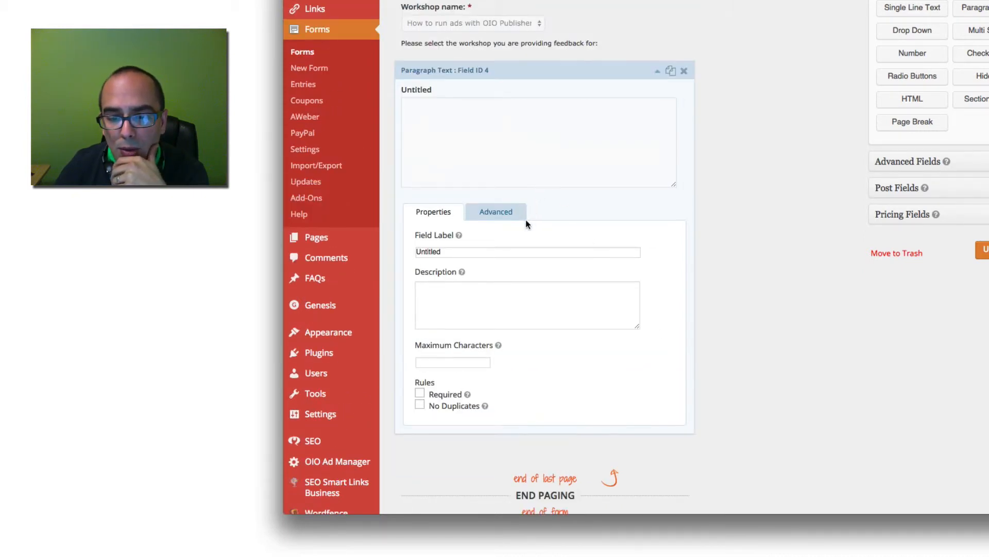
Label the paragraph field Feedback with the prompt 'In a few sentences, please provide feedback about your experience in the workshop.'.
click(657, 70)
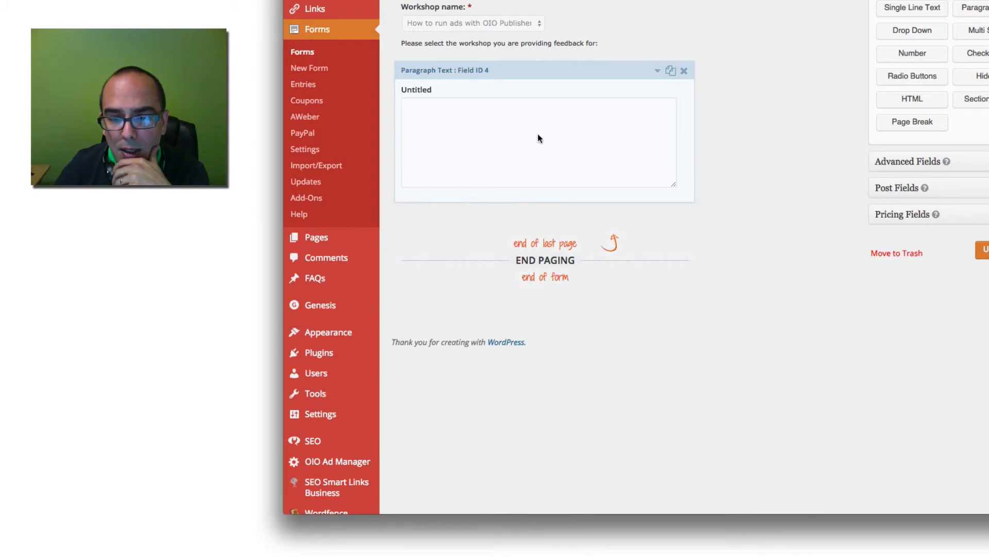
click(539, 141)
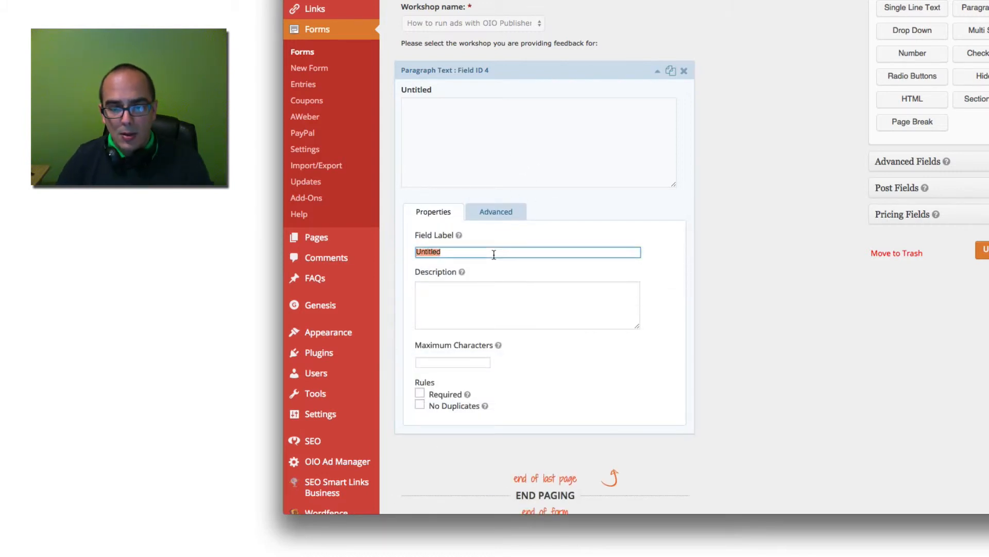
text(Feedback)
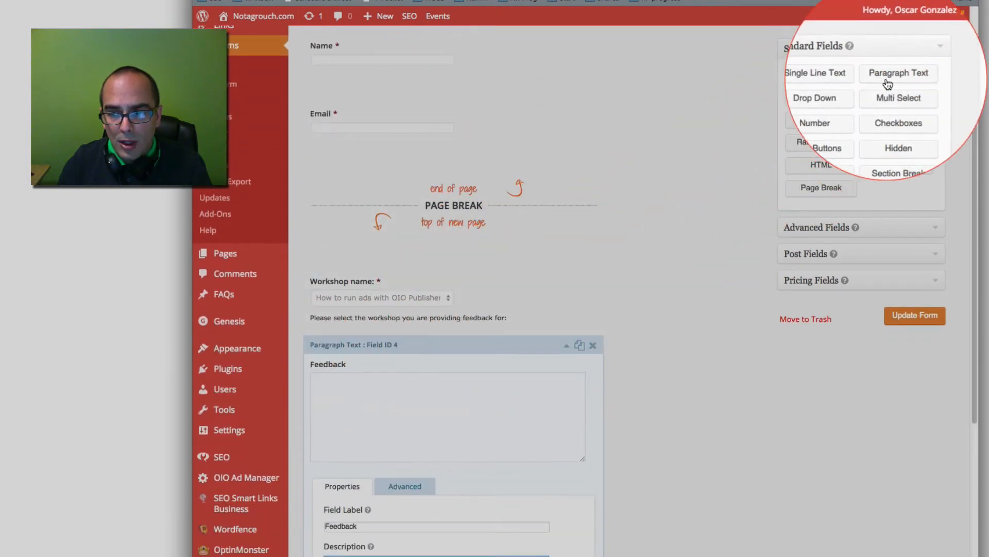
mouse_move(701, 170)
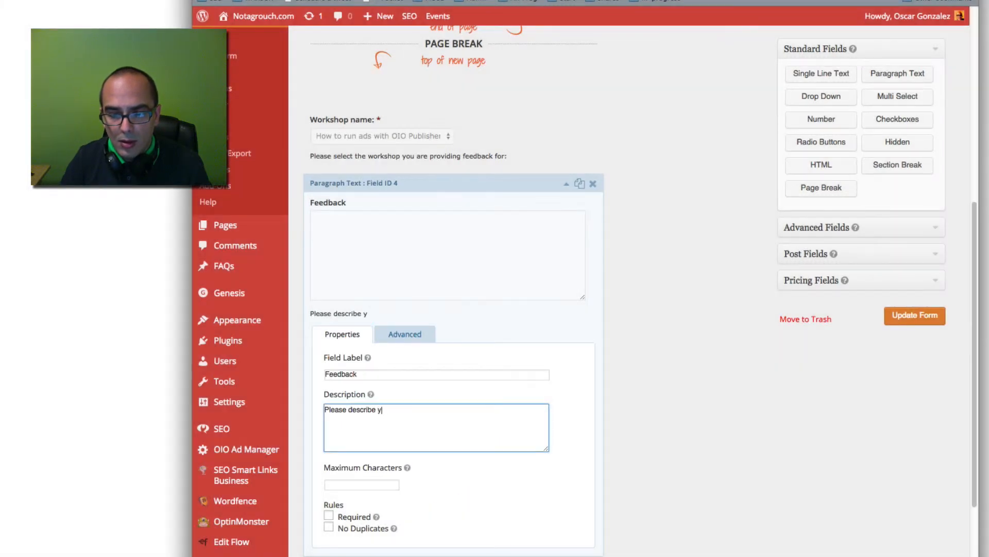
text(In a few sentences, please provide feedback about your experience in the wor)
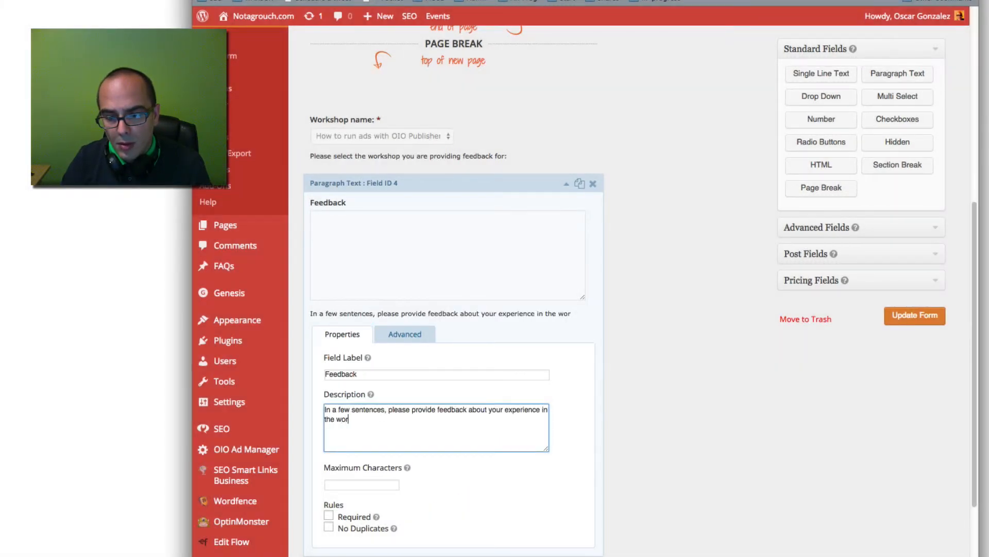
text(kshop.)
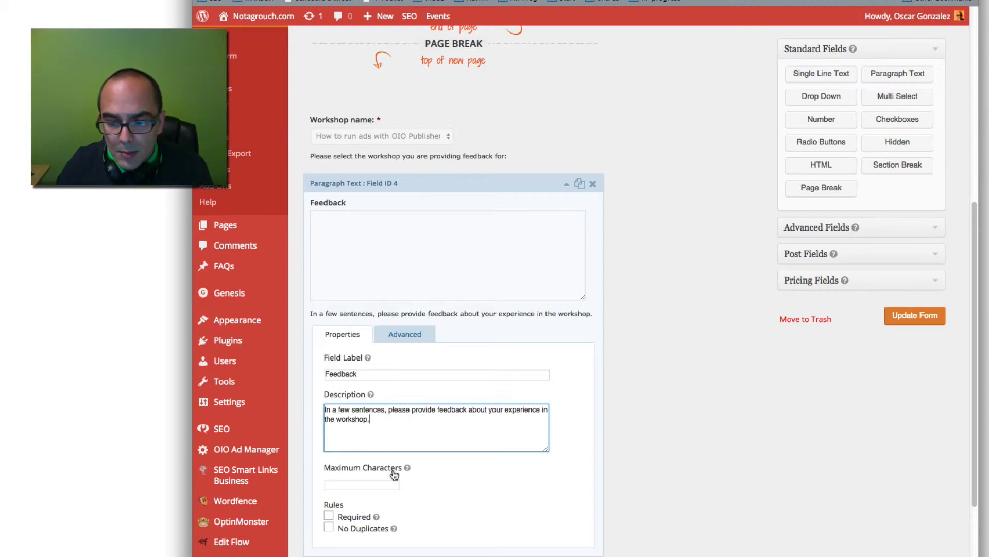
Limit the Feedback field to 1000 characters and make it required.
click(362, 485)
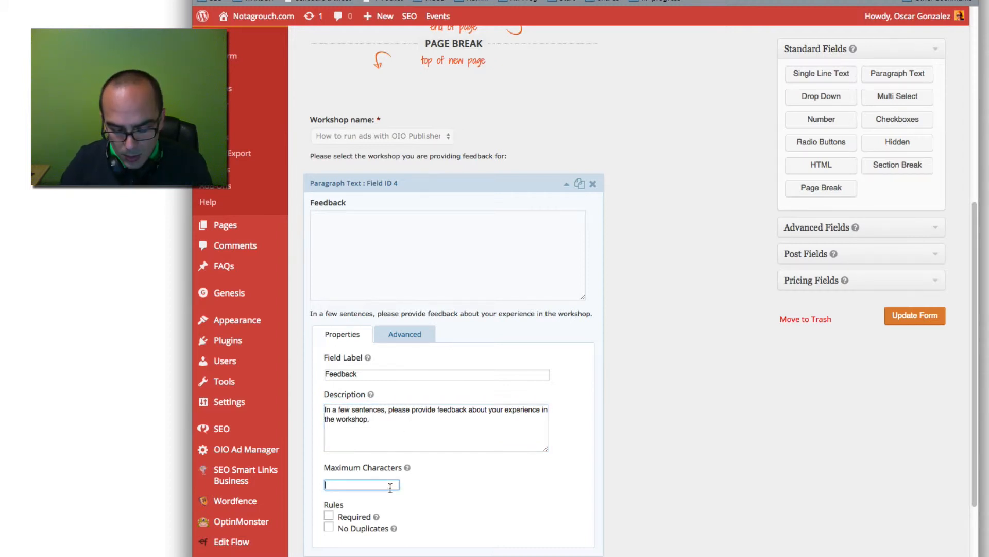
text(8)
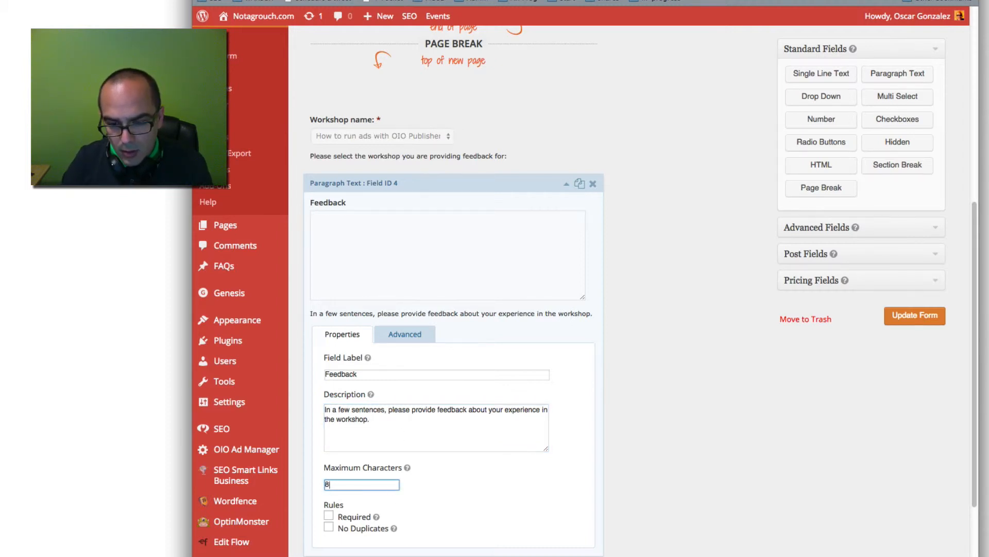
text(1000)
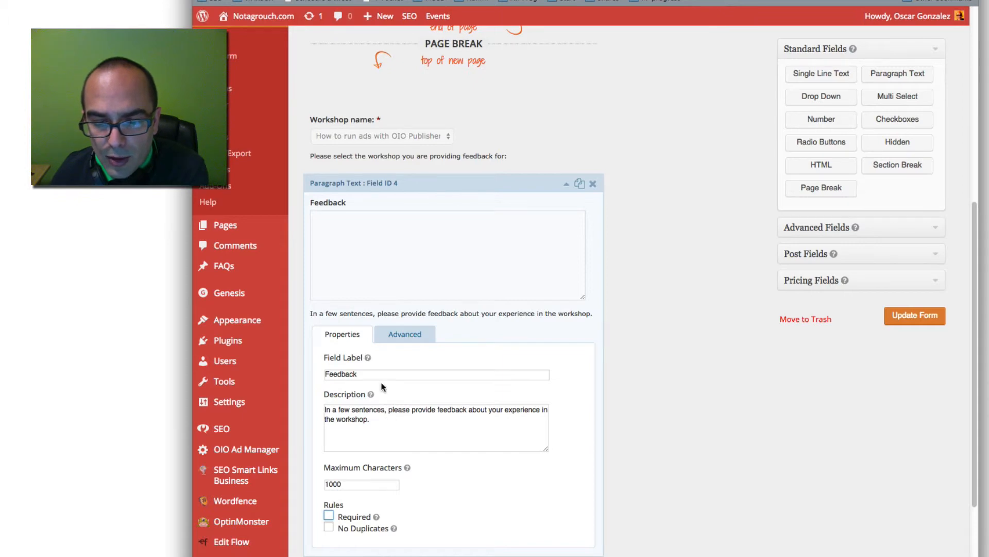
mouse_move(365, 480)
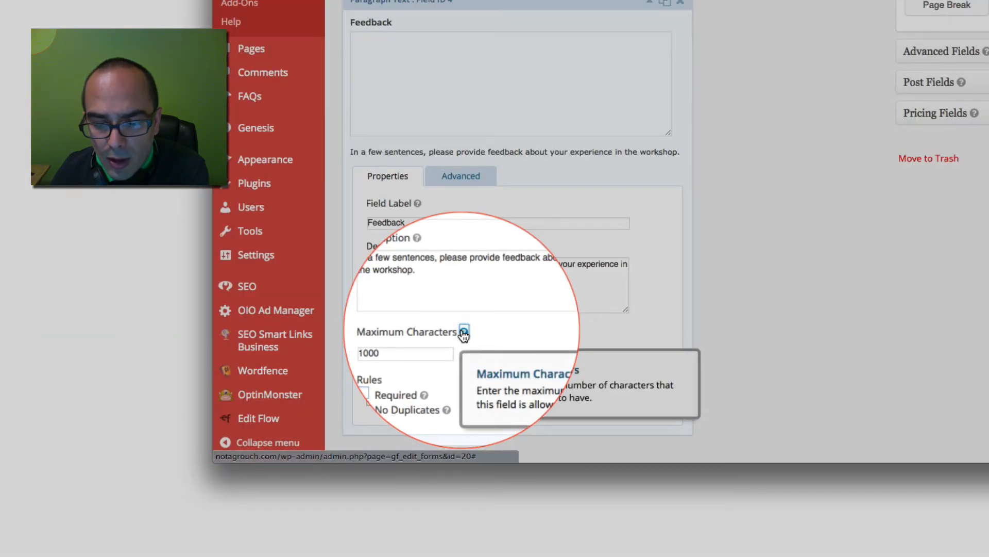
click(408, 352)
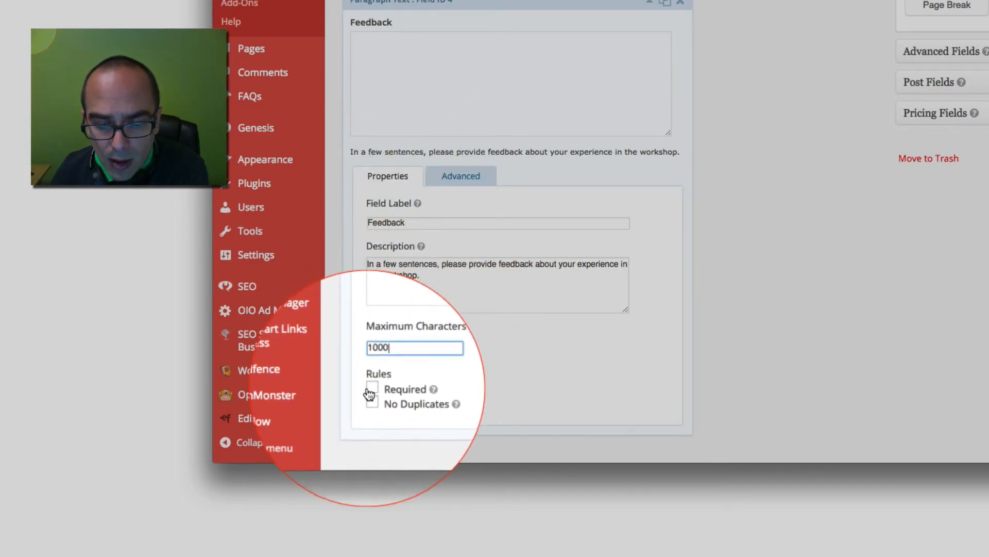
click(371, 387)
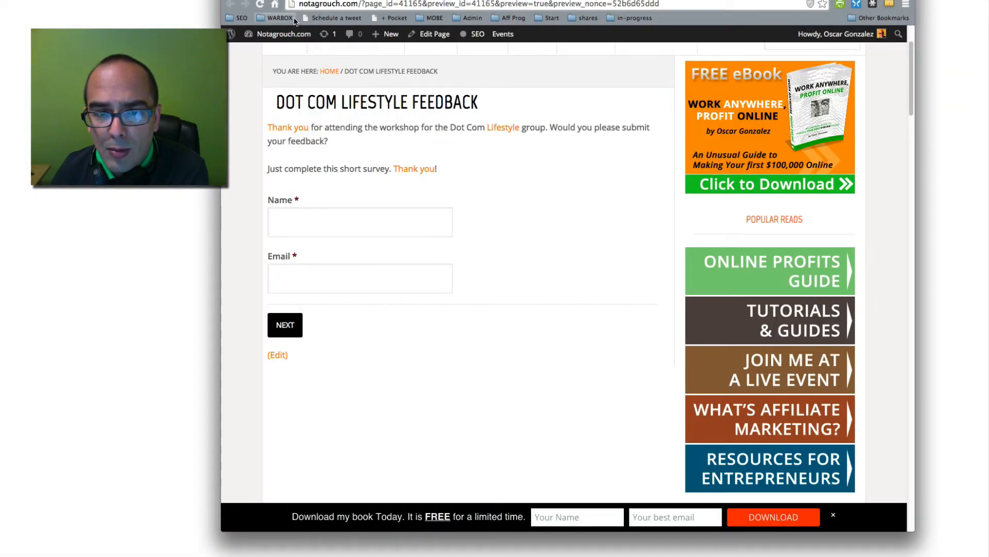
mouse_move(258, 3)
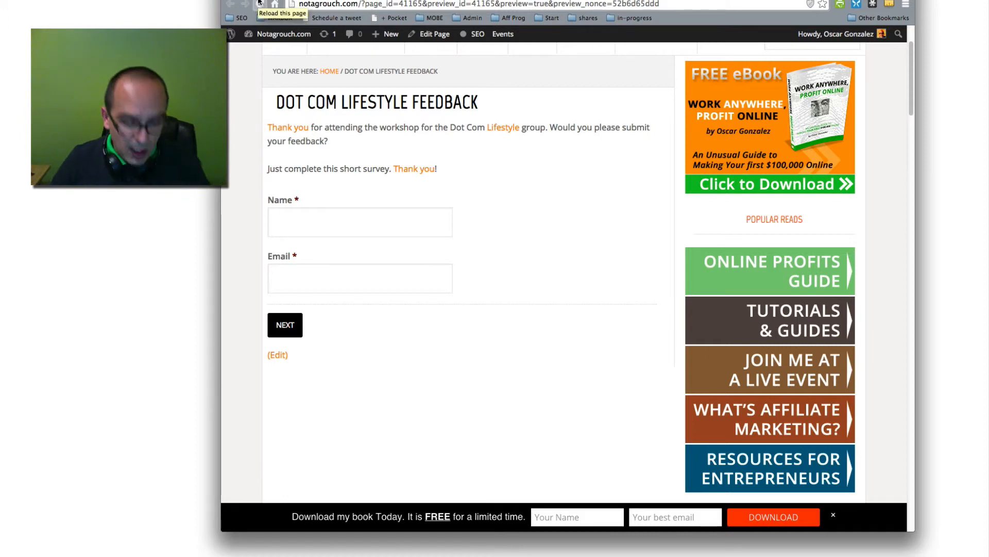
click(259, 4)
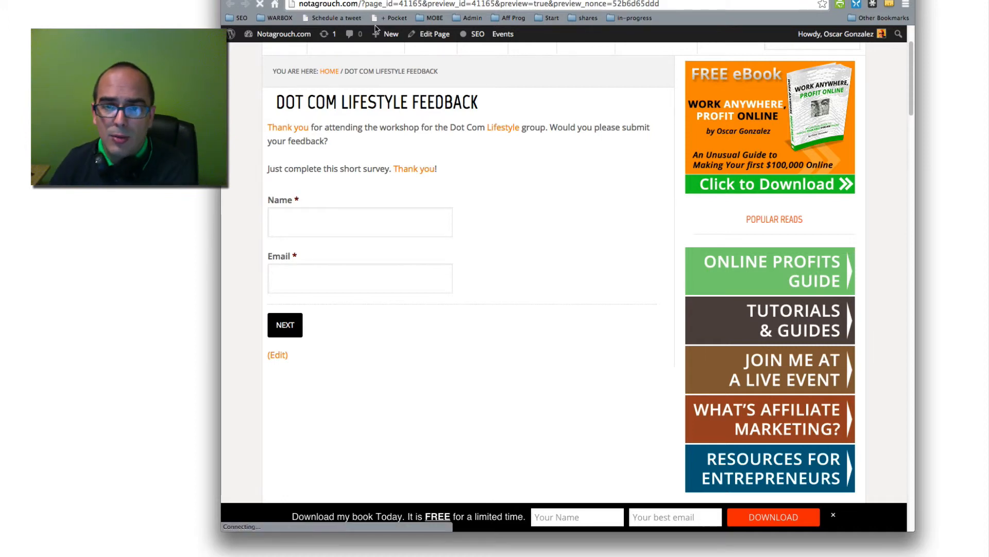
click(360, 222)
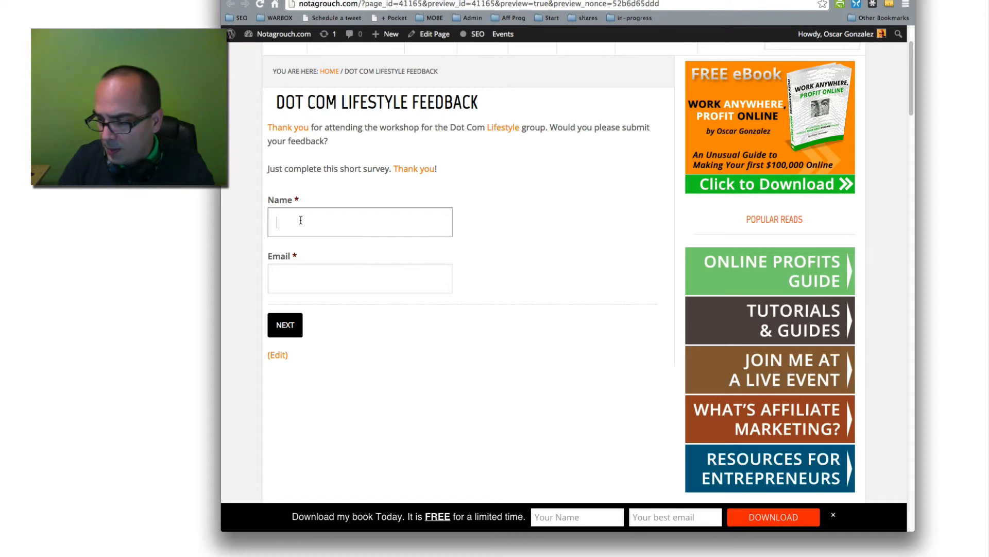
text(Oscar)
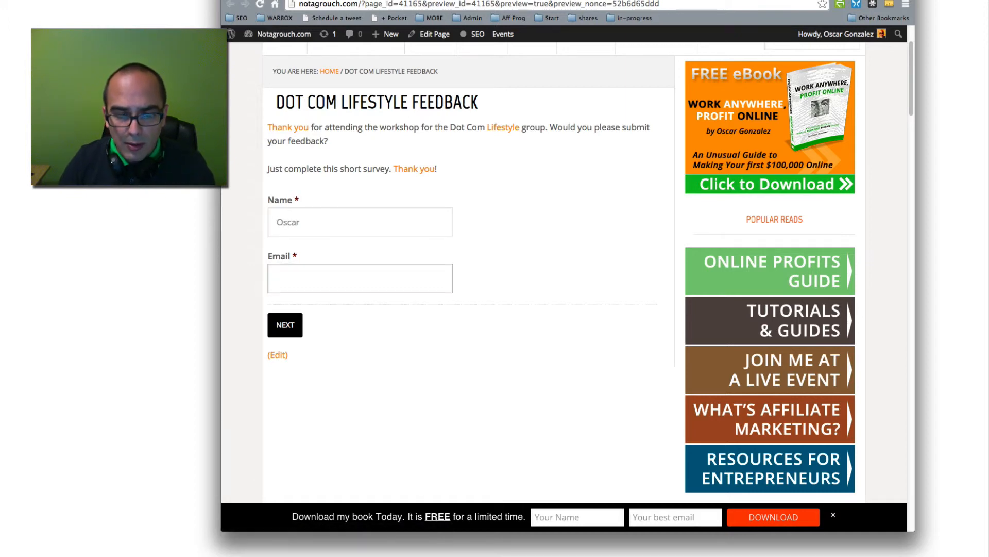
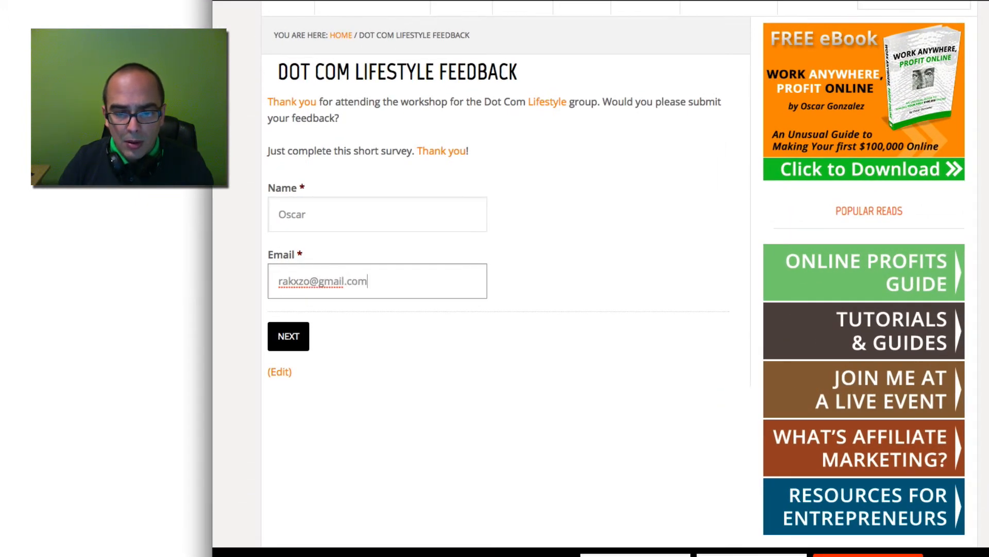
mouse_move(287, 341)
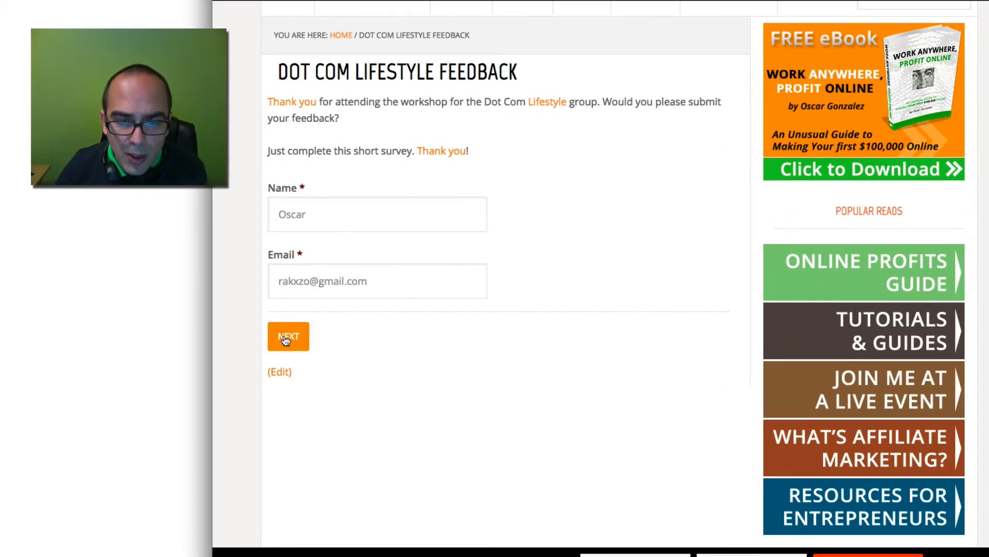
click(289, 336)
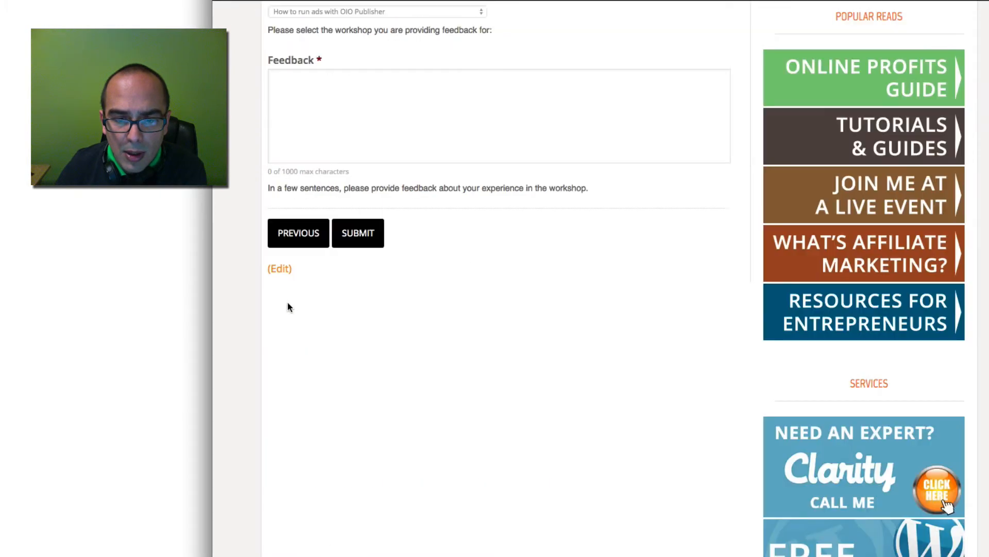
Try the Workshop name drop-down choices, starting with the blog monetization workshop.
scroll(up, 3)
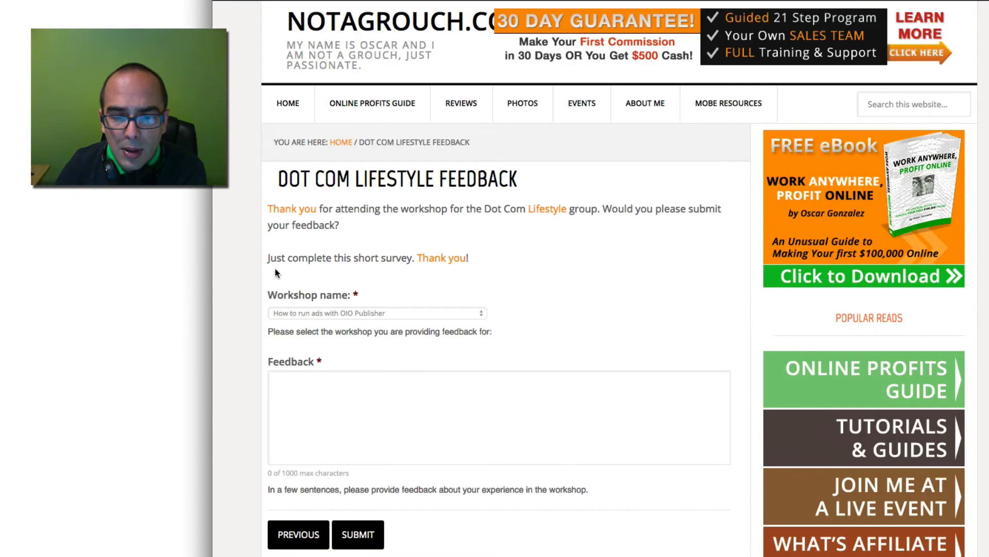
mouse_move(303, 297)
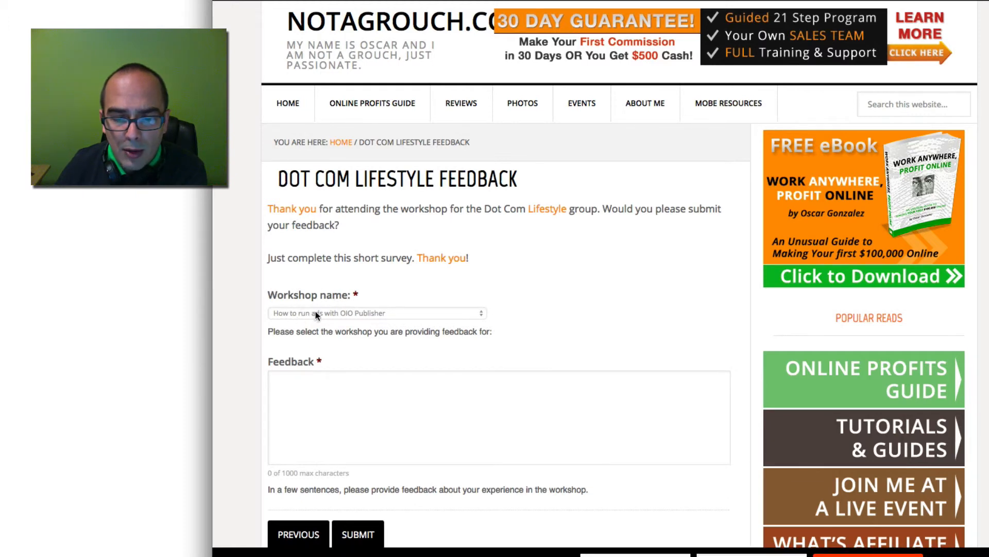
click(377, 313)
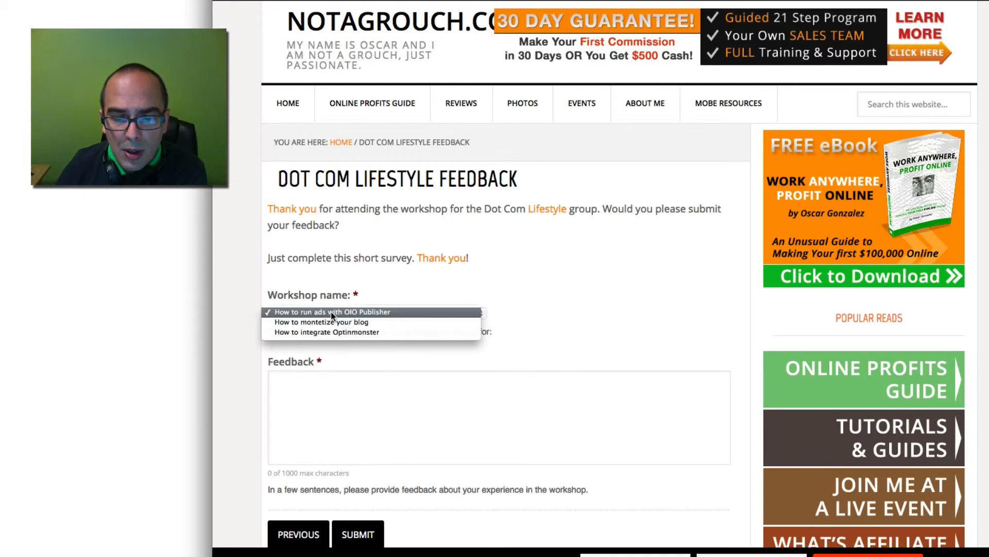
click(324, 321)
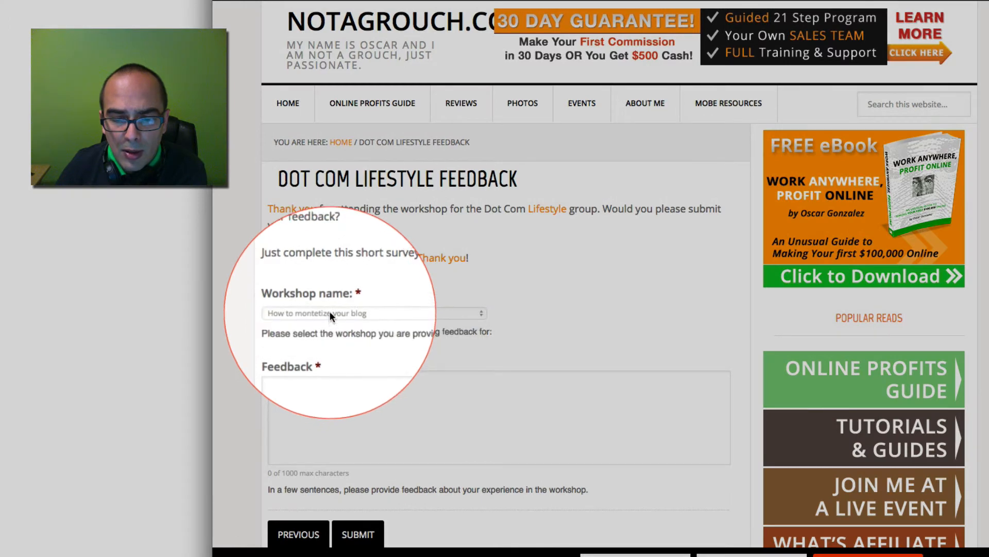
click(374, 314)
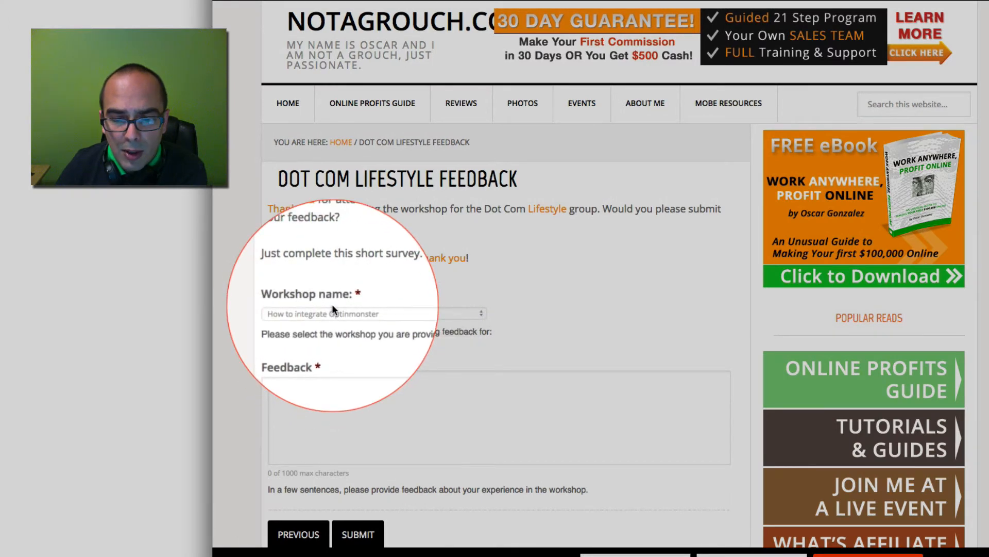
click(372, 314)
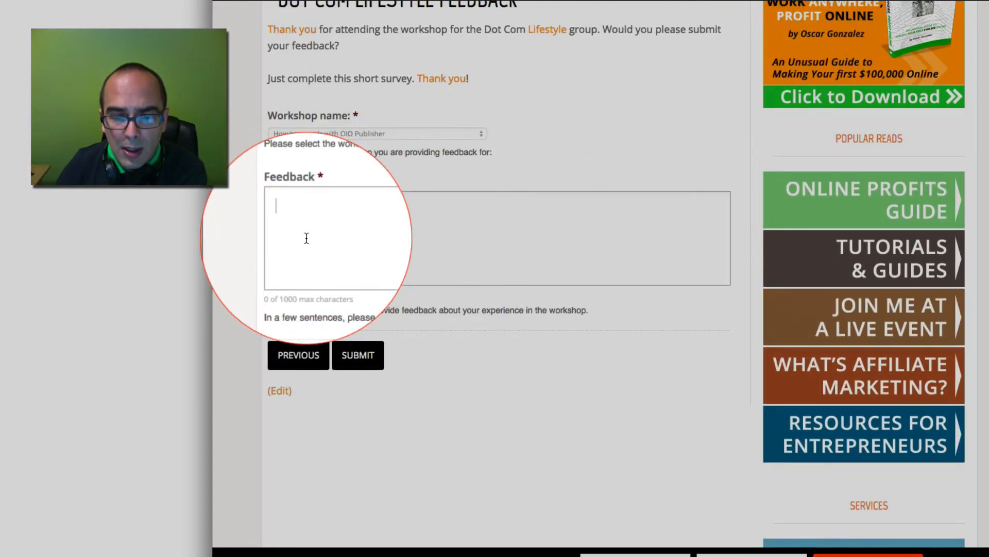
Answer the Feedback box with 'This workshop was great.' and scroll down to submit.
text(This wo)
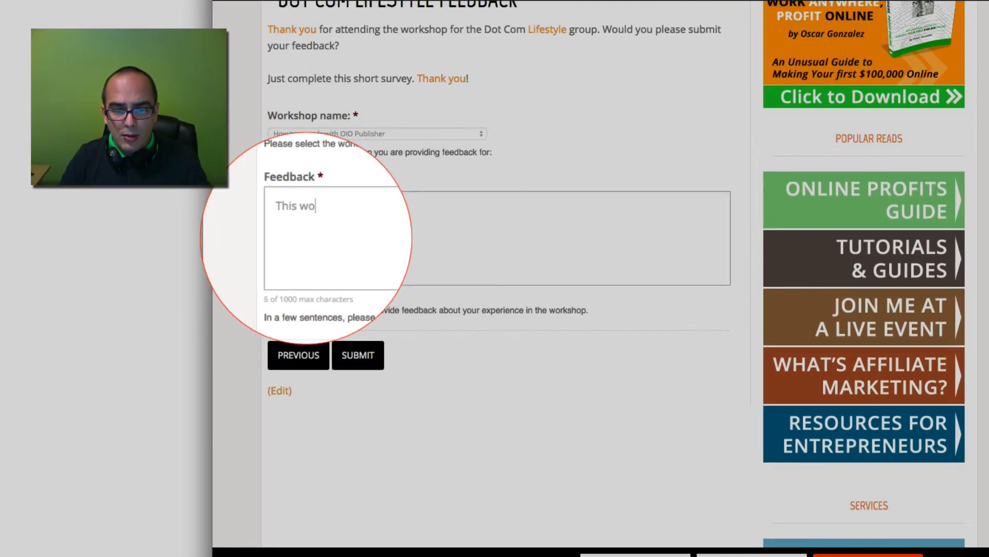
text(rkshop w)
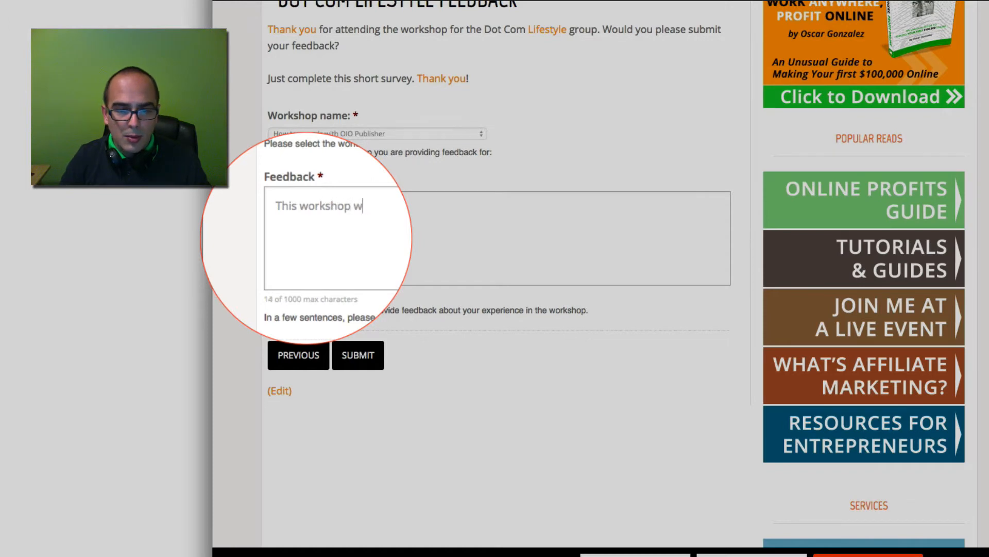
text(as great.)
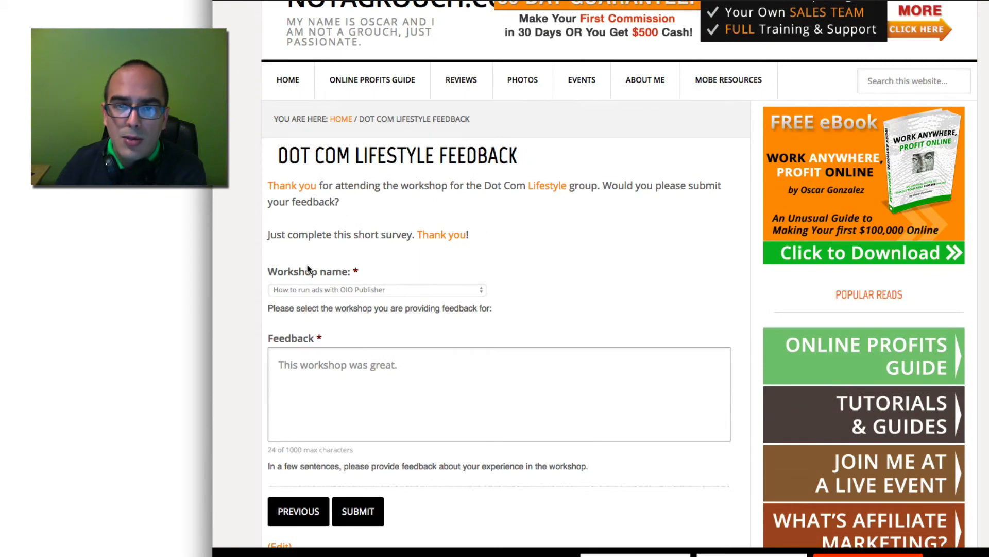
scroll(down, 3)
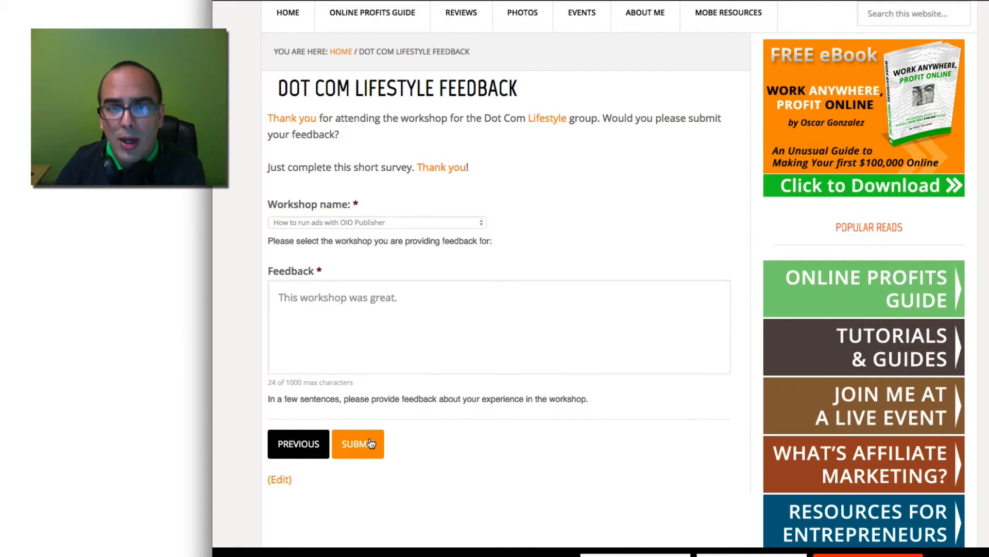
scroll(down, 3)
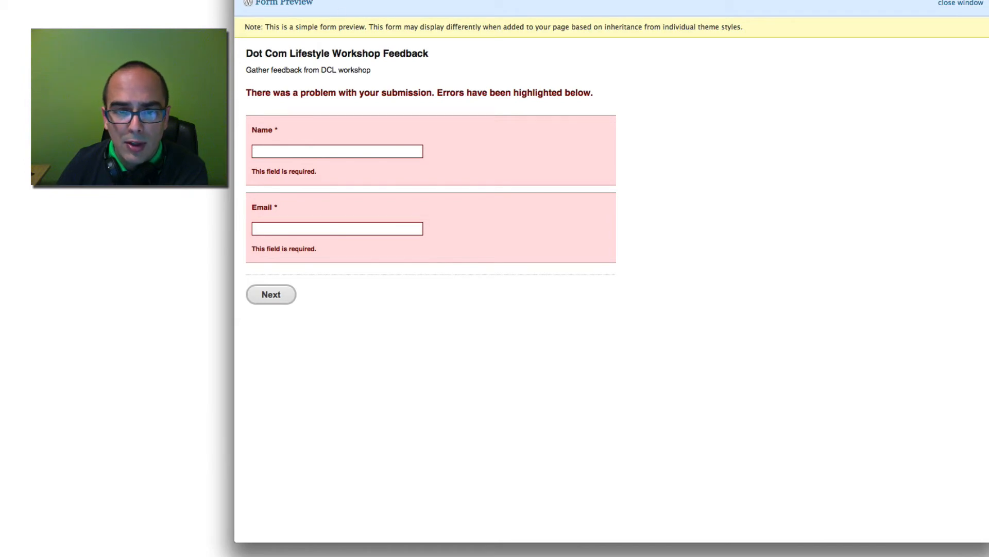
Close the preview and go to the Entries list showing the test submission.
click(958, 2)
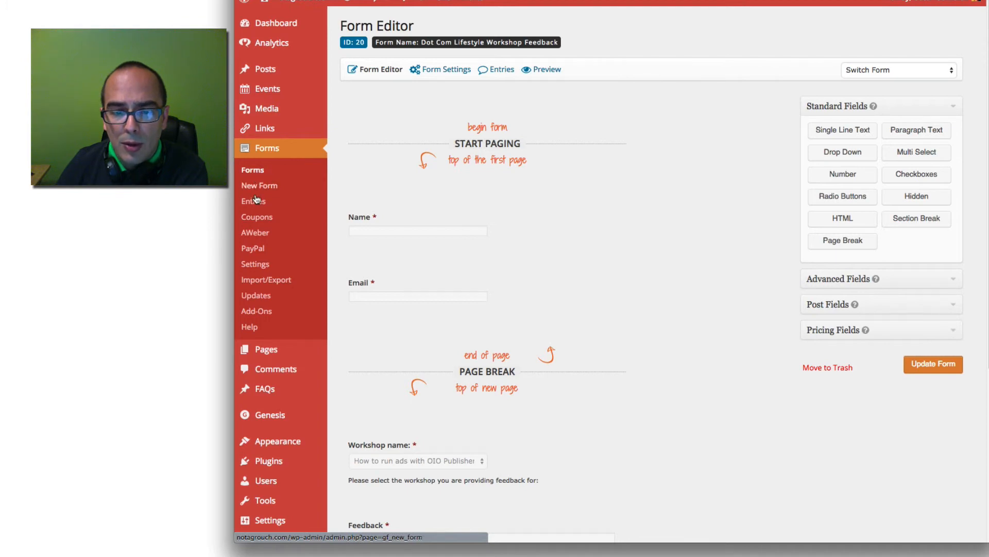
click(253, 201)
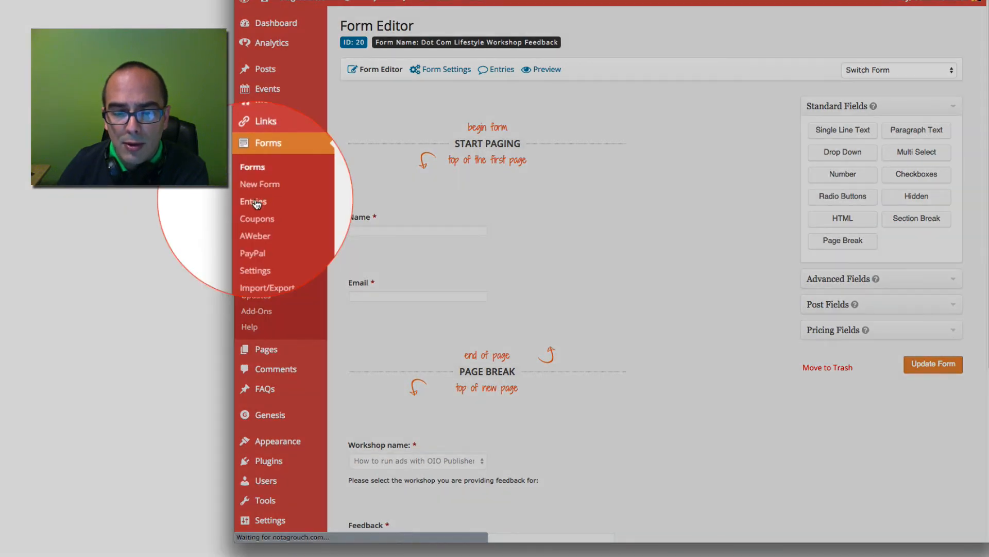
click(254, 201)
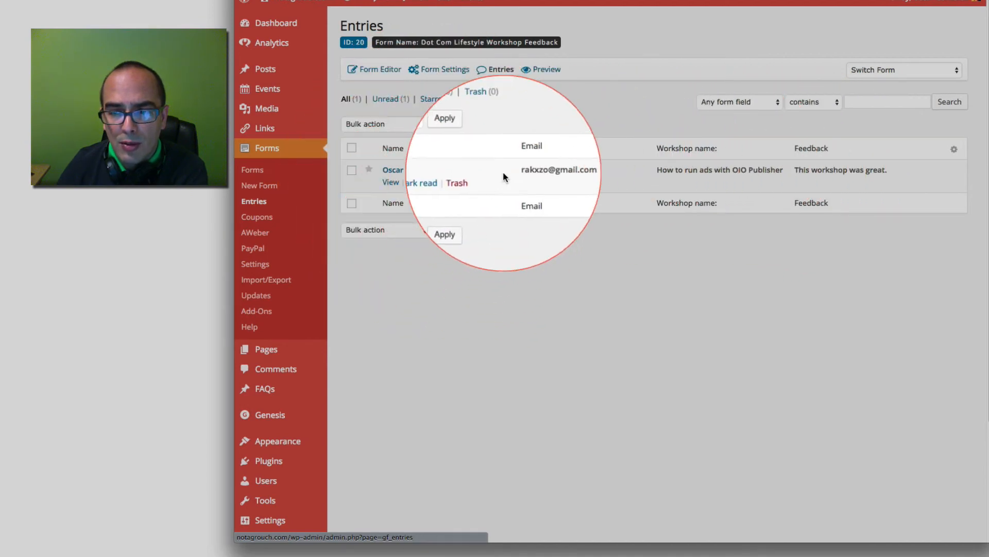
click(905, 70)
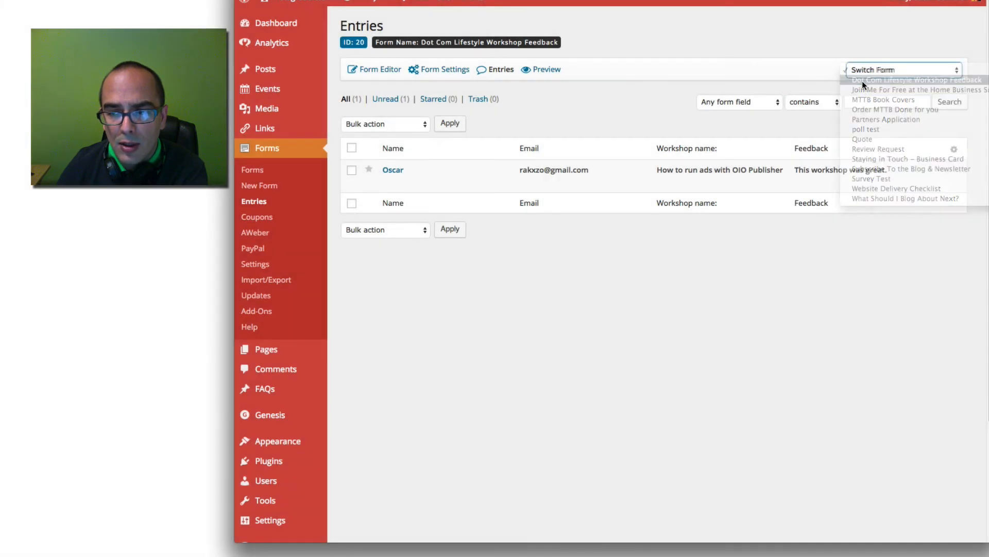
Look at the Switch Form list without changing forms, then select all entries.
click(918, 79)
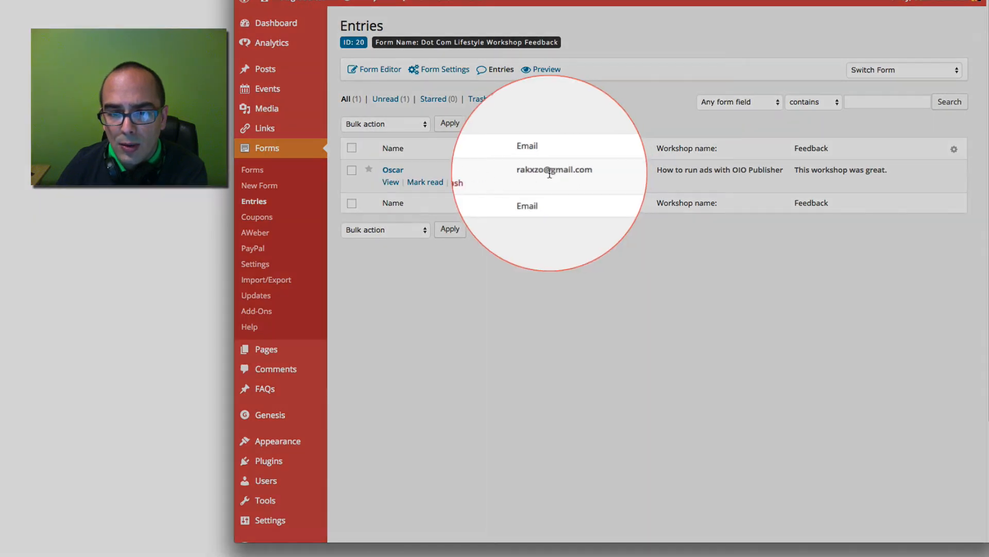
click(386, 124)
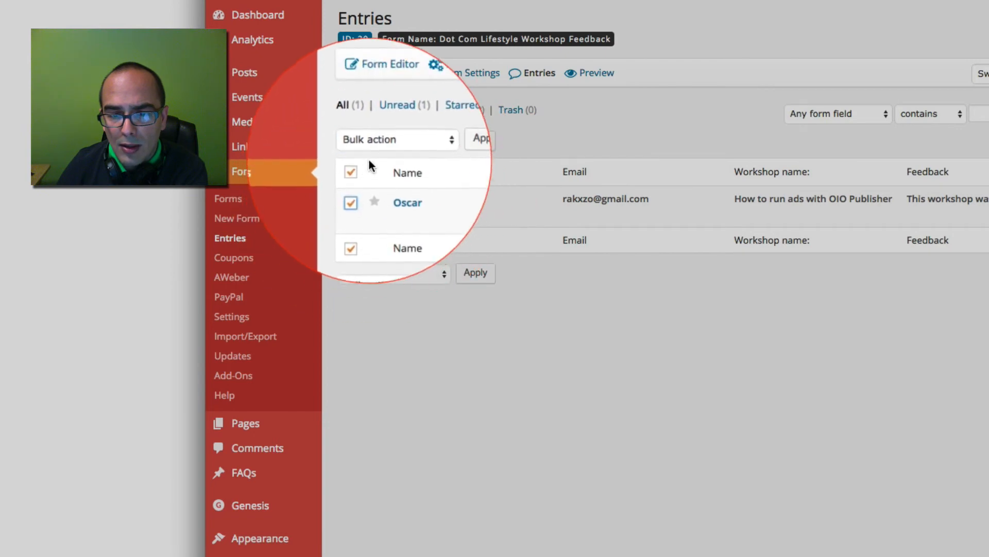
click(396, 139)
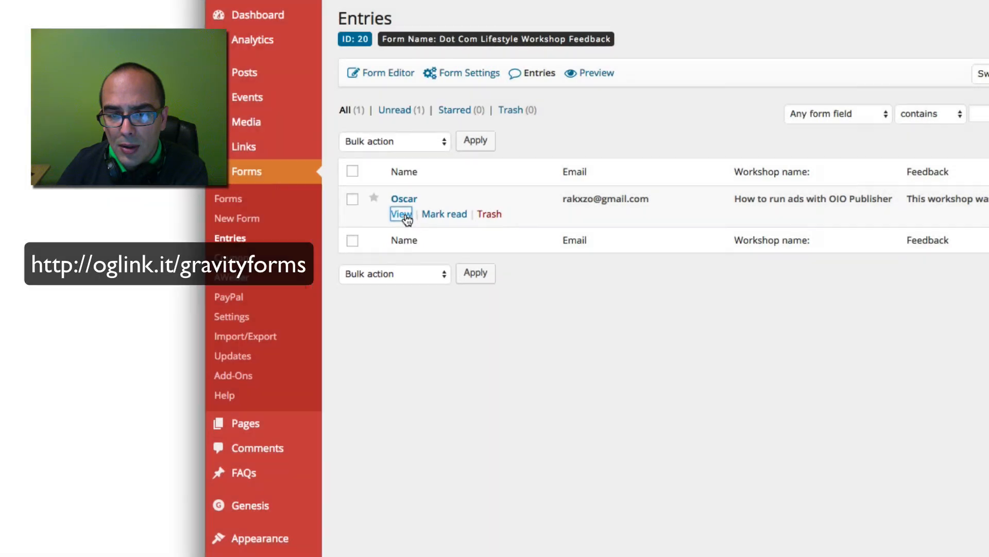
View the submitted entry and write a thank-you-for-feedback note ending 'Etc...'.
click(401, 215)
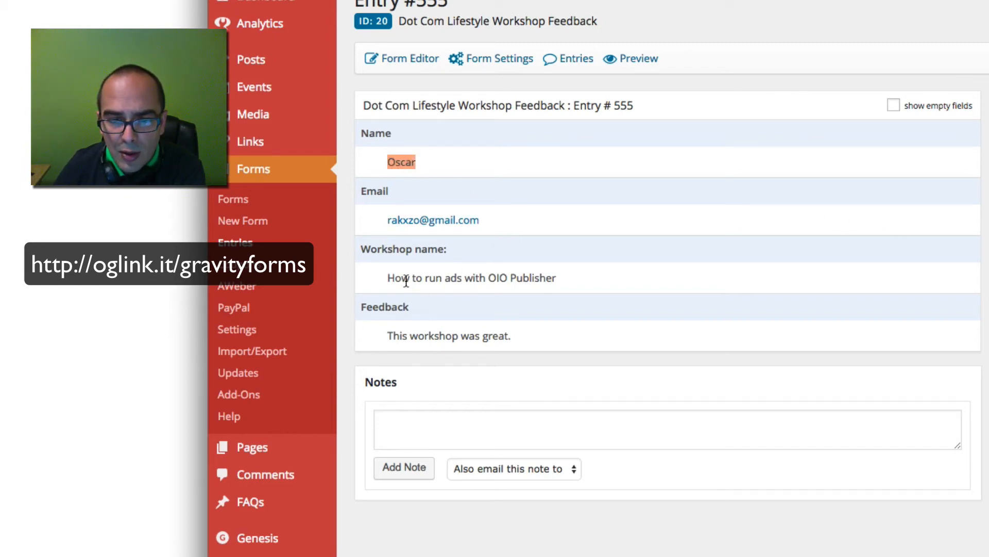
double_click(534, 278)
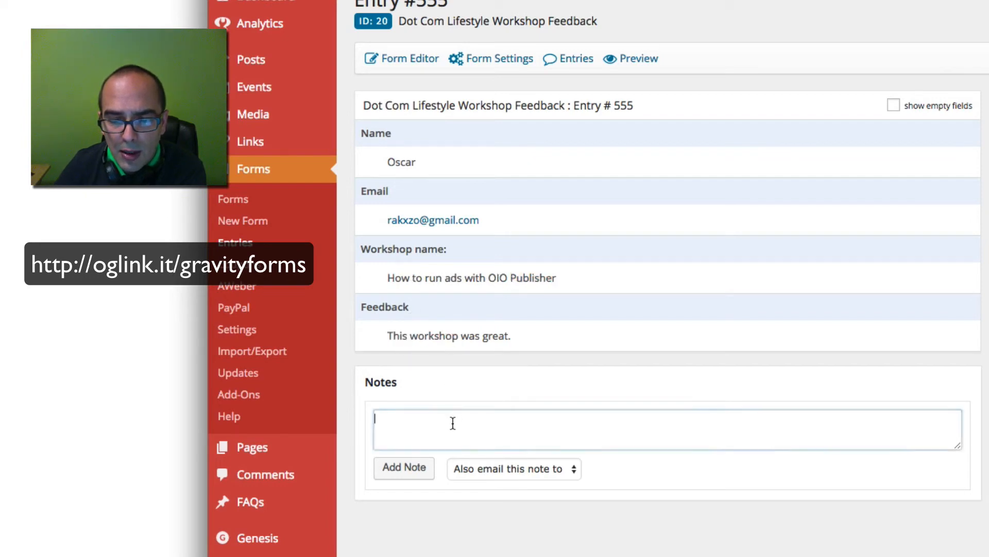
text(Thank you for the)
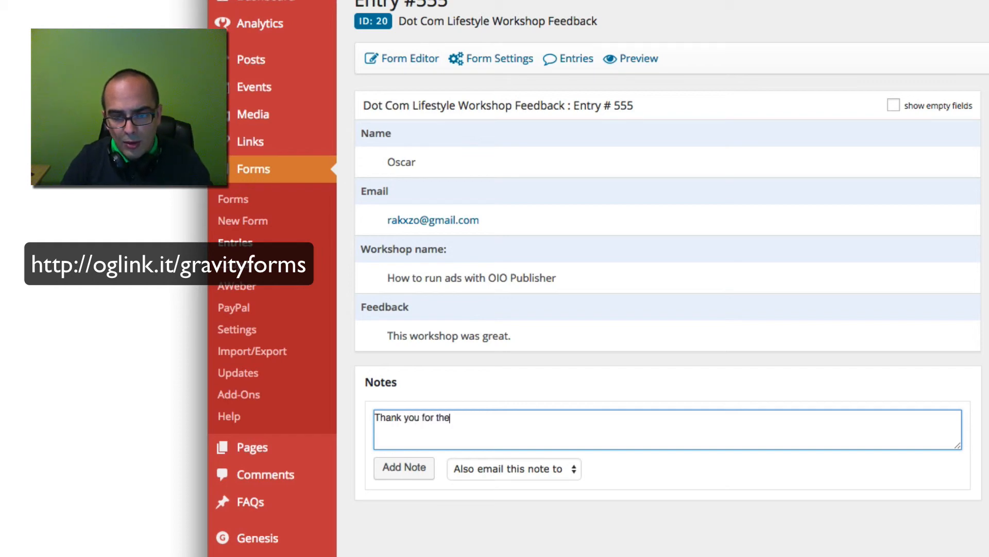
text(feedback.)
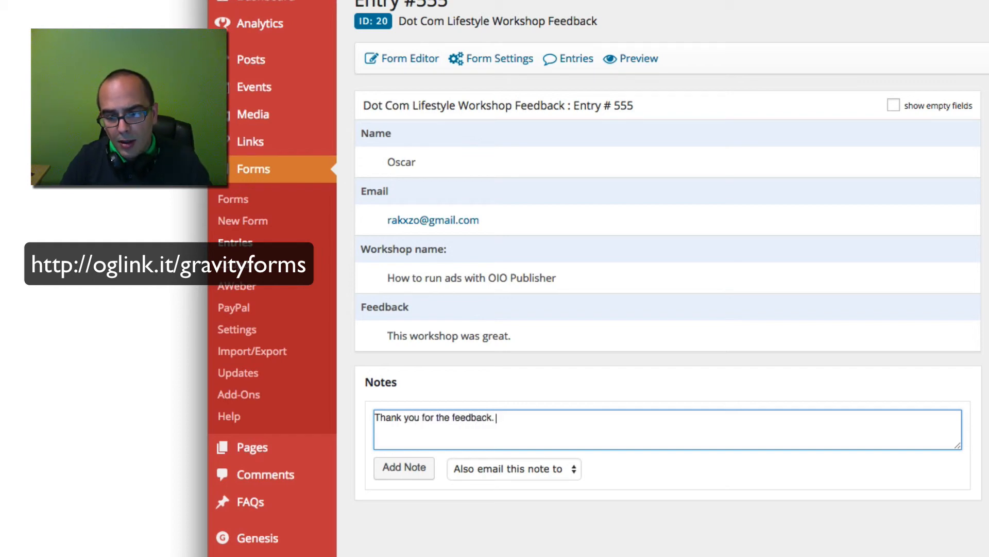
text(Etc...)
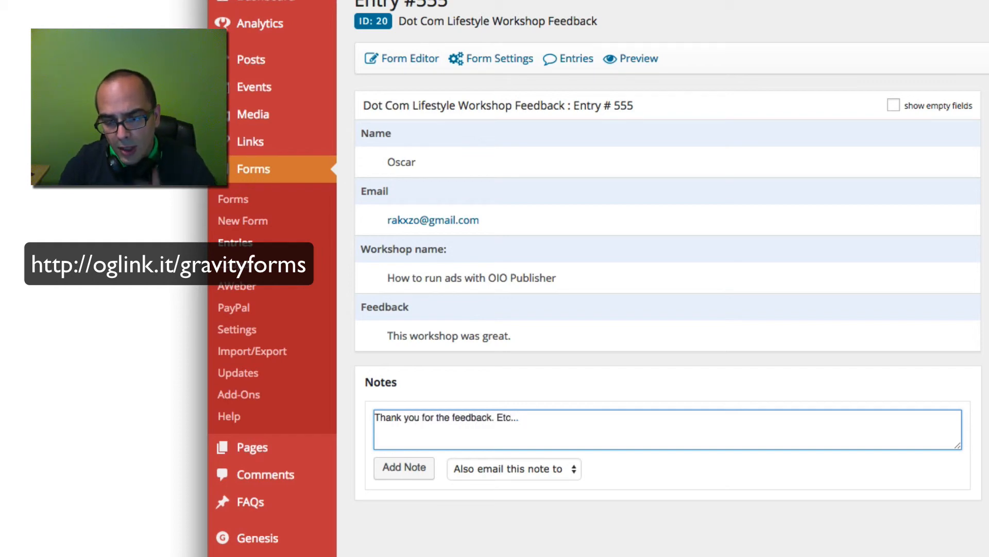
Email the note to the submitter with subject 're: Thank you for your feedback.'.
click(513, 467)
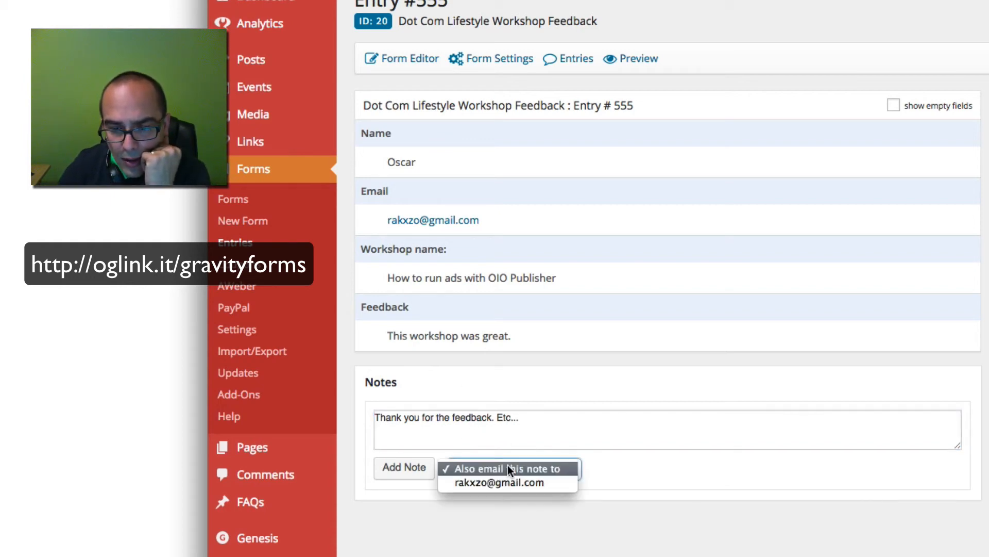
click(511, 479)
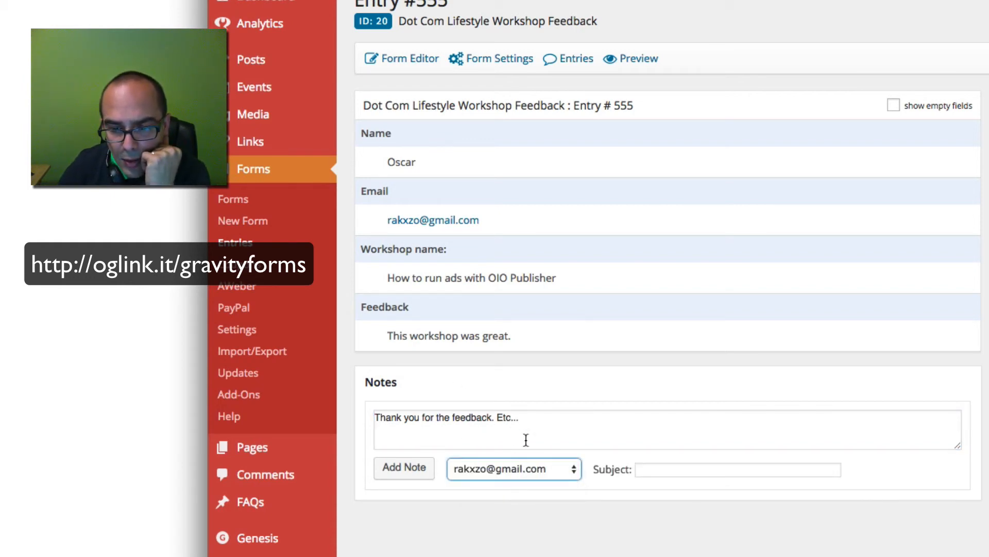
text(re: Thank you for your)
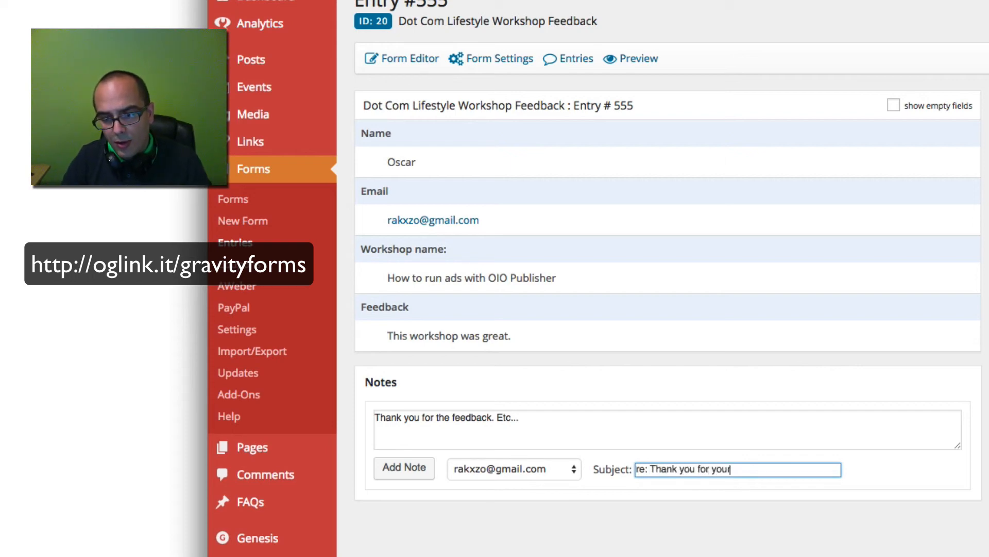
text(feedback)
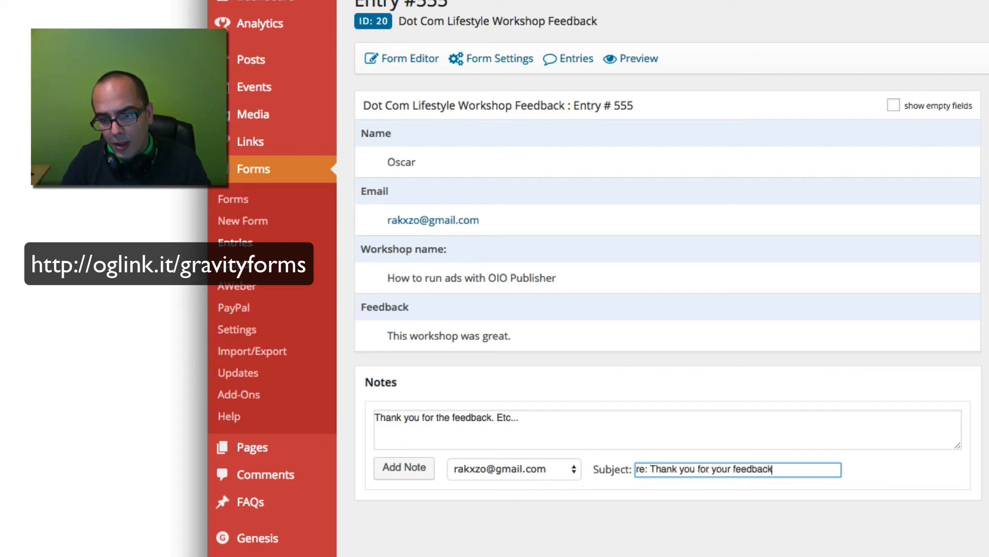
triple_click(449, 417)
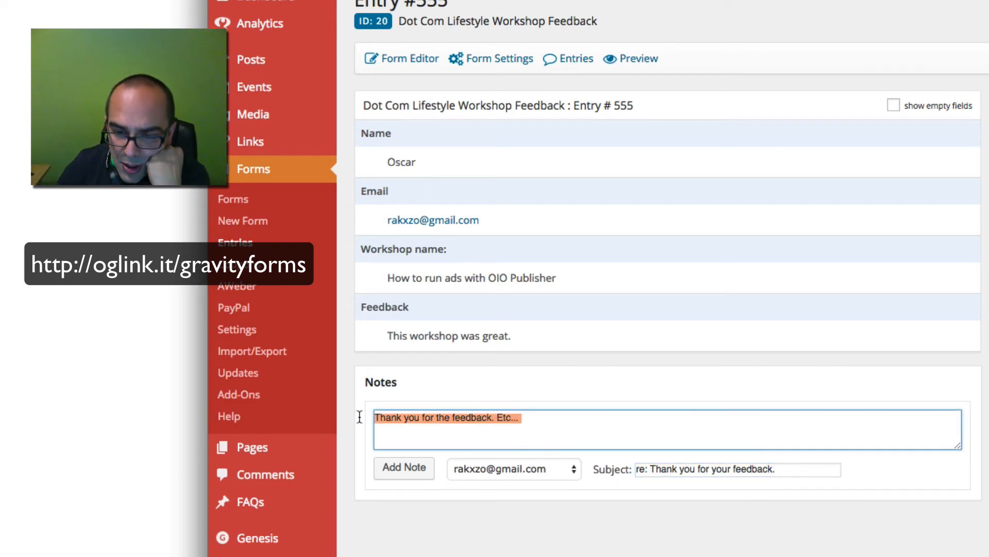
mouse_move(621, 355)
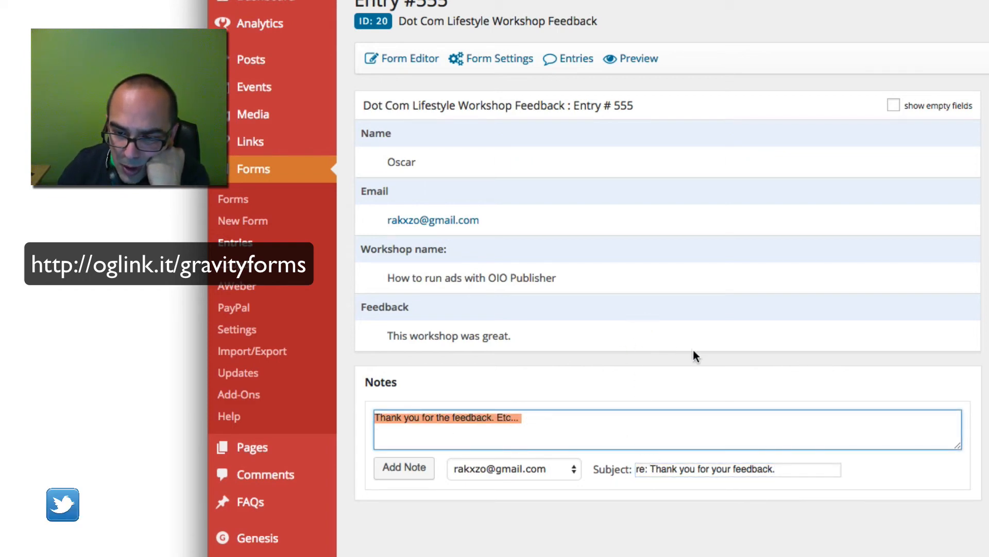
mouse_move(553, 375)
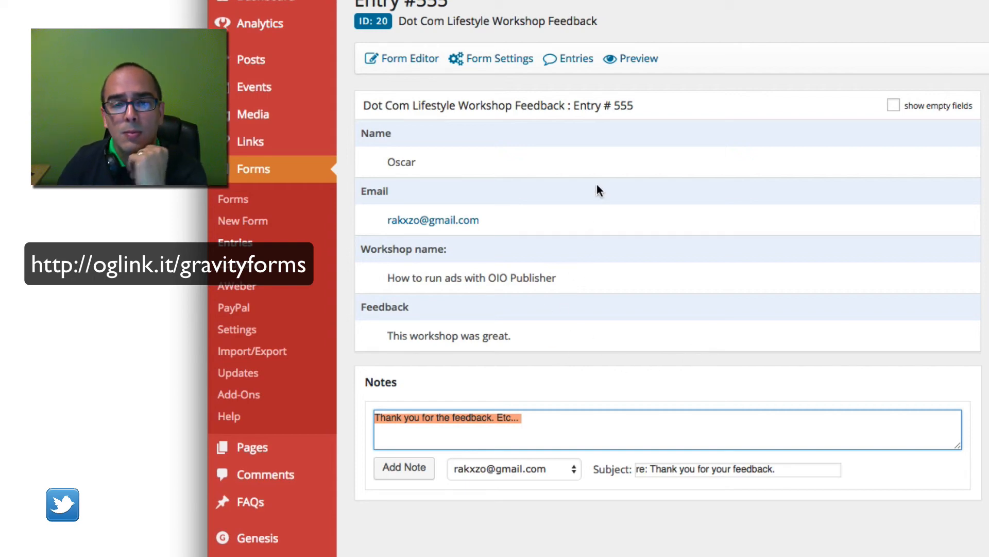
mouse_move(593, 241)
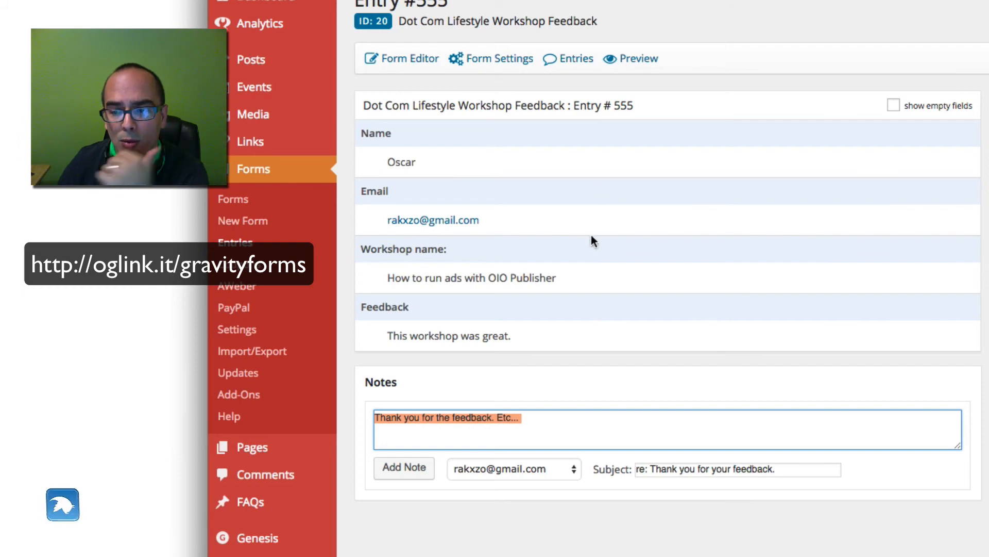
mouse_move(645, 231)
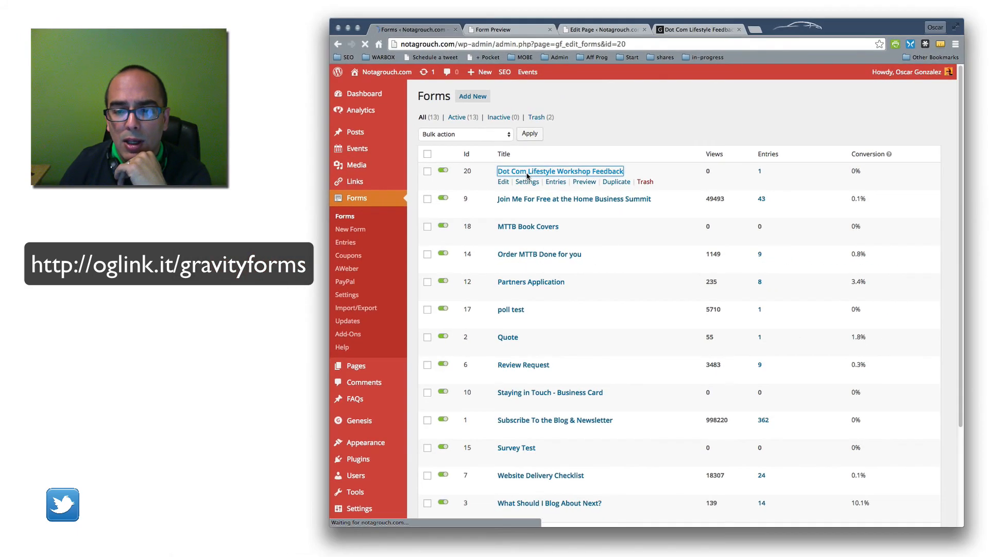
Open the Dot Com Lifestyle Workshop Feedback form in the editor.
click(560, 171)
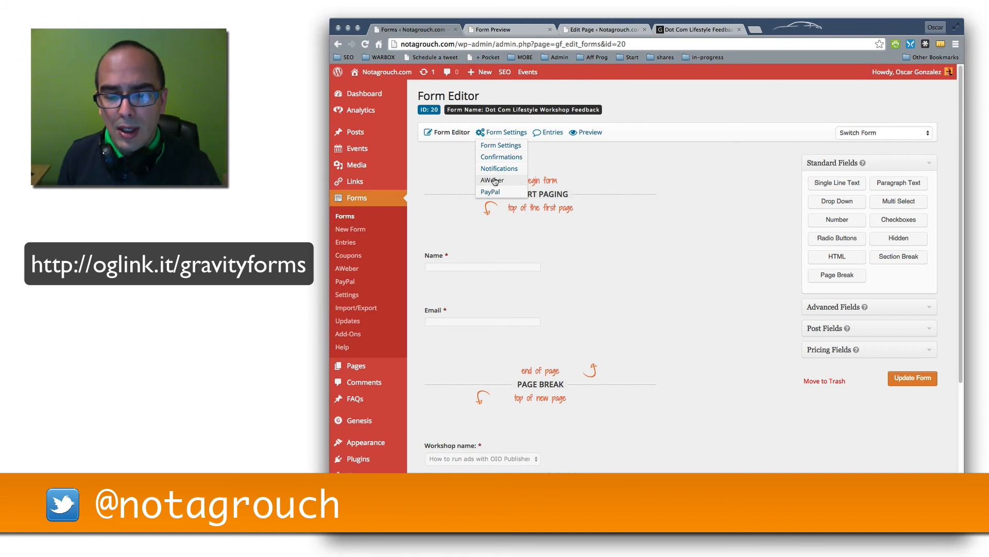
mouse_move(495, 174)
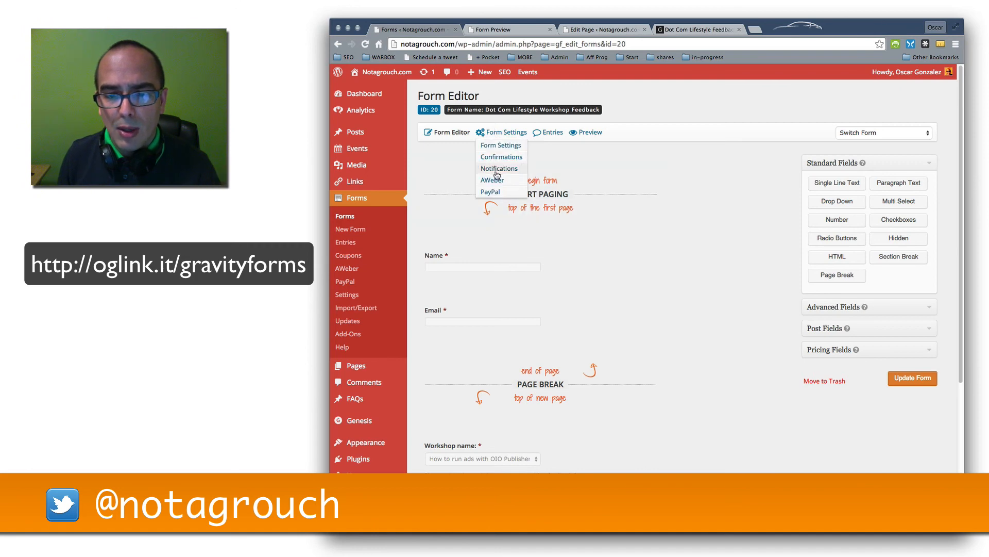